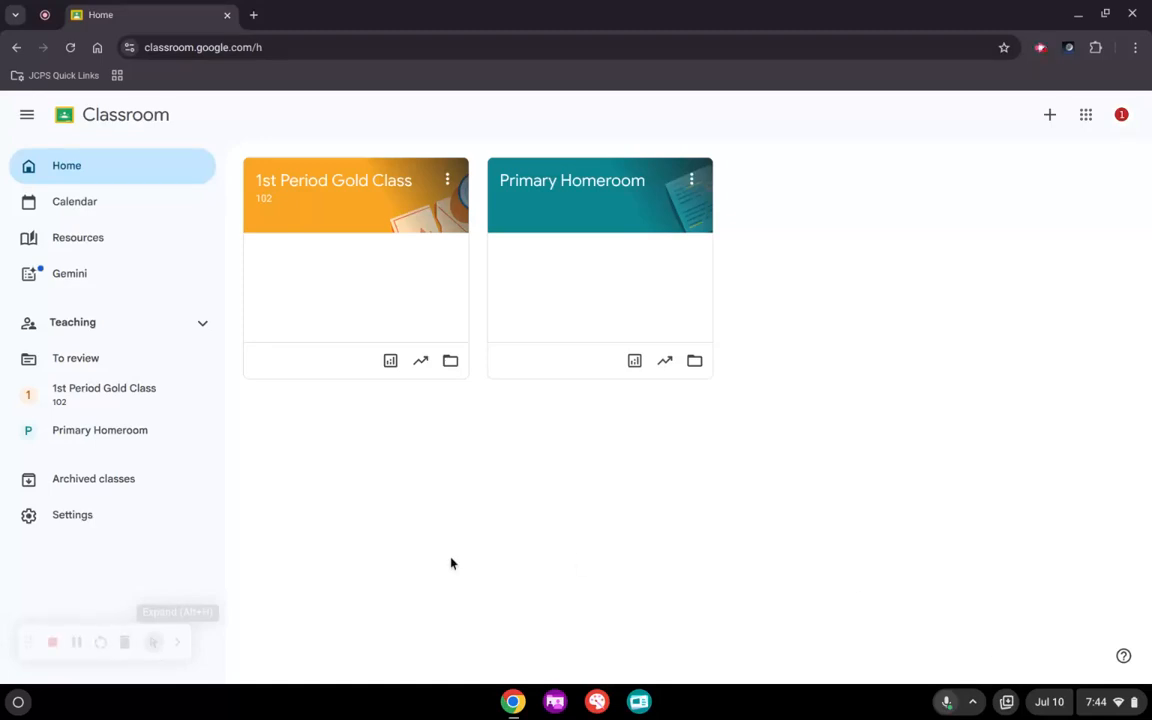
# Launch Class Tools from the shelf over the Google Classroom home page
pyautogui.click(555, 701)
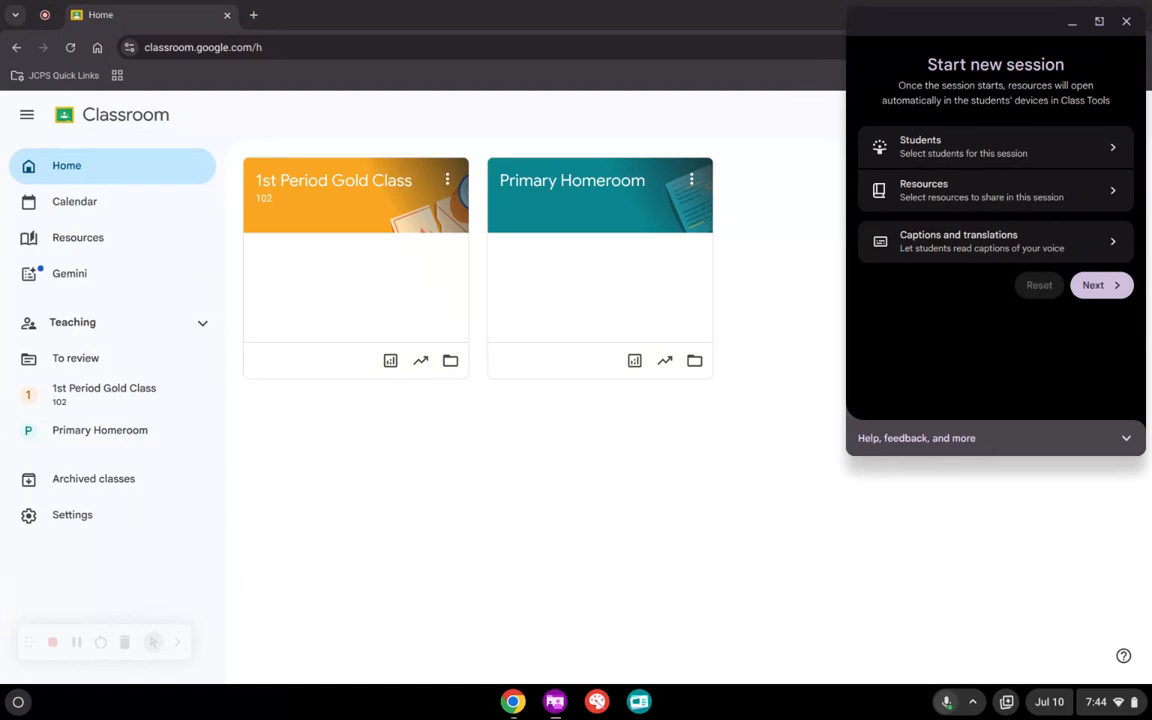
pyautogui.moveTo(1108, 142)
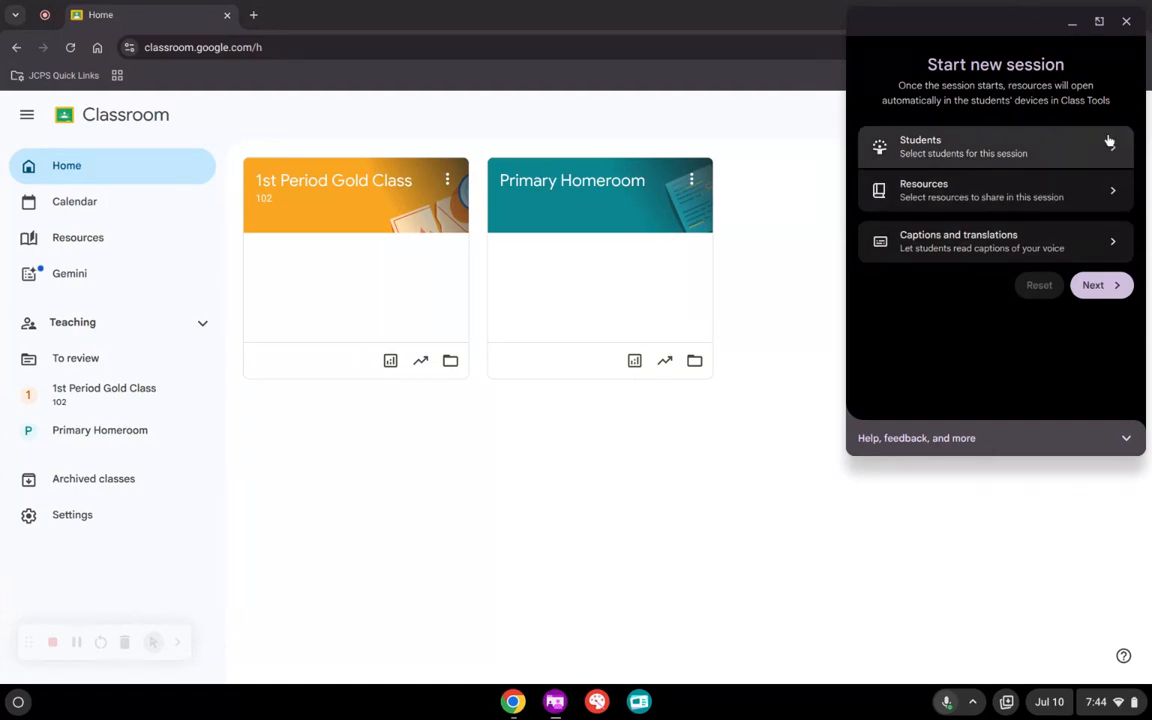
# Add students from 1st Period Gold Class, leaving the second student unchecked, to add three
pyautogui.click(995, 146)
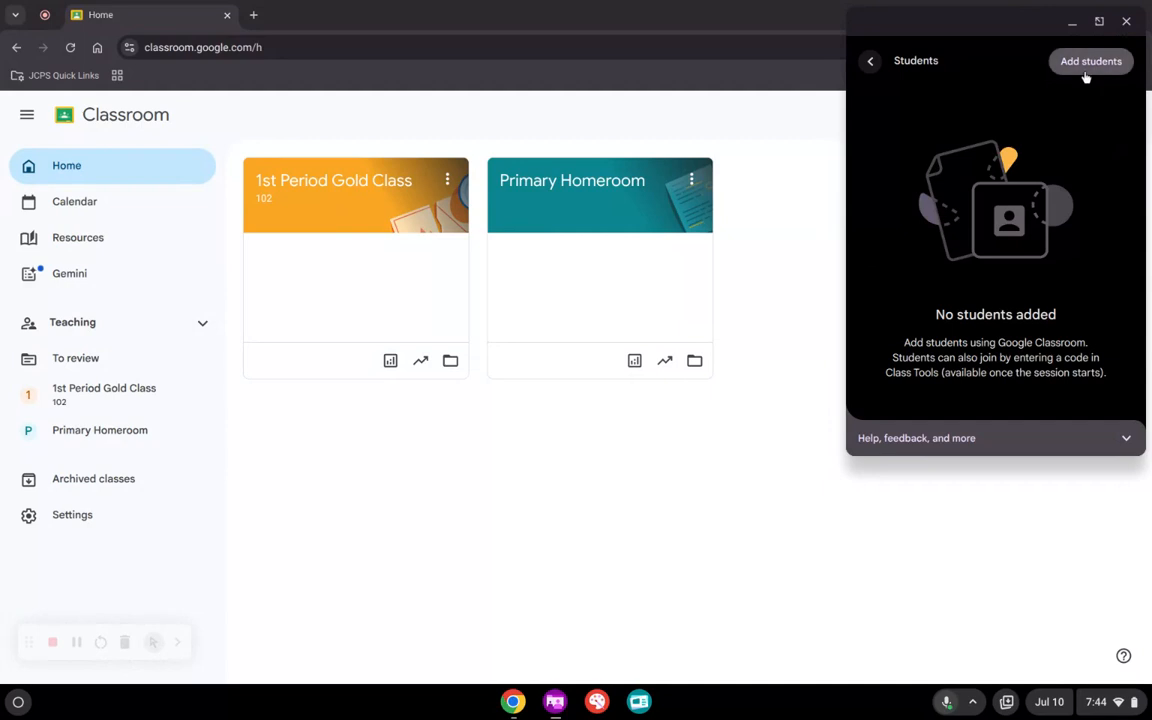
pyautogui.click(1090, 61)
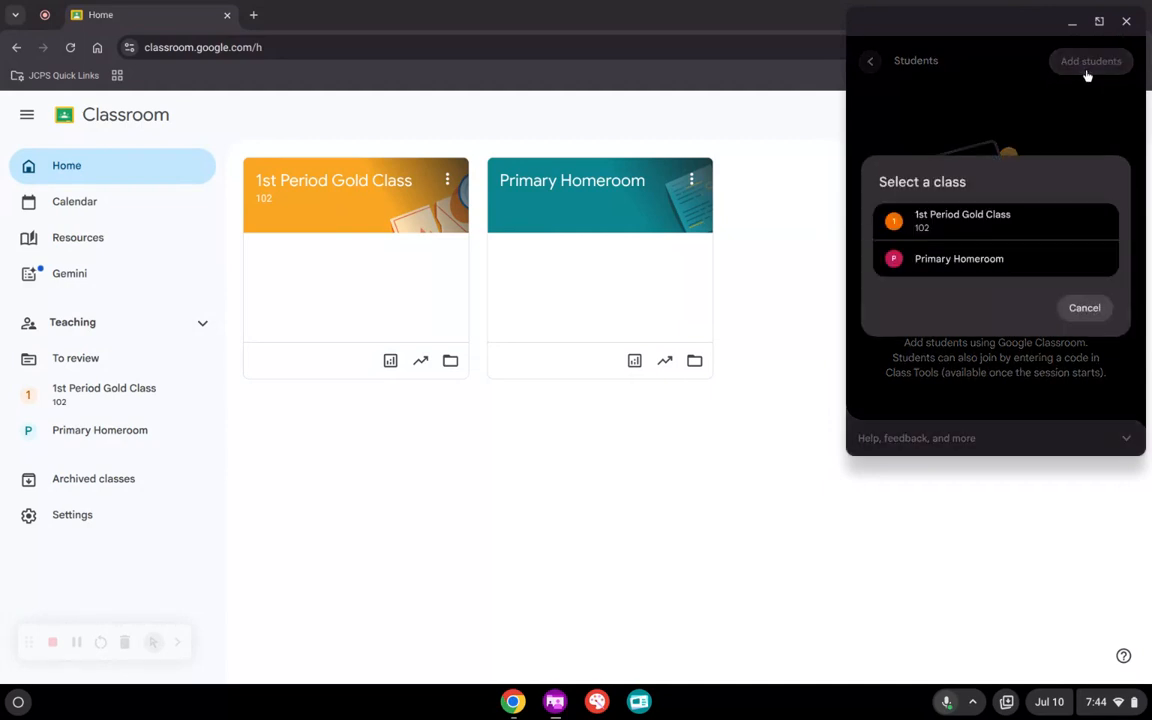
pyautogui.click(962, 220)
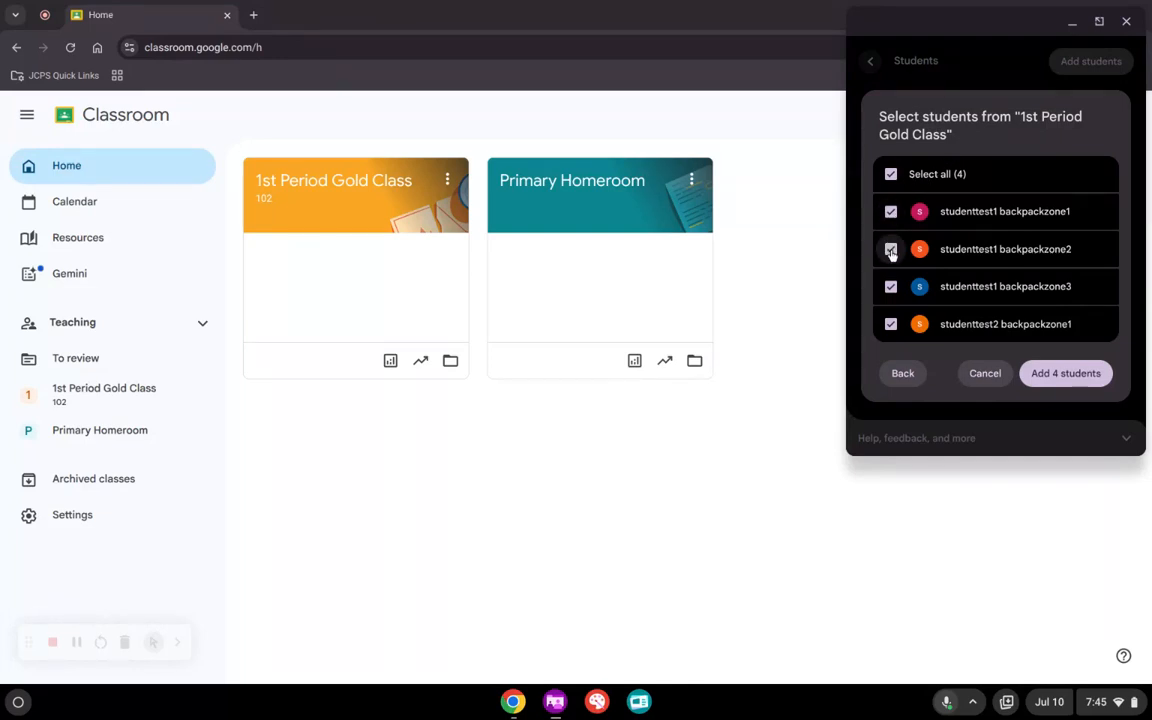
pyautogui.click(890, 249)
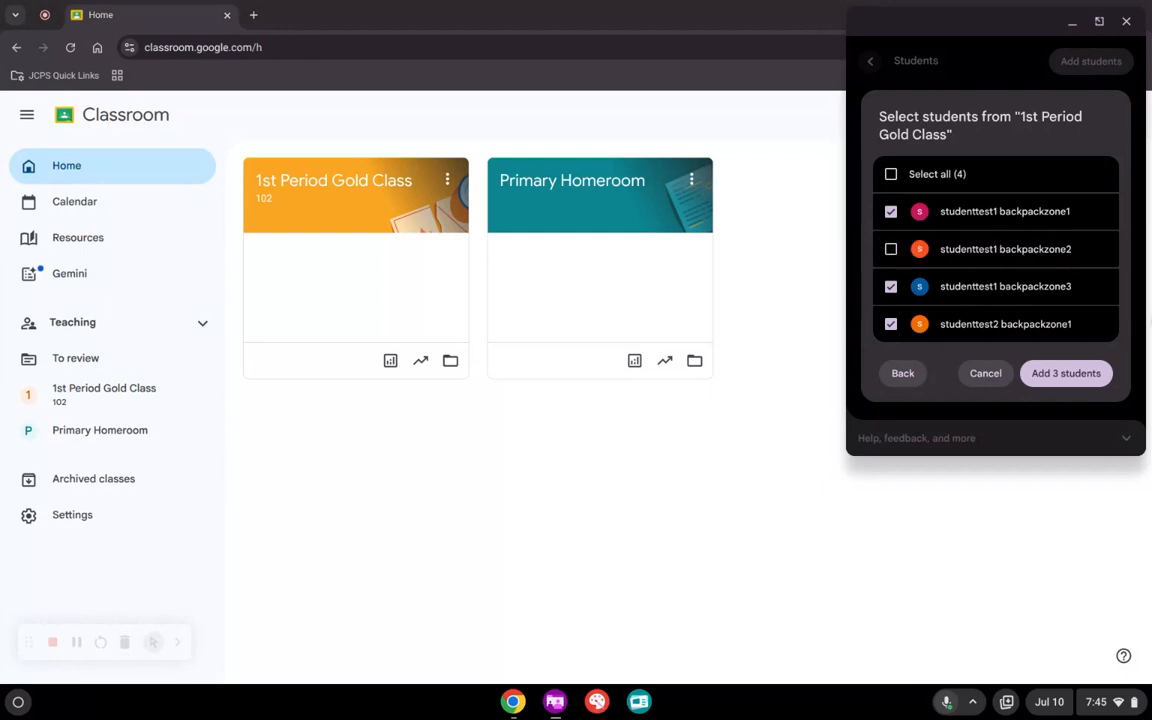
pyautogui.click(1065, 373)
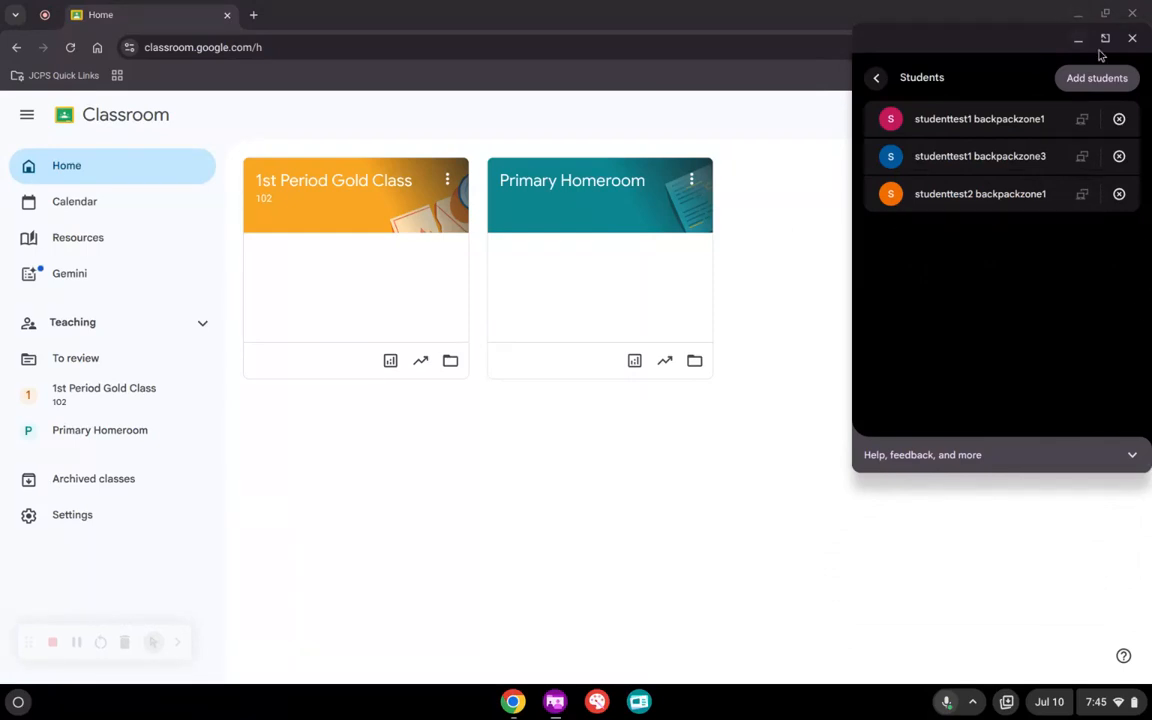
pyautogui.click(1096, 77)
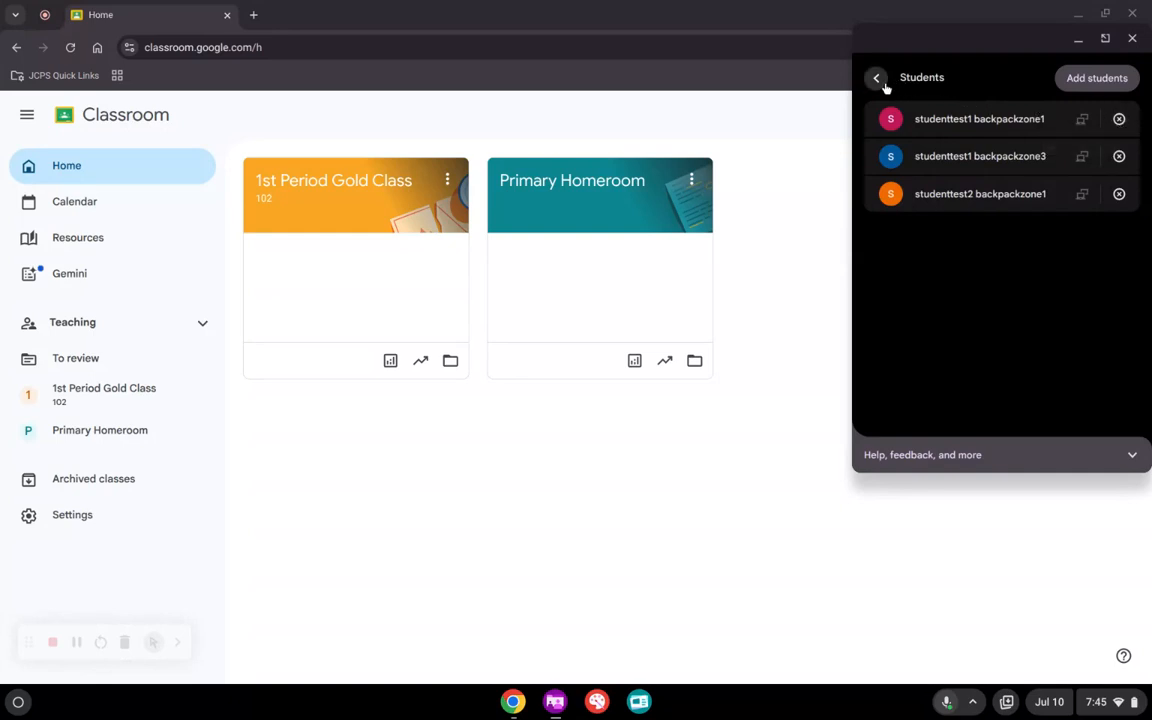
# Add the Our Amazing Solar System Classroom assignment as a session resource
pyautogui.click(876, 77)
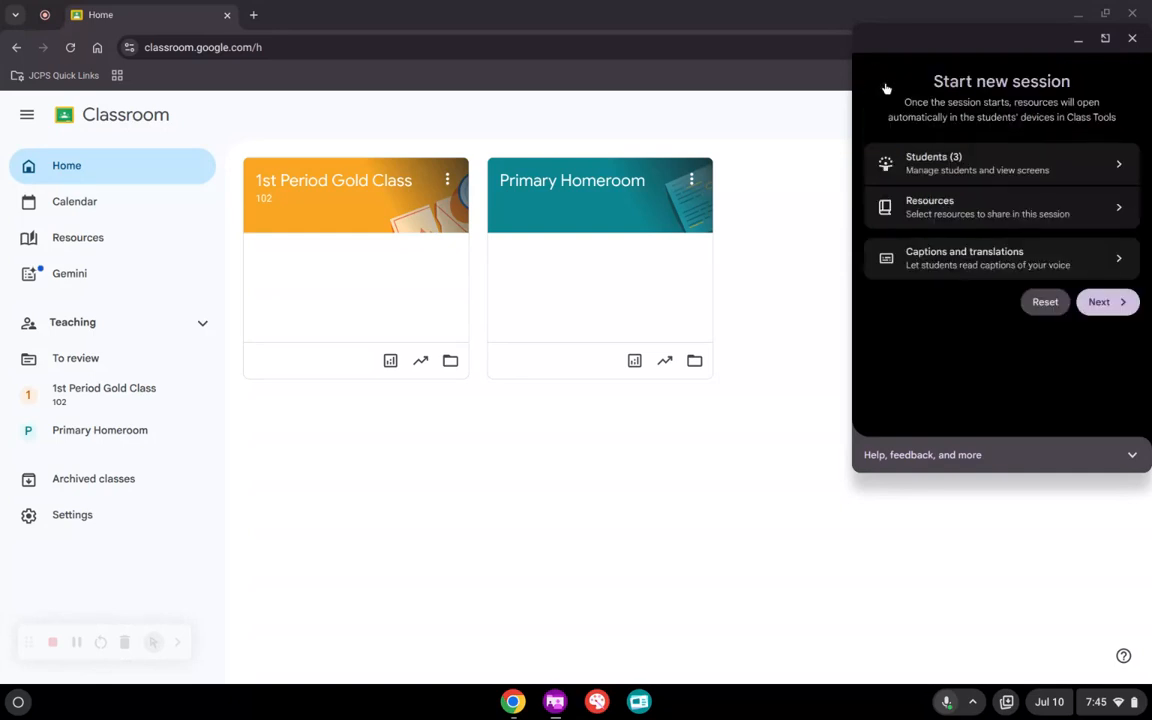
pyautogui.click(1000, 207)
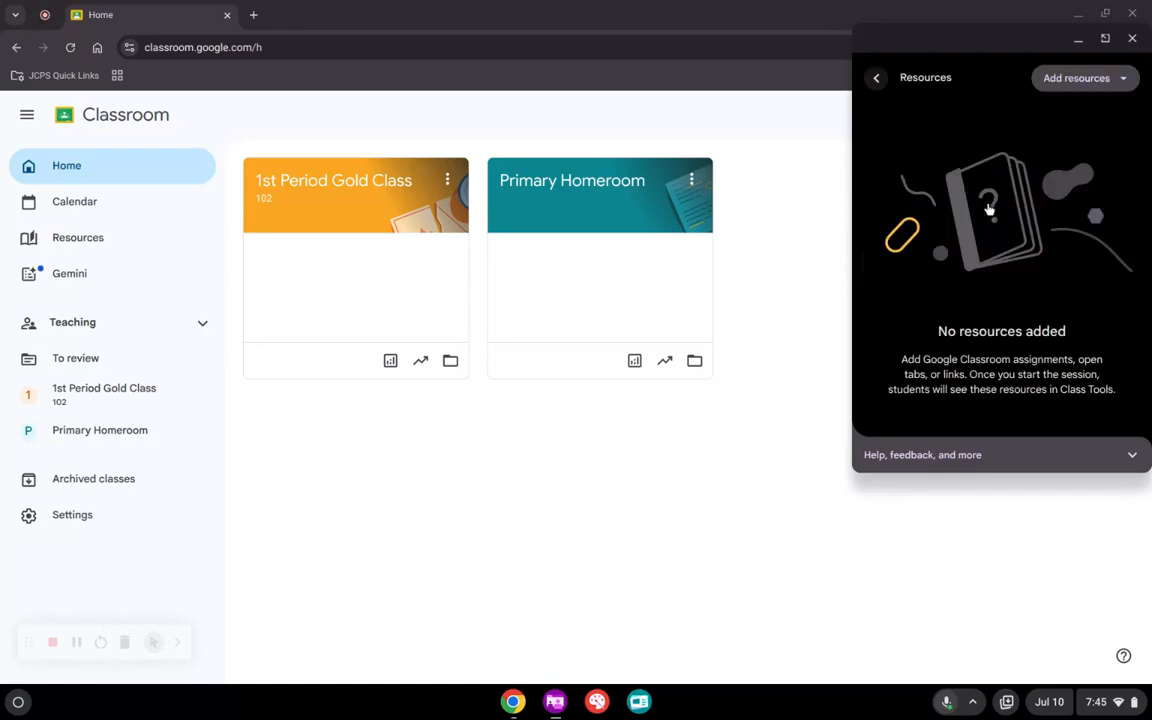
pyautogui.click(1076, 78)
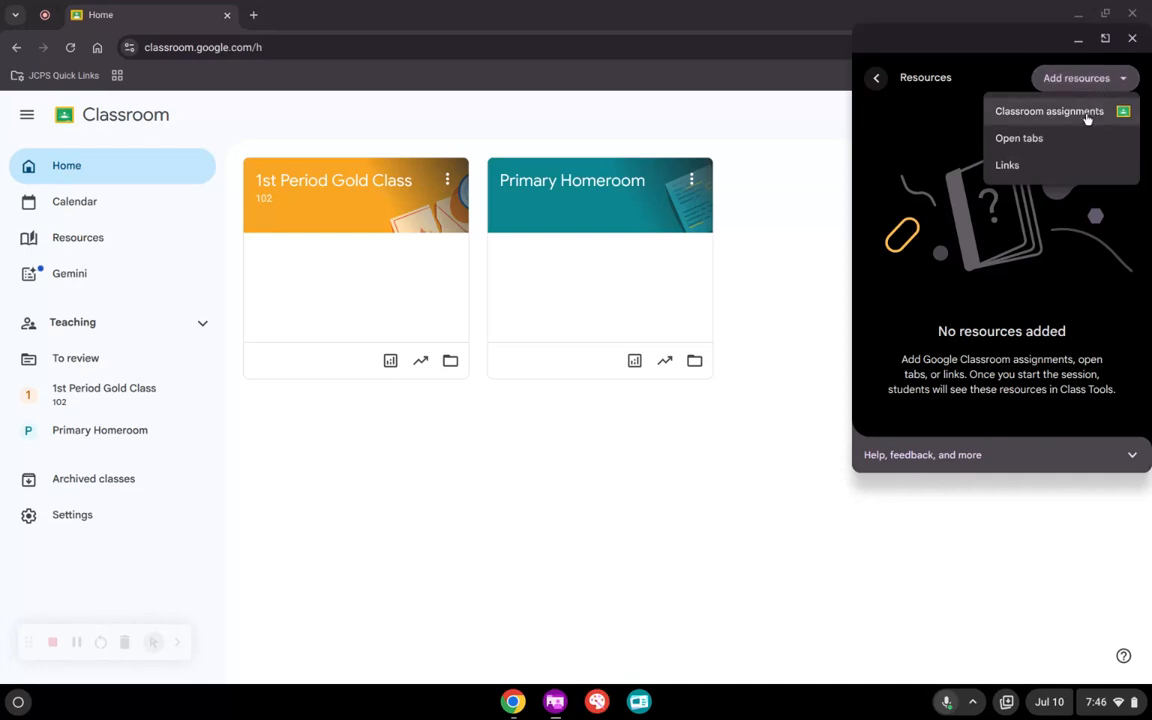
pyautogui.click(1049, 111)
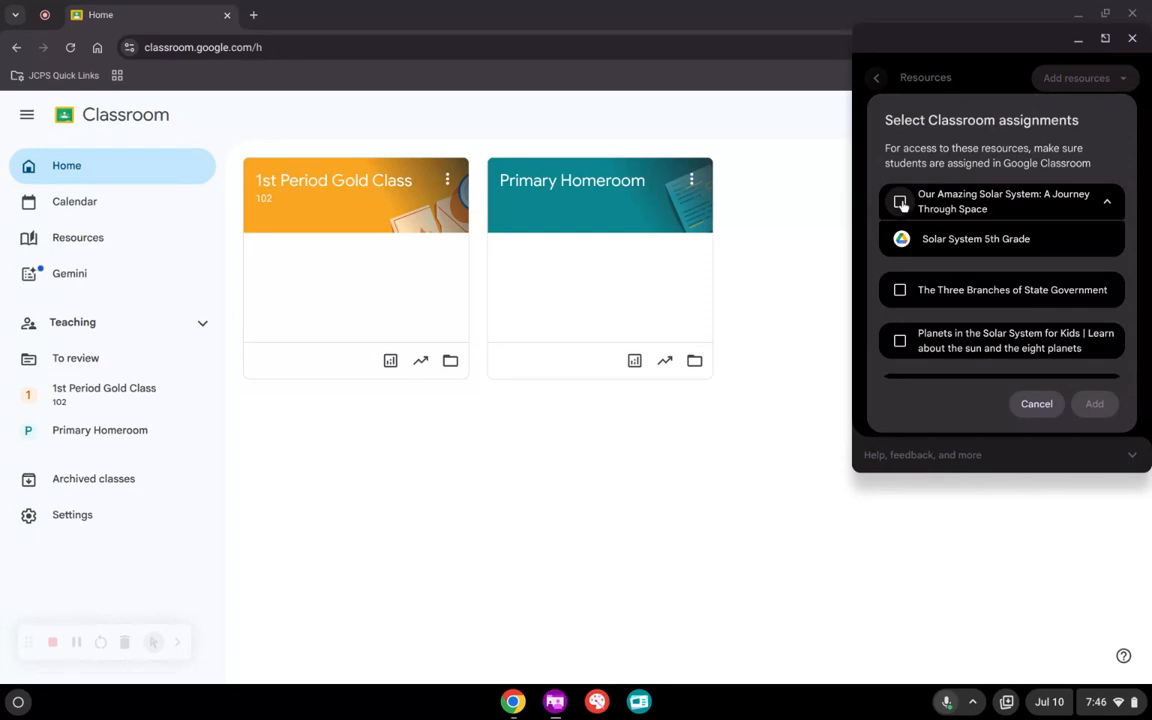
pyautogui.click(899, 201)
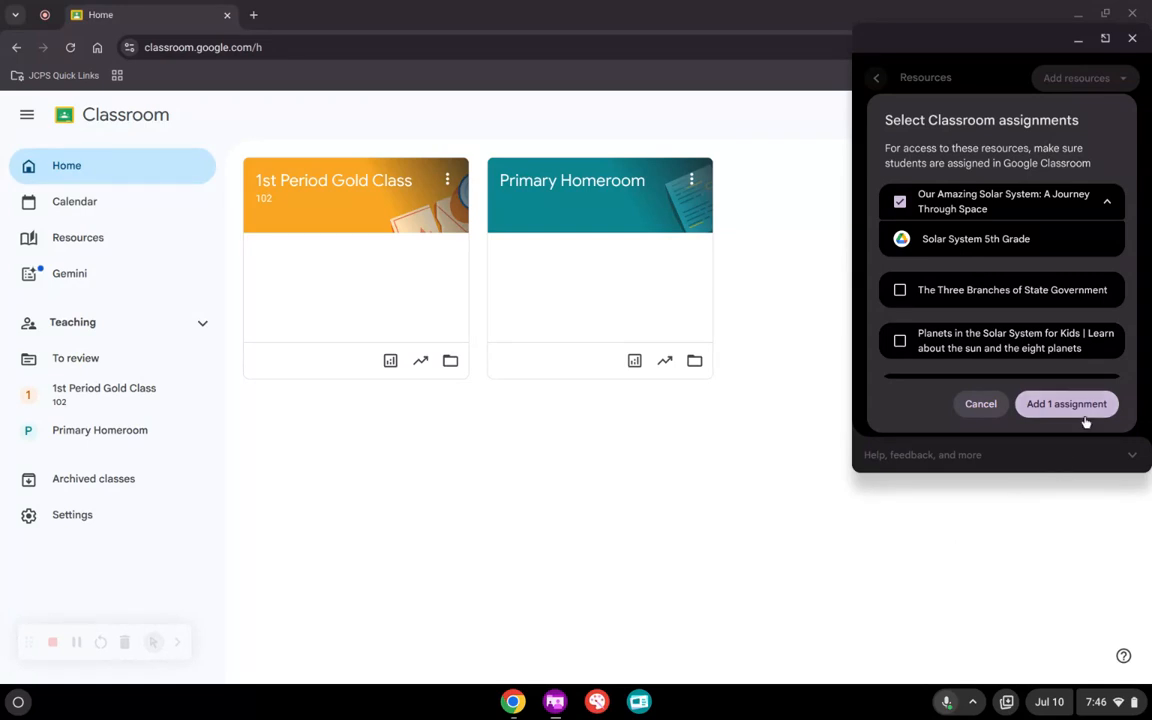
pyautogui.click(1066, 403)
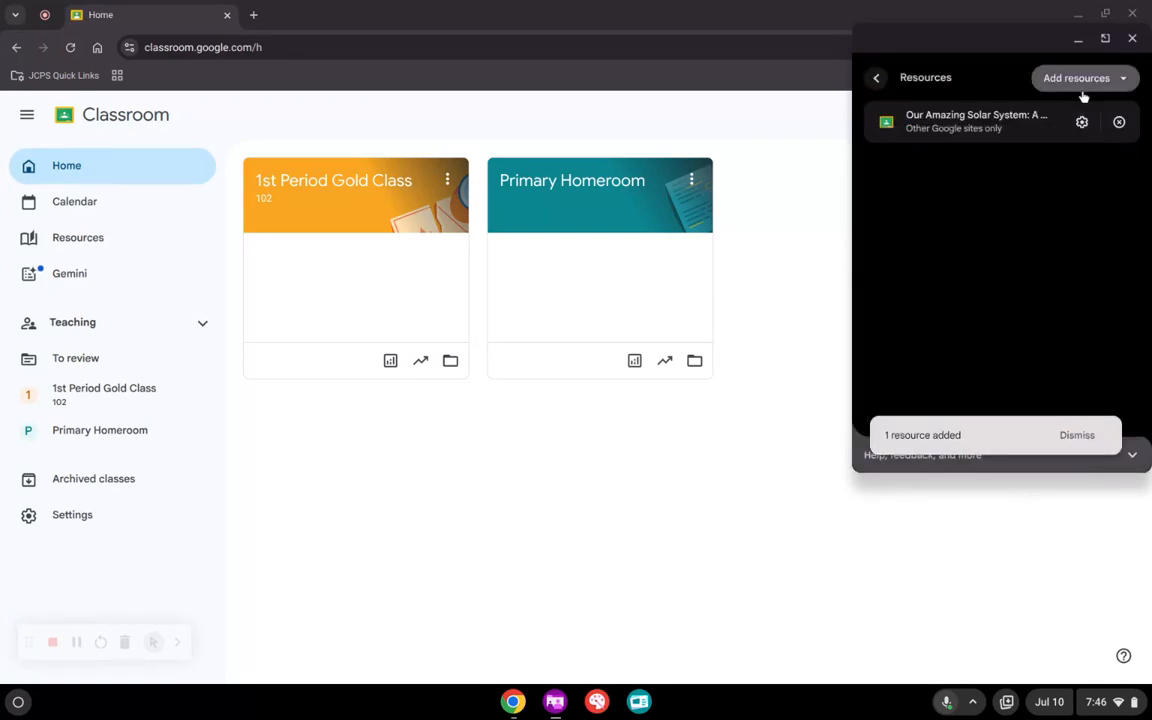
# Add the open Classroom Home tab as a second resource
pyautogui.click(1077, 78)
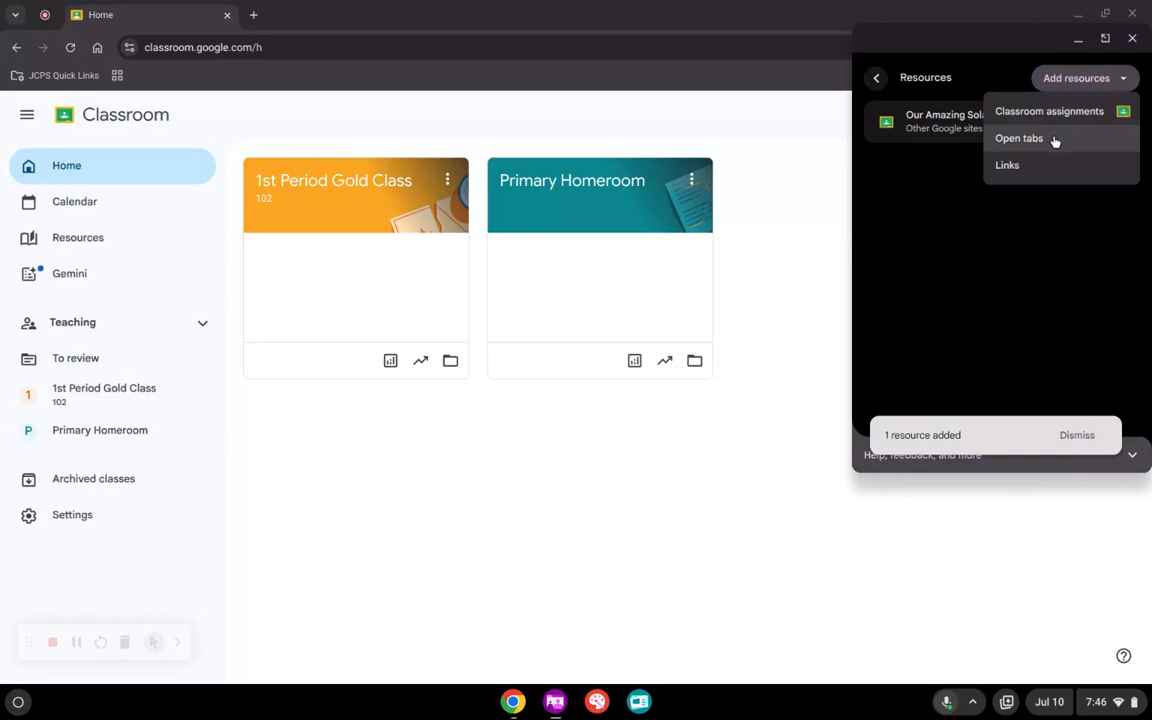
pyautogui.click(1018, 138)
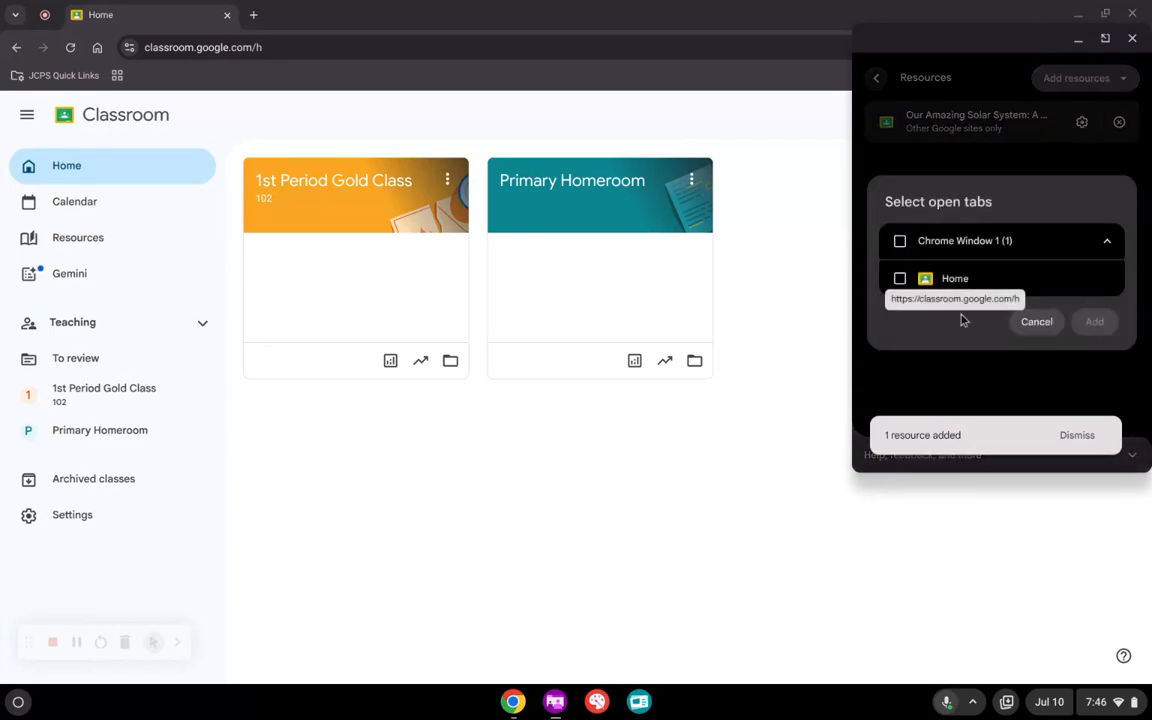
pyautogui.click(899, 278)
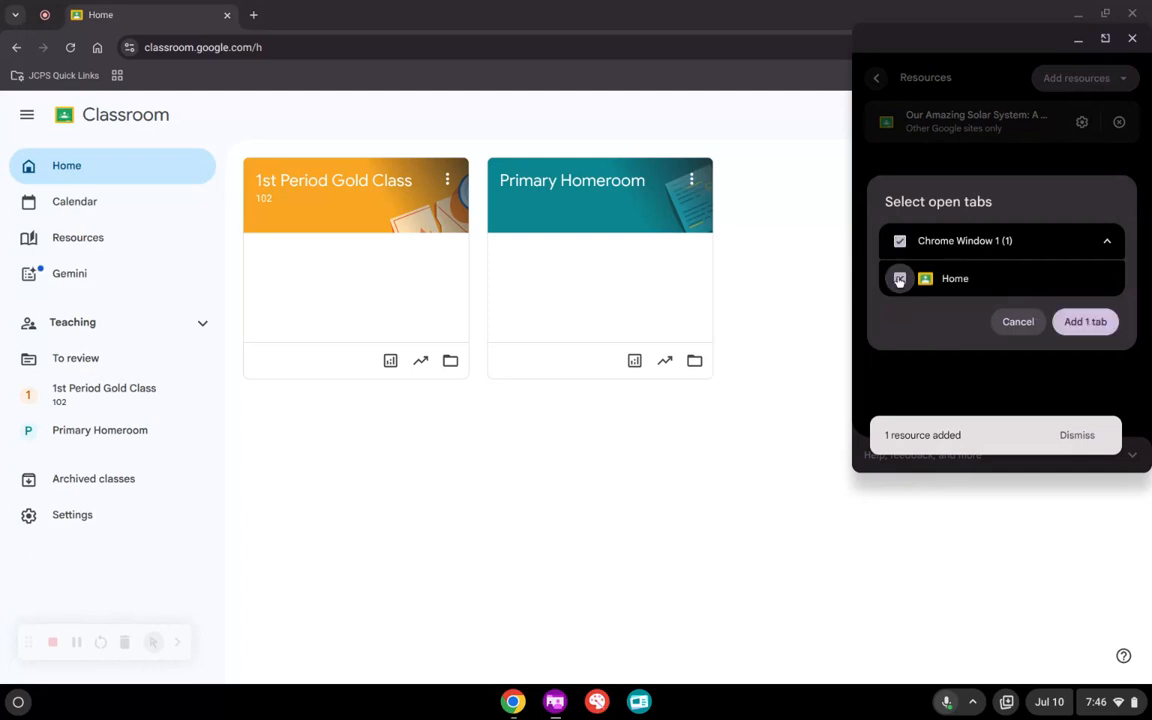
pyautogui.click(1085, 321)
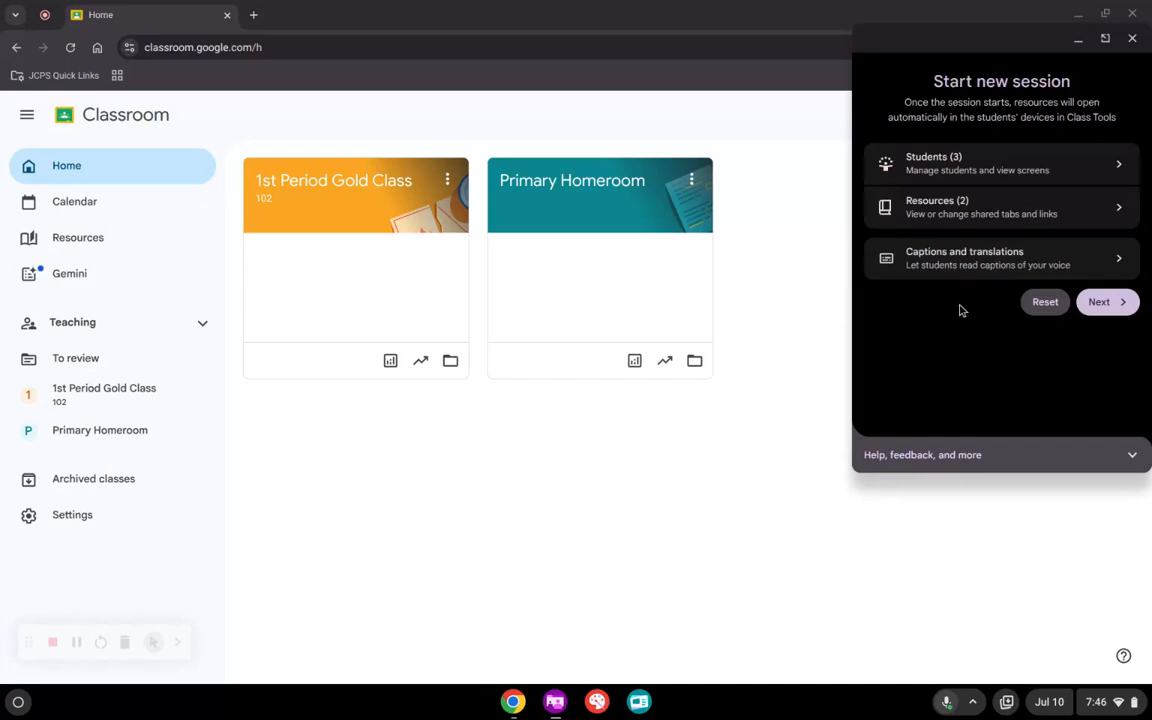
# Keep the 60-minute length and toggle Only allow Class Tools off and back on
pyautogui.click(1099, 301)
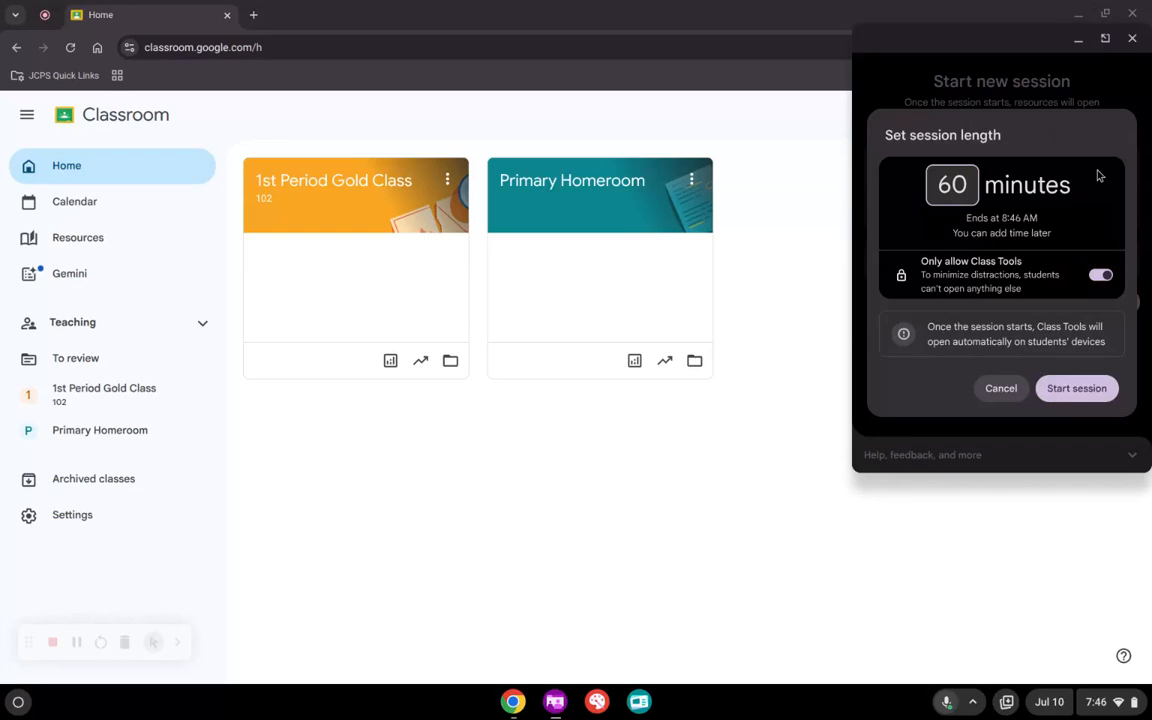
pyautogui.moveTo(887, 129)
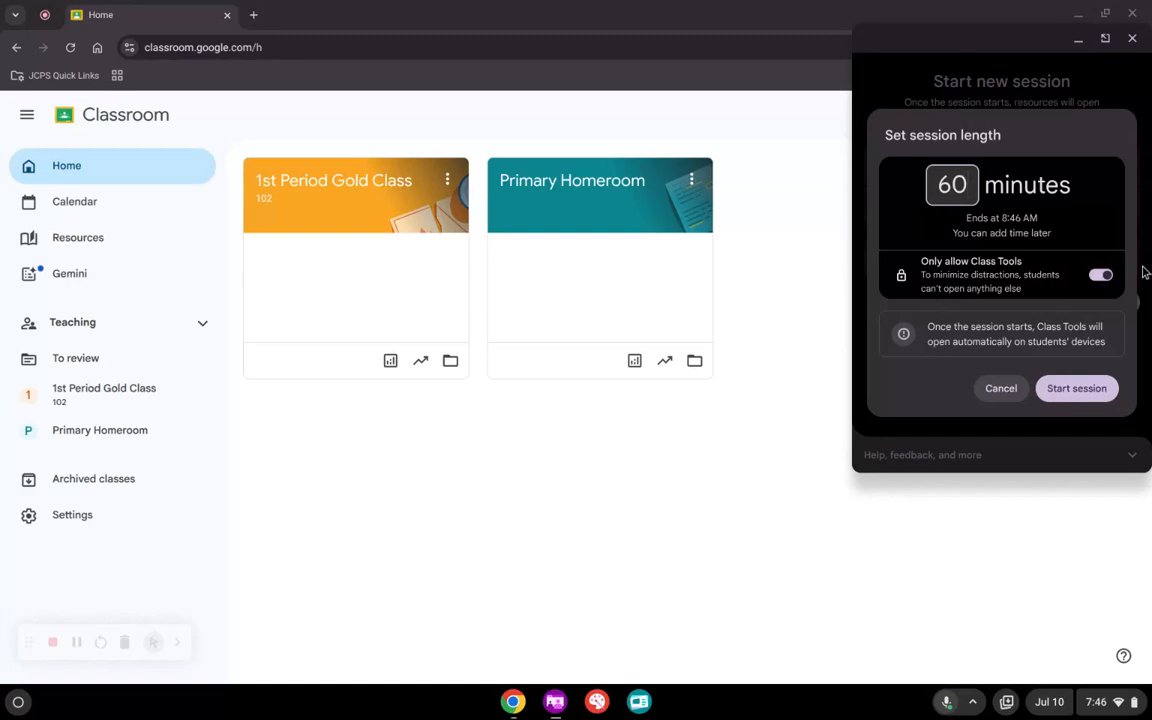
pyautogui.click(1101, 275)
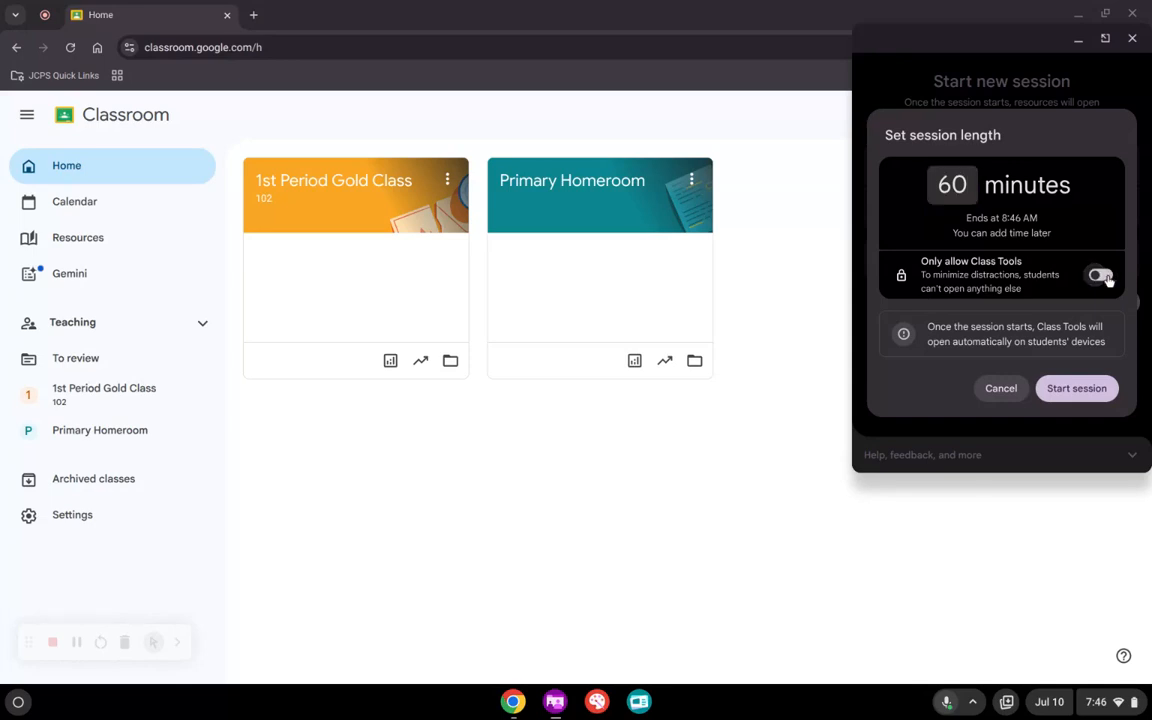
pyautogui.click(1099, 274)
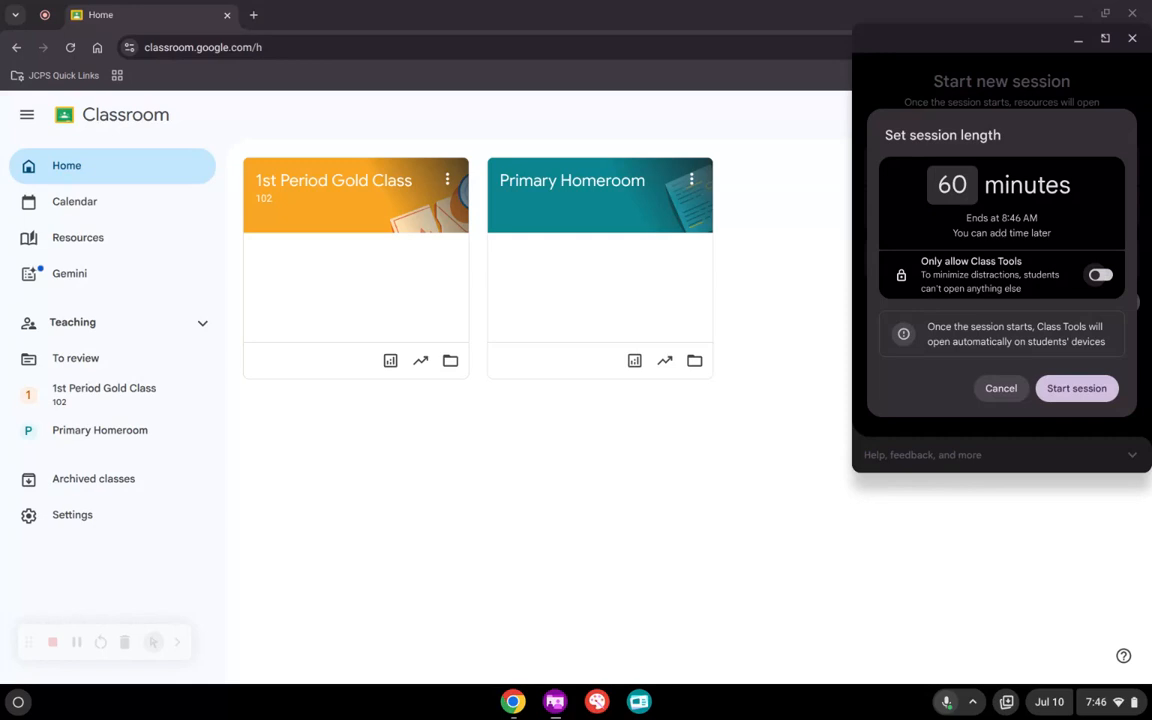
pyautogui.click(1100, 275)
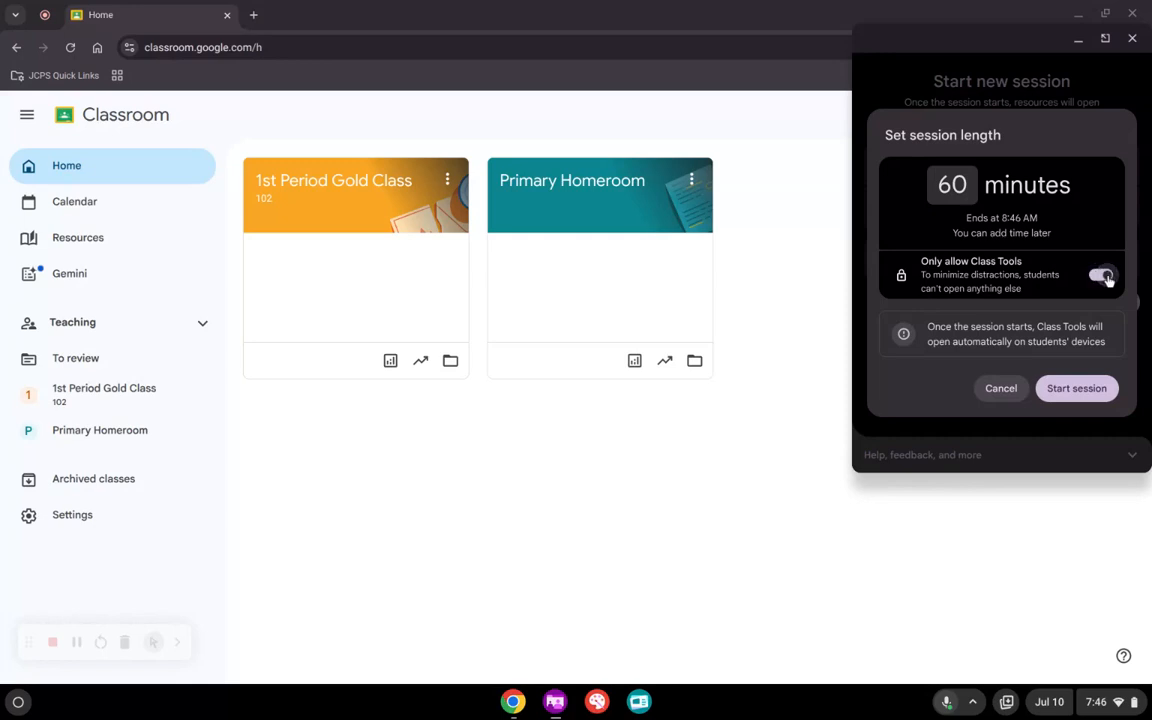
pyautogui.click(1101, 274)
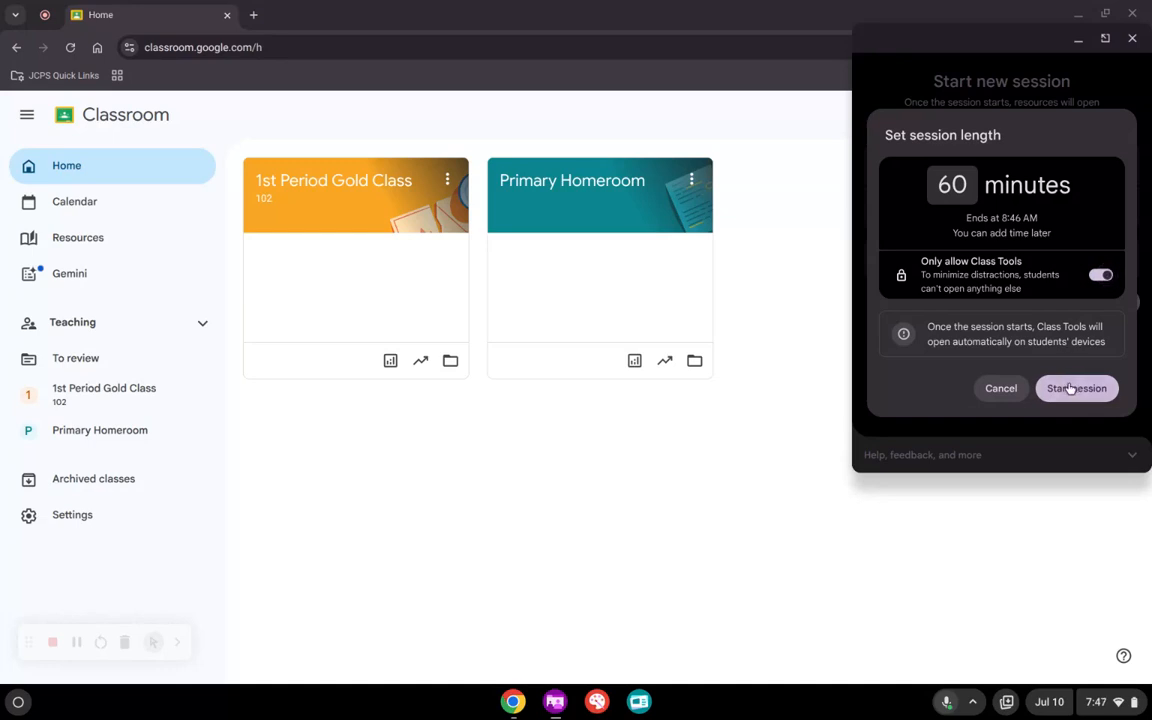
# Start the session, pause student devices, and show the student connection list
pyautogui.click(1076, 388)
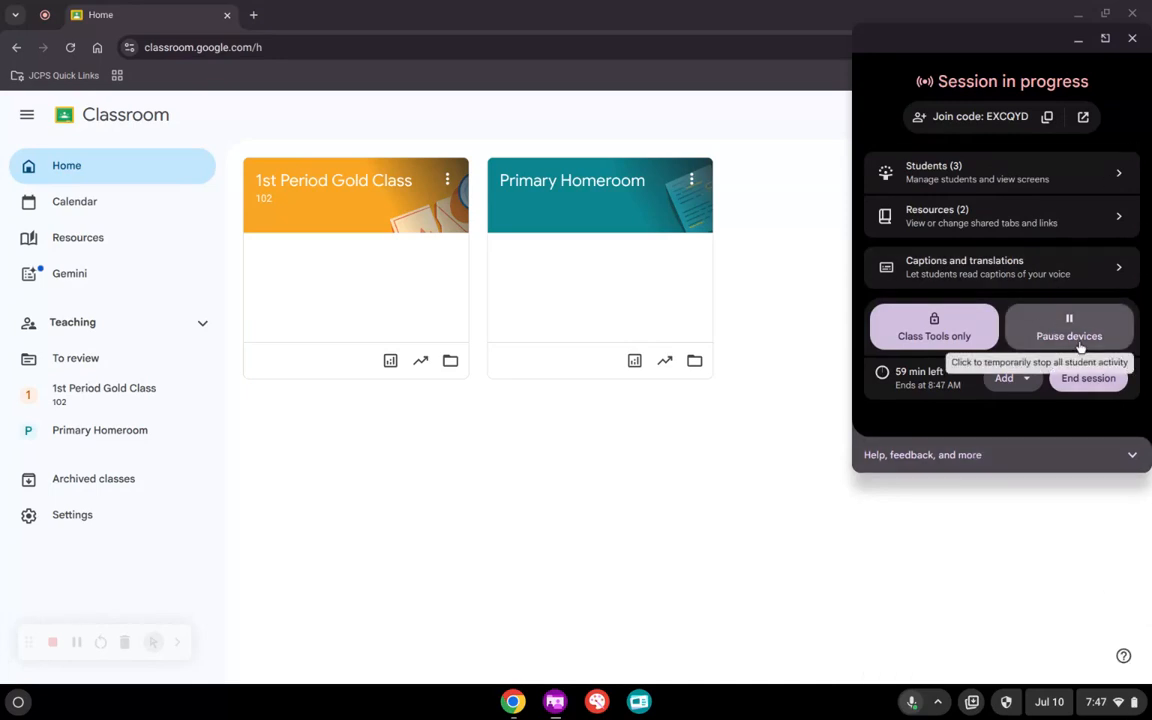
pyautogui.click(1069, 327)
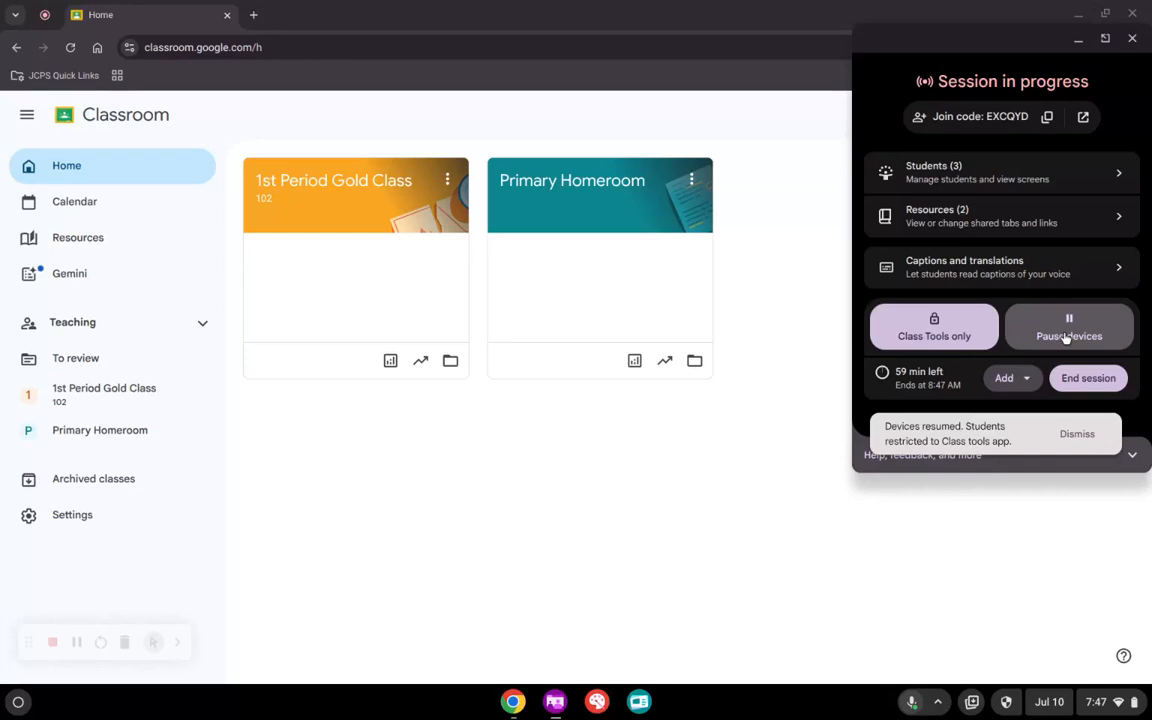
pyautogui.moveTo(1065, 338)
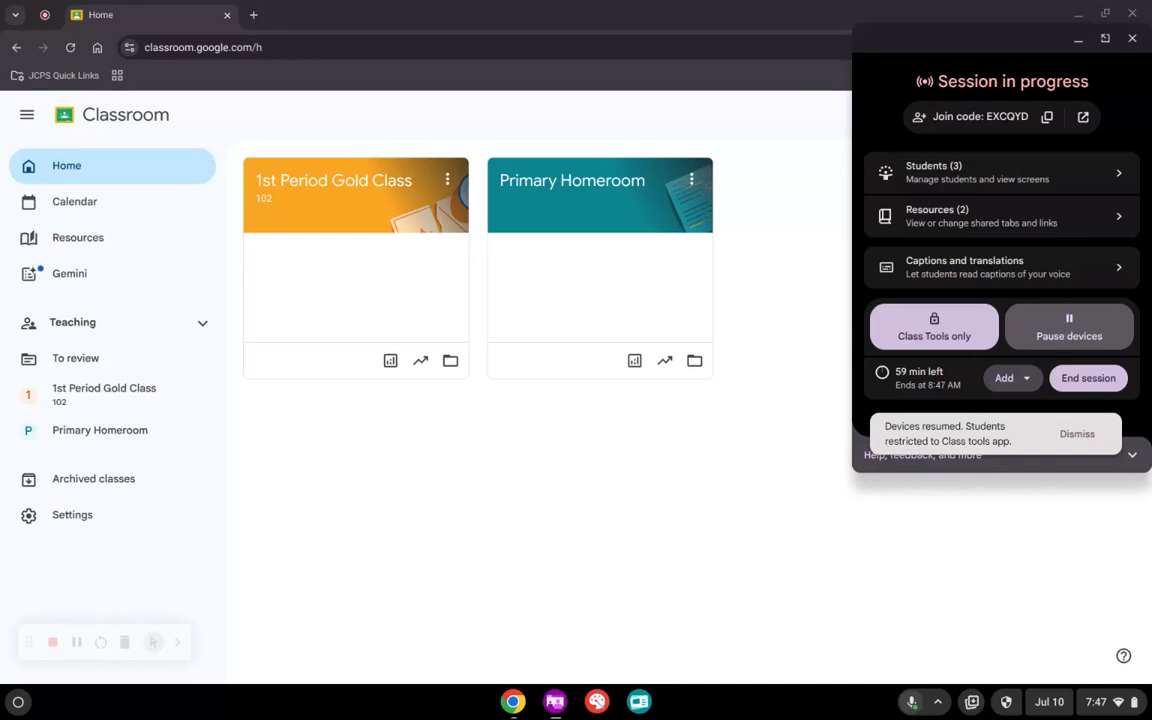
pyautogui.moveTo(955, 328)
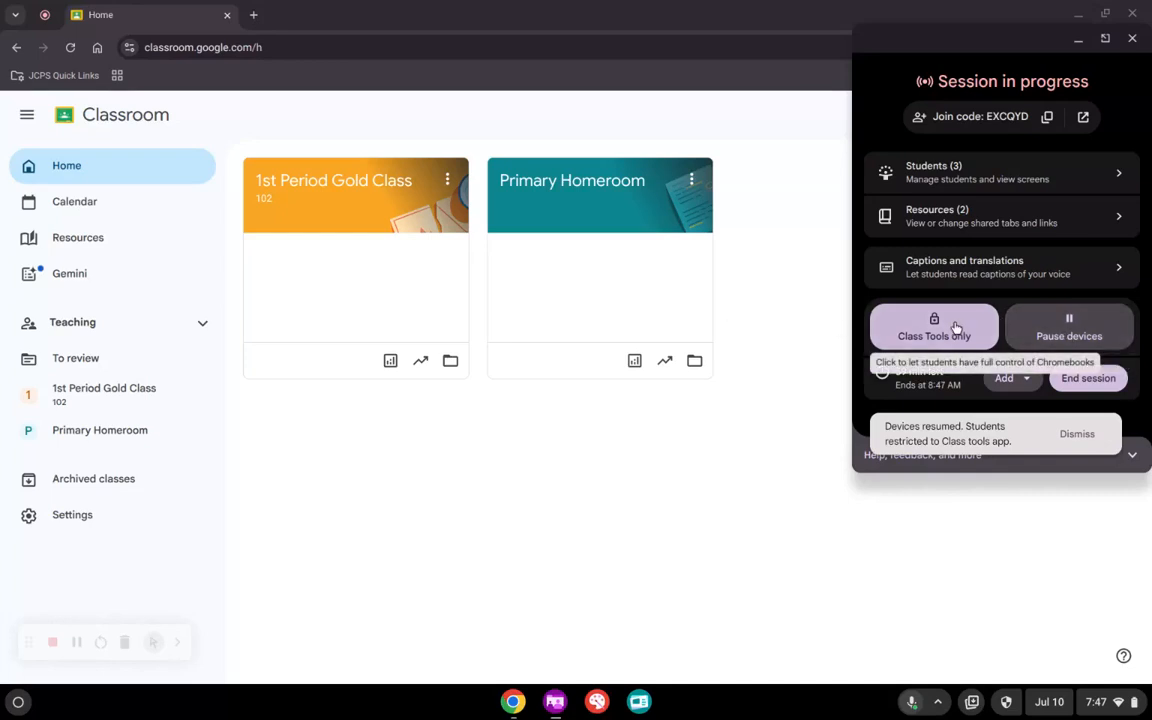
pyautogui.click(1077, 433)
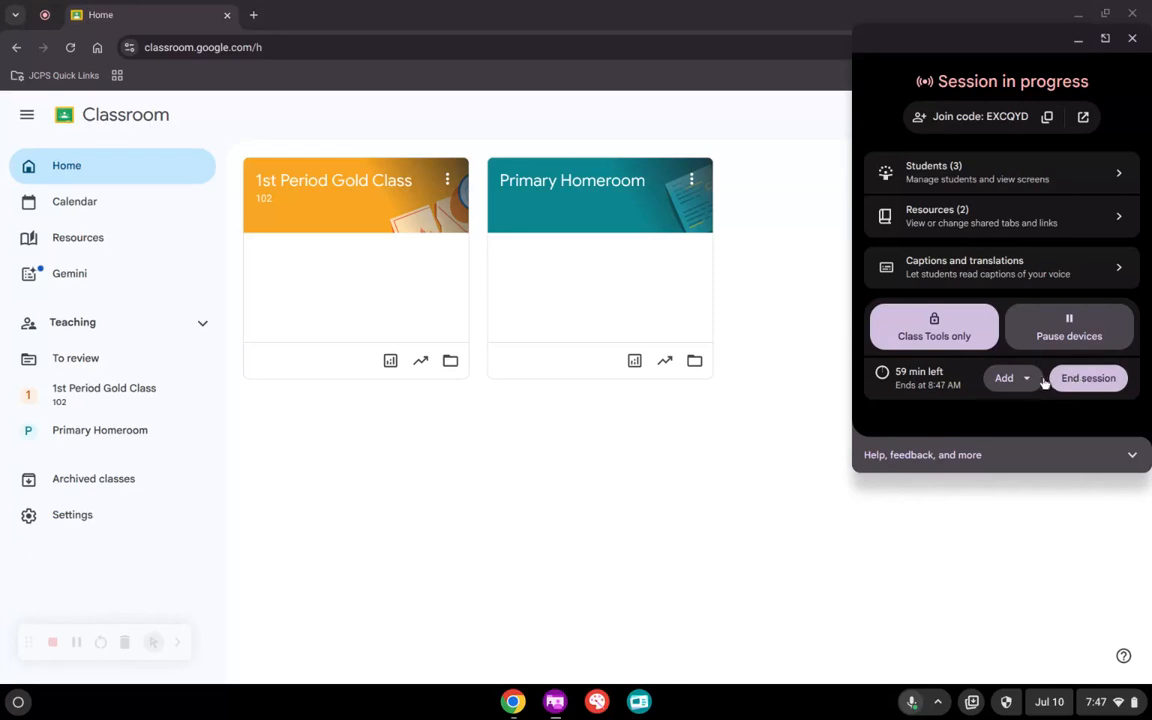
pyautogui.click(1026, 378)
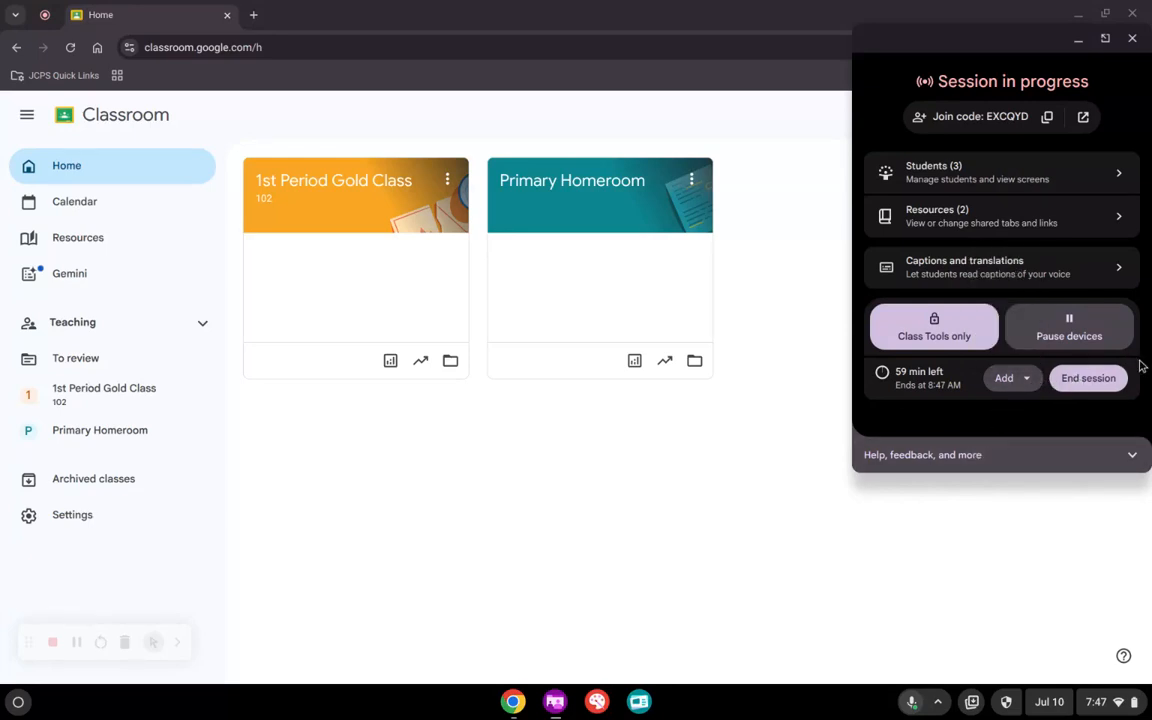
pyautogui.click(1000, 172)
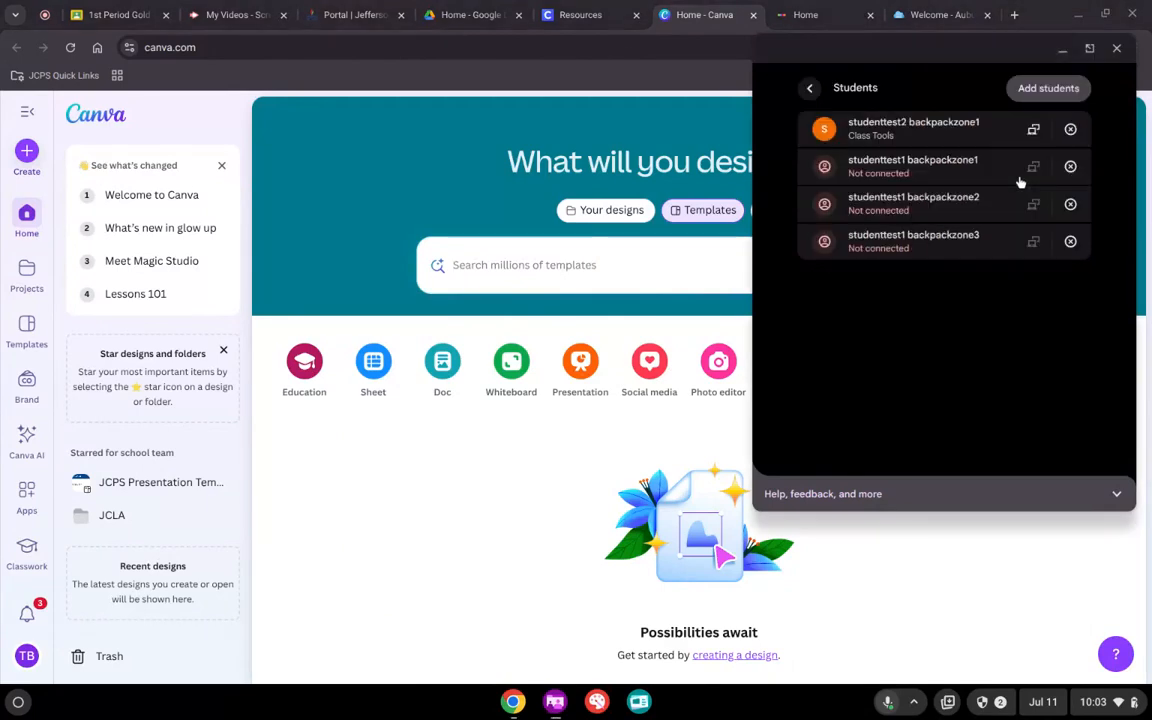
pyautogui.moveTo(745, 112)
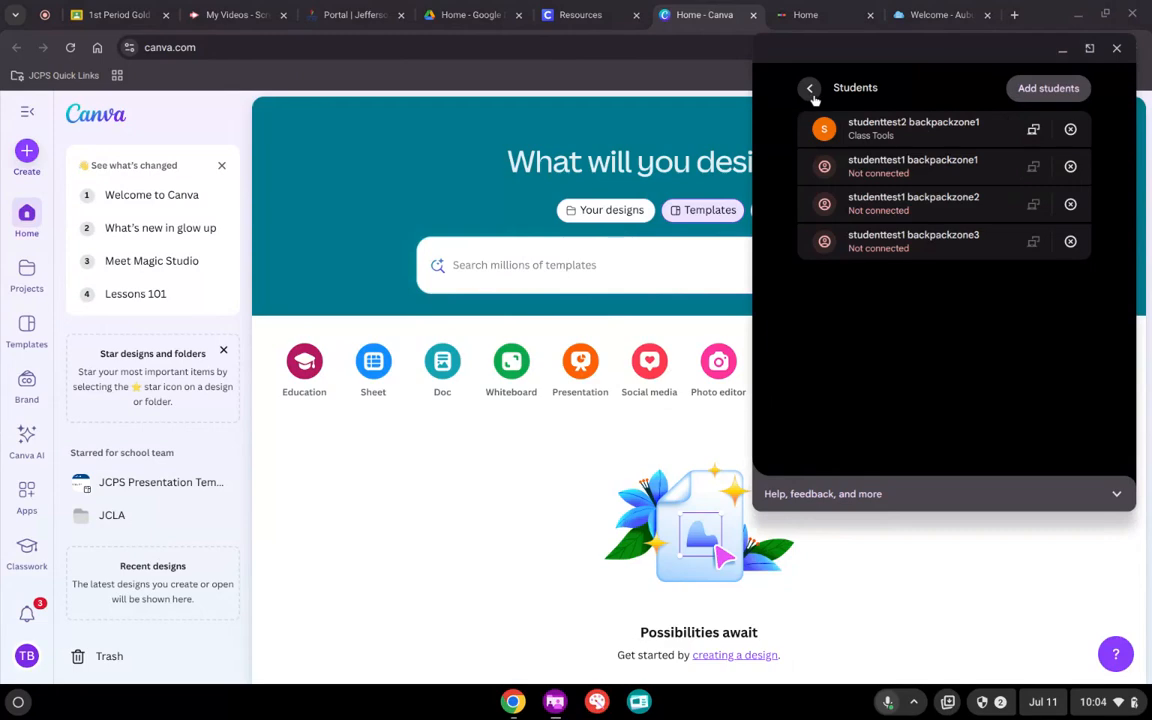
# Tick five open tabs, including Home - Canva and 1st Period Gold Class 102, and add them
pyautogui.click(810, 88)
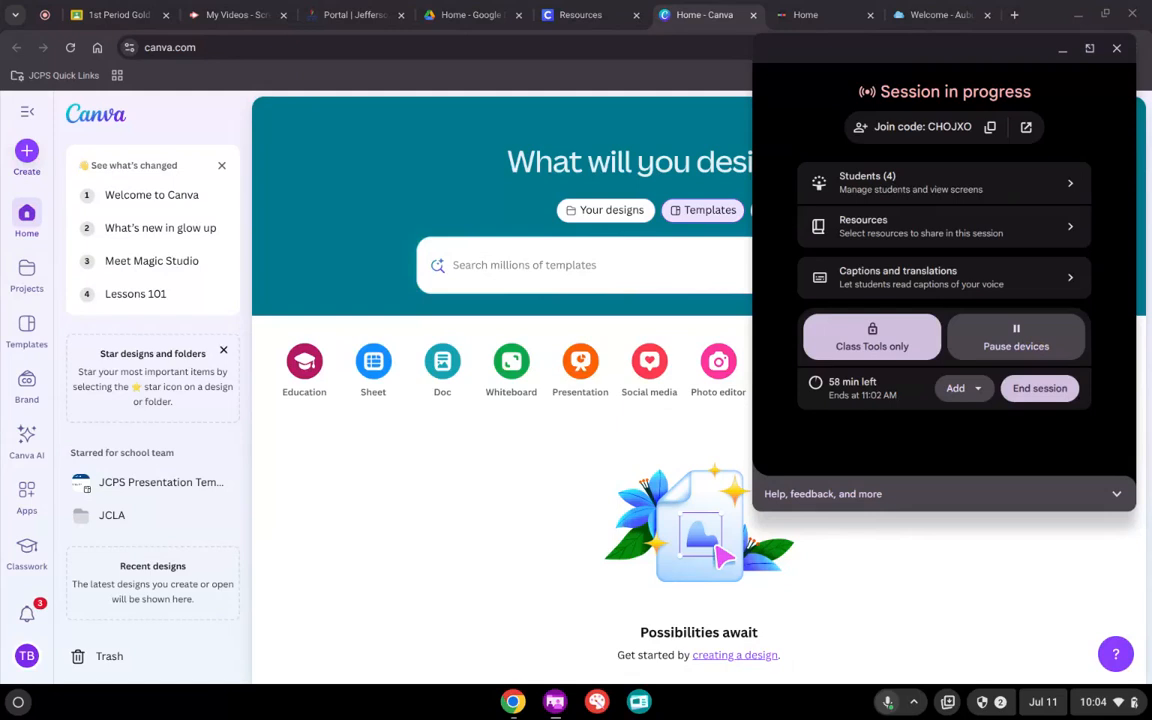
pyautogui.moveTo(855, 119)
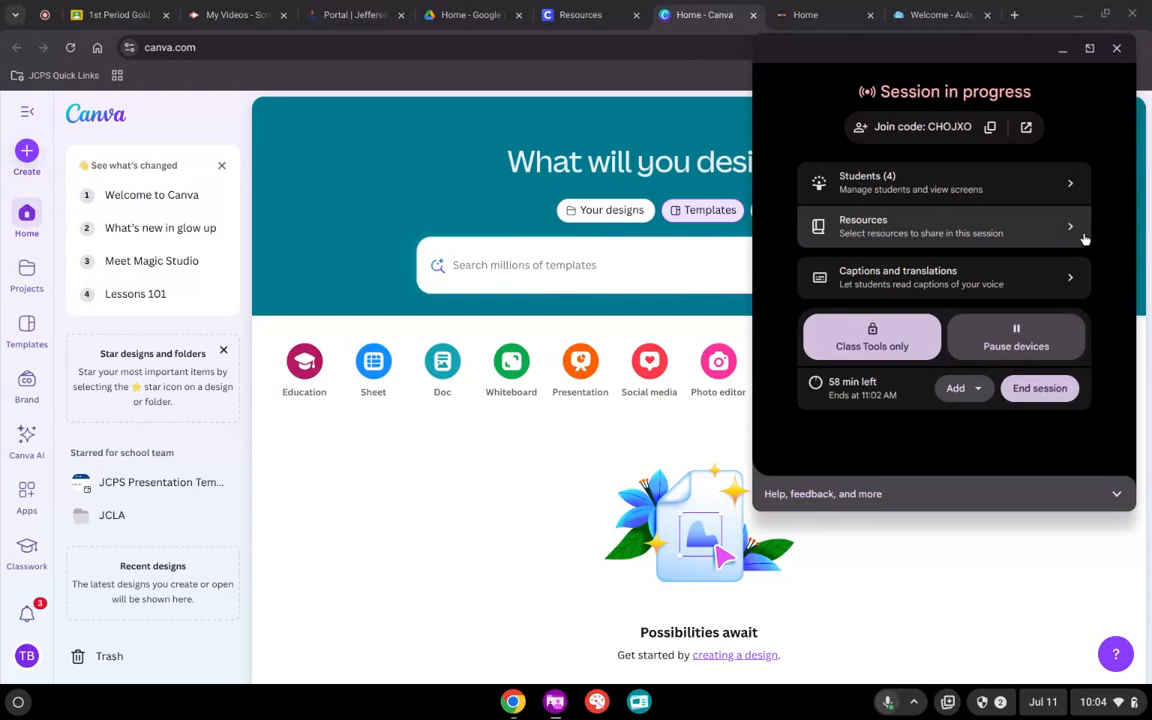
pyautogui.click(940, 225)
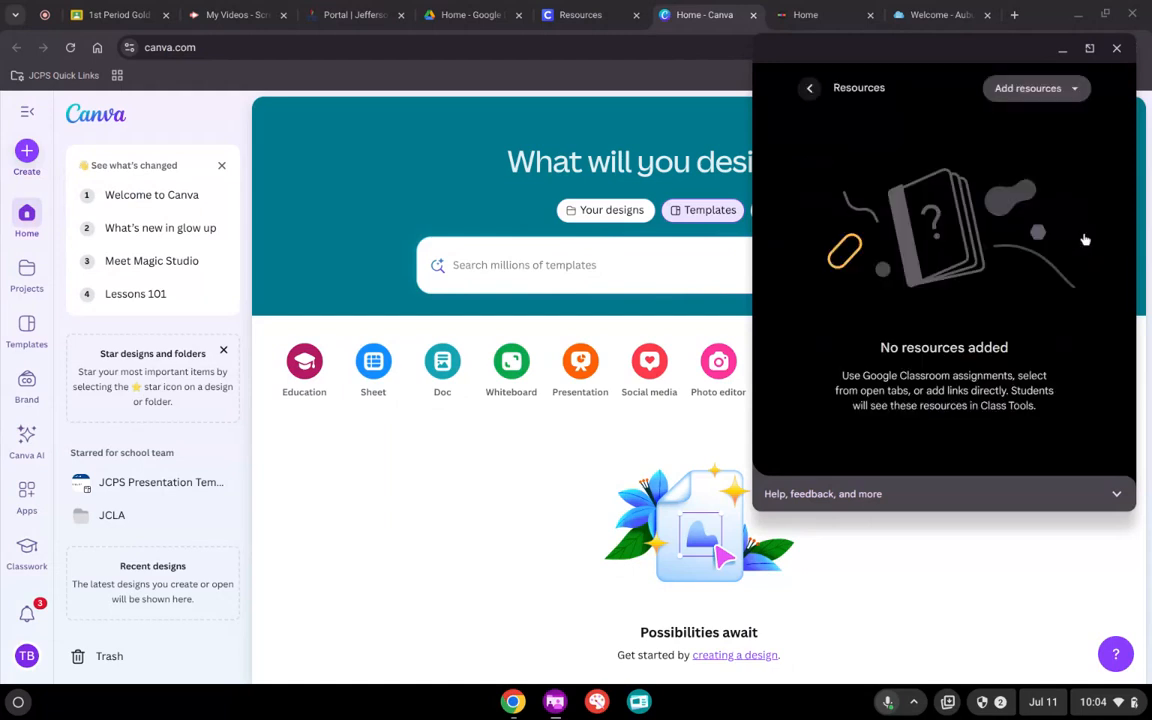
pyautogui.click(1030, 88)
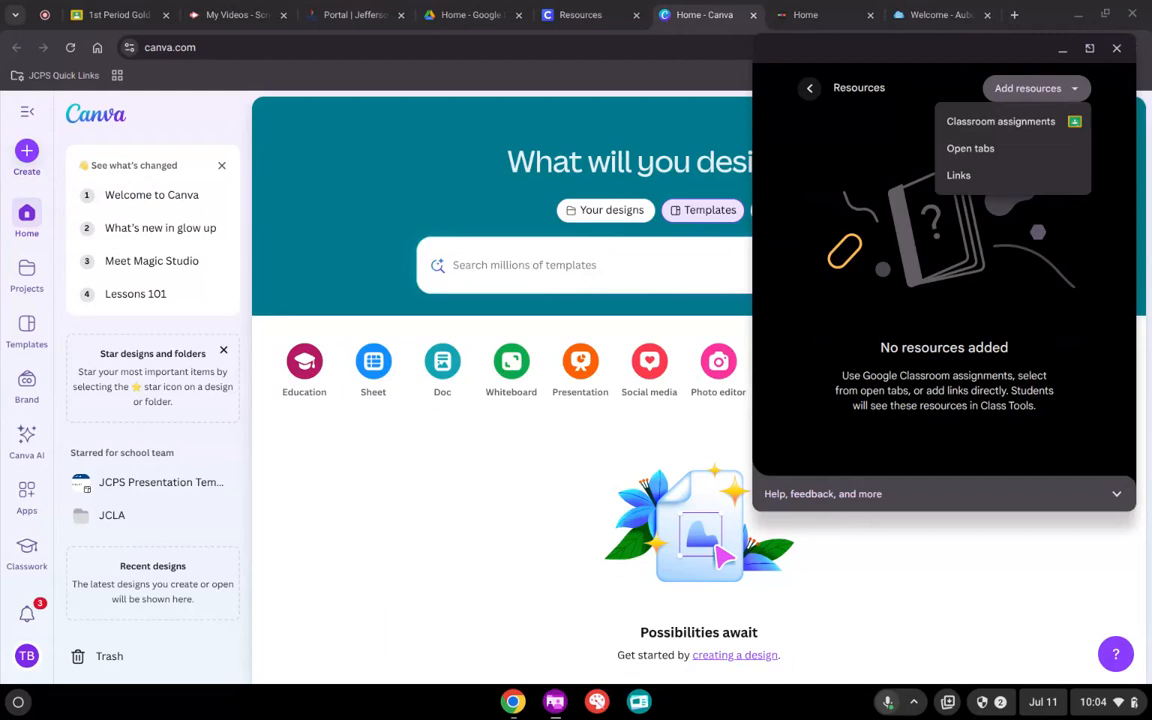
pyautogui.click(970, 148)
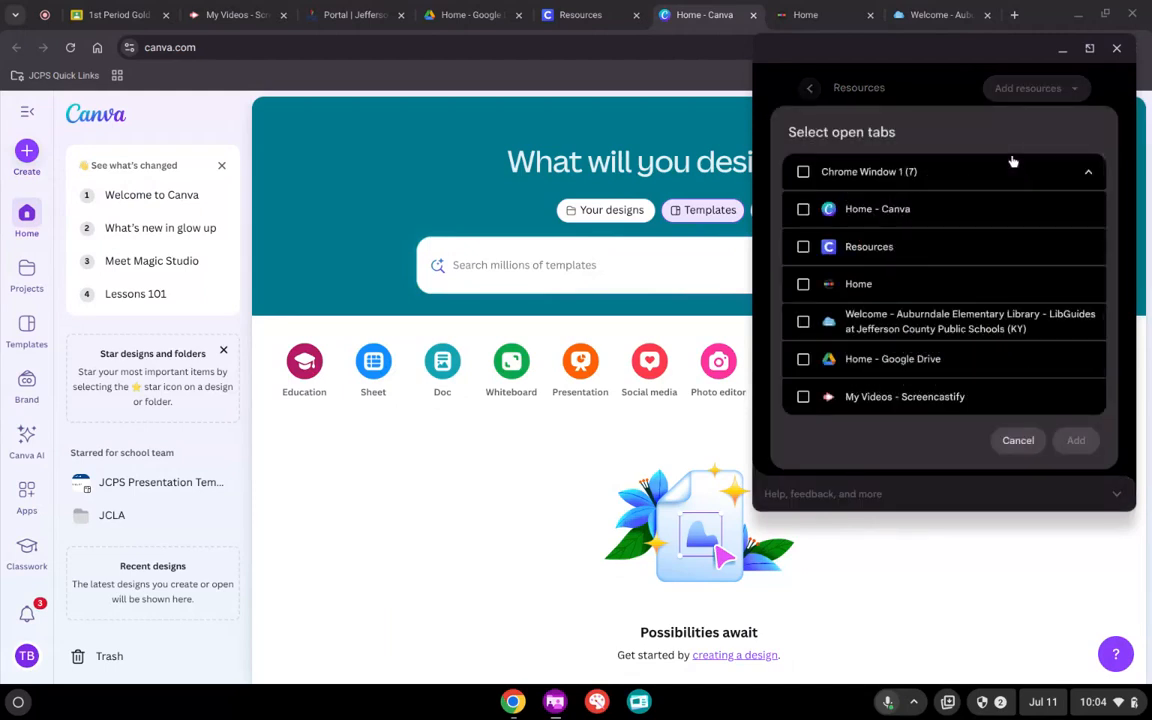
pyautogui.click(803, 208)
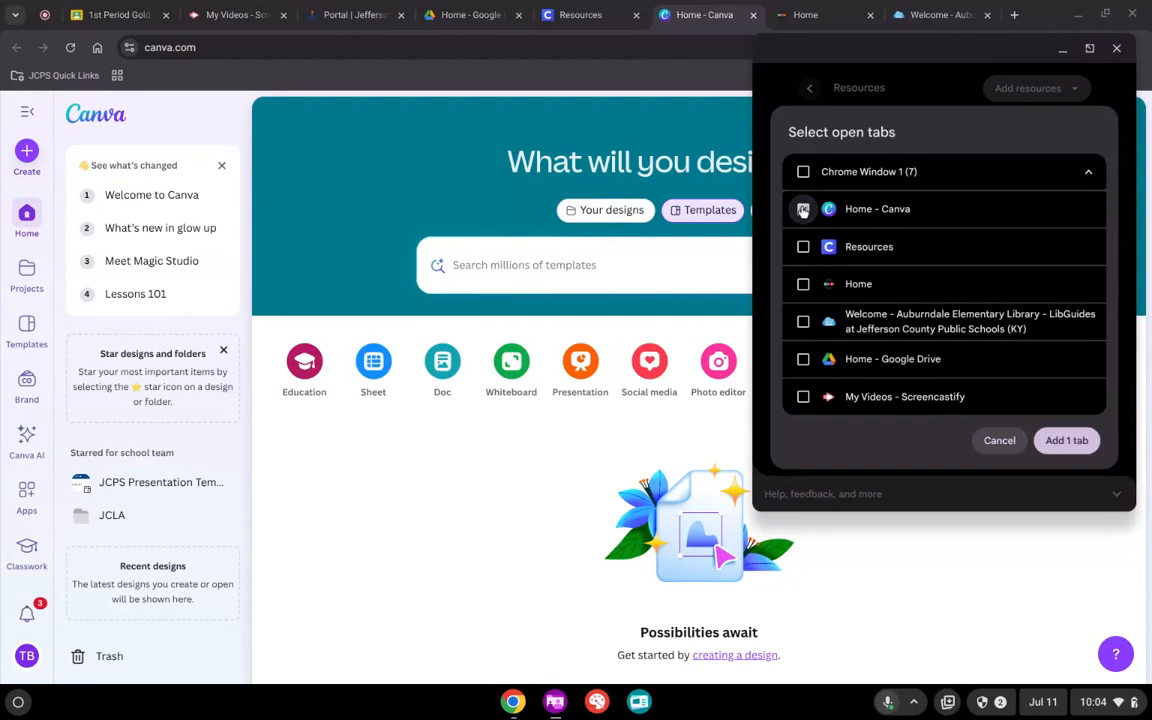
pyautogui.click(803, 208)
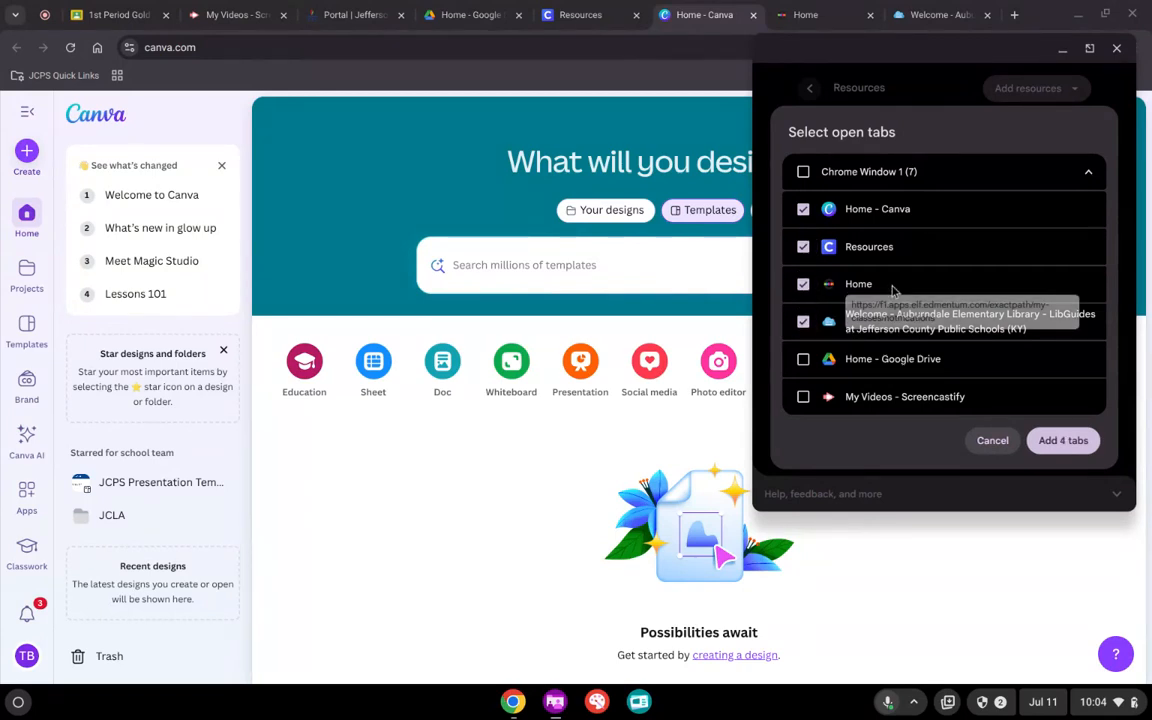
pyautogui.click(803, 171)
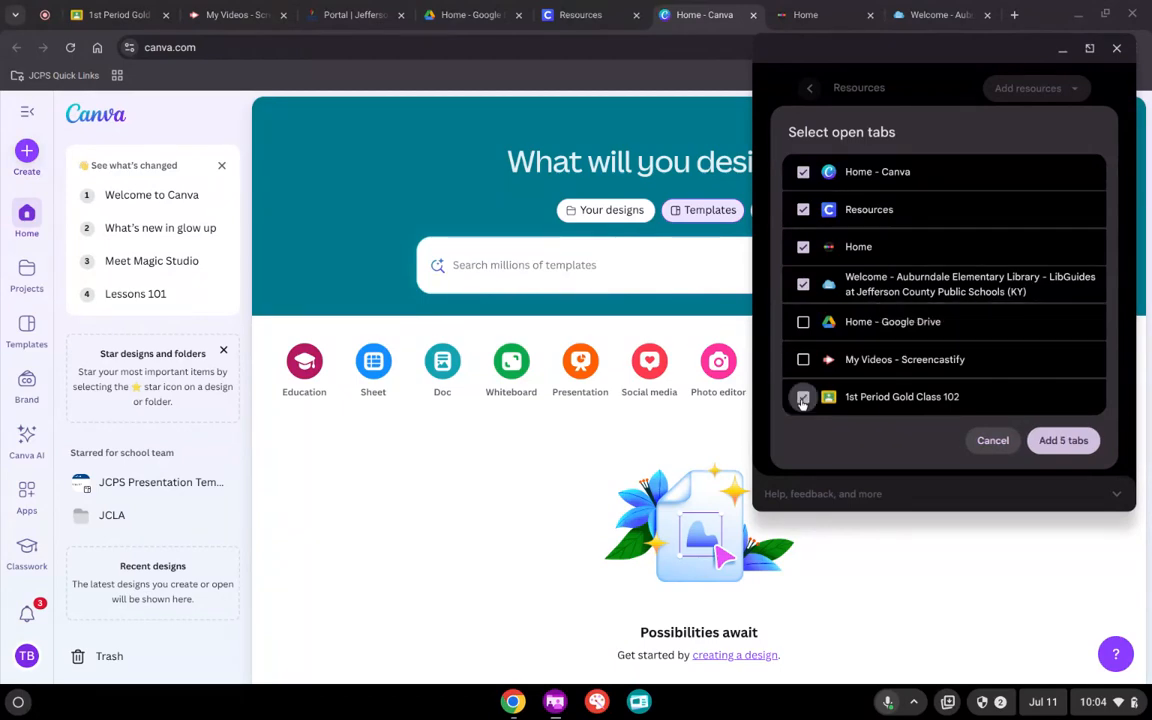
pyautogui.click(803, 396)
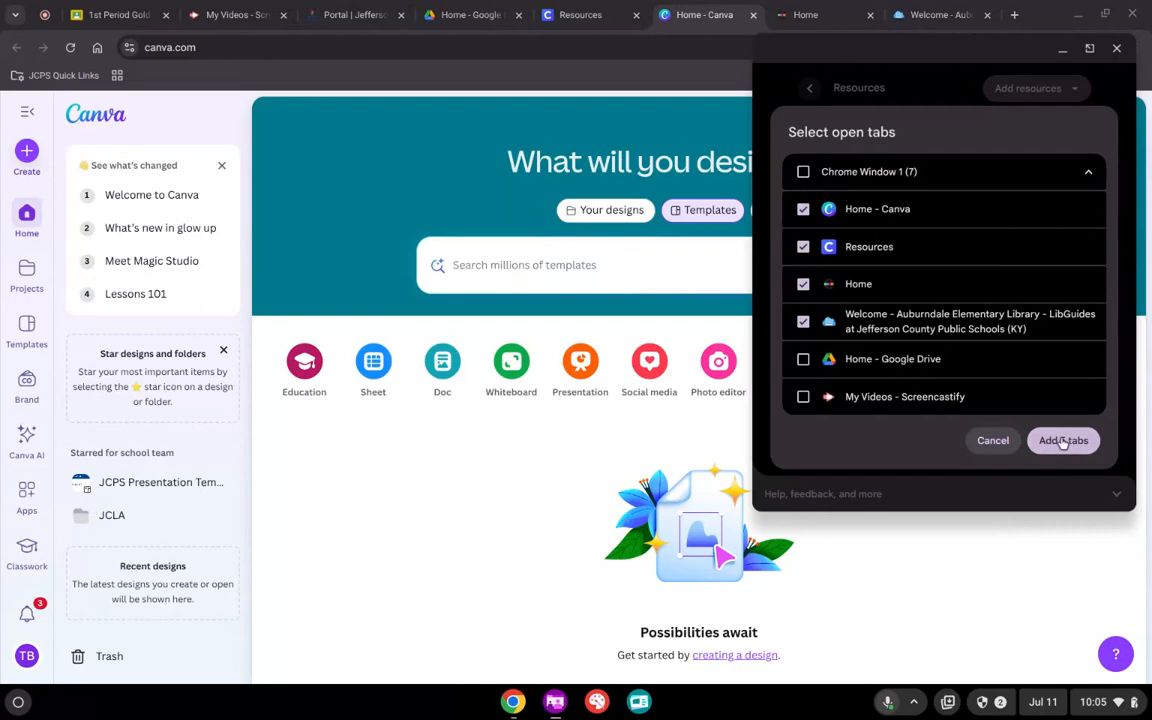
pyautogui.click(1063, 440)
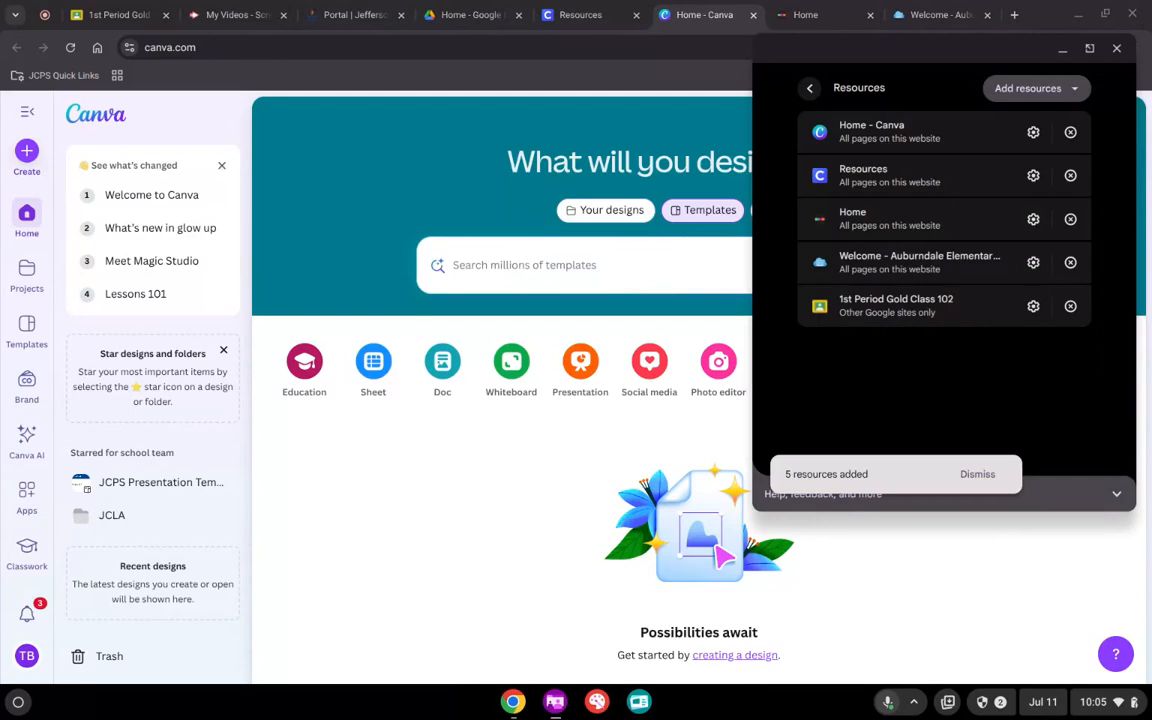
# From the session overview, open Students and view the connected student's screen
pyautogui.click(810, 88)
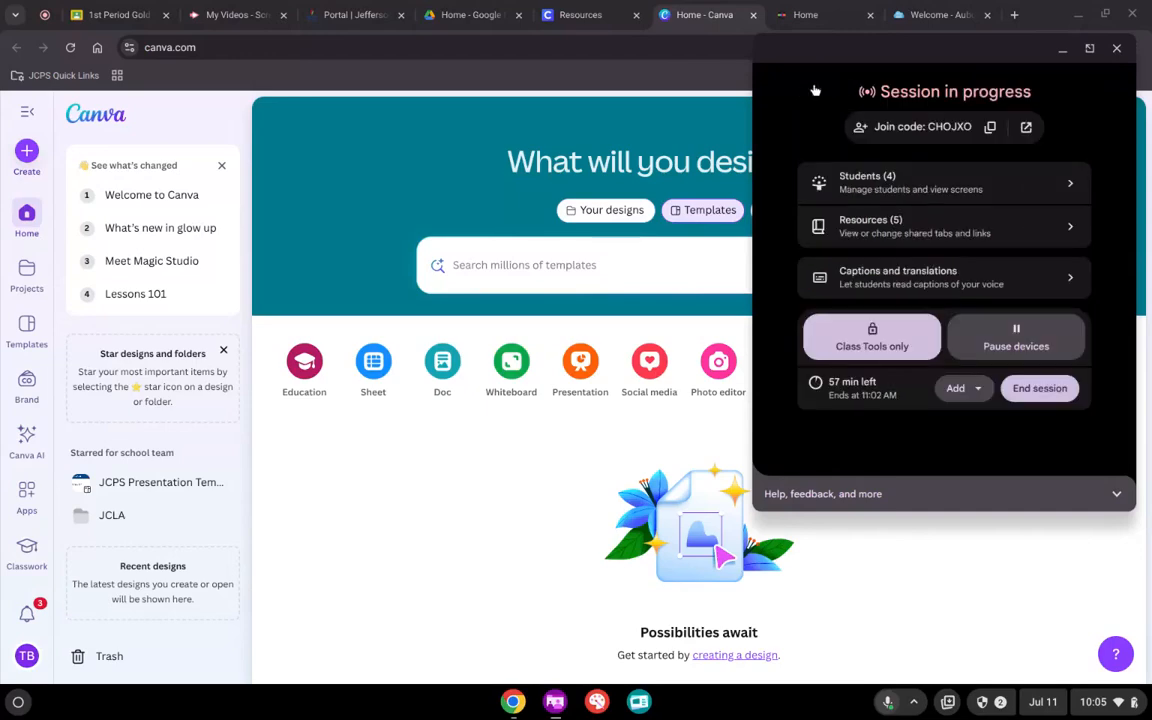
pyautogui.click(940, 182)
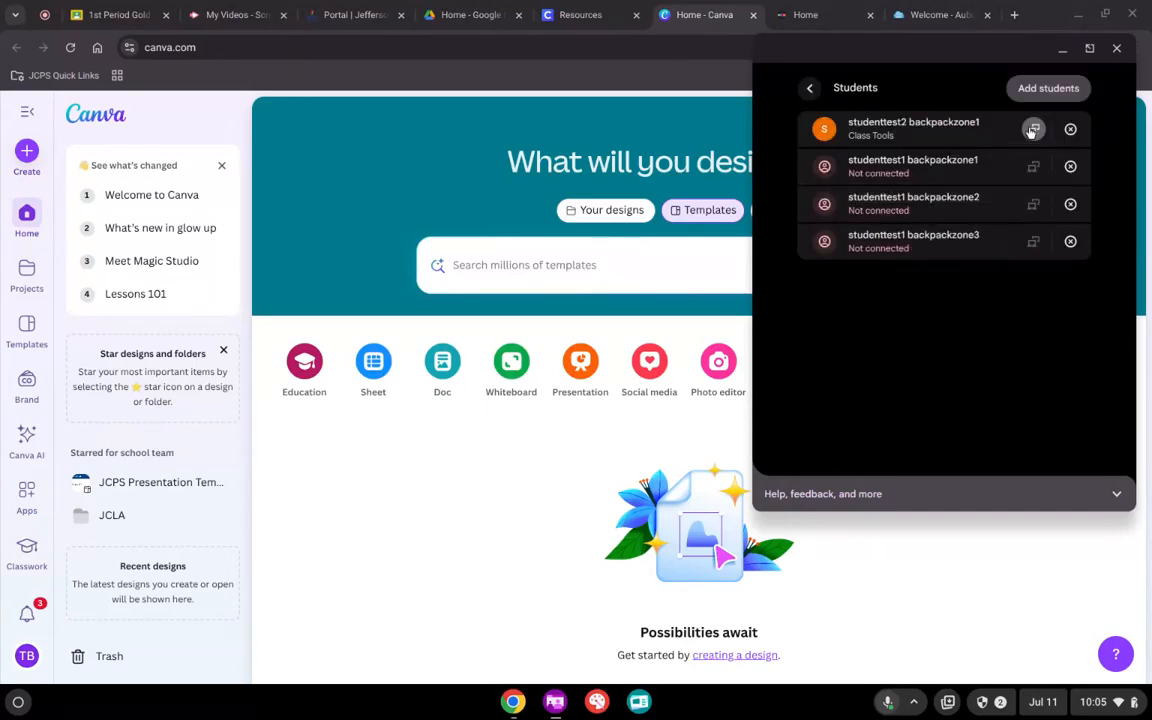
pyautogui.click(1033, 129)
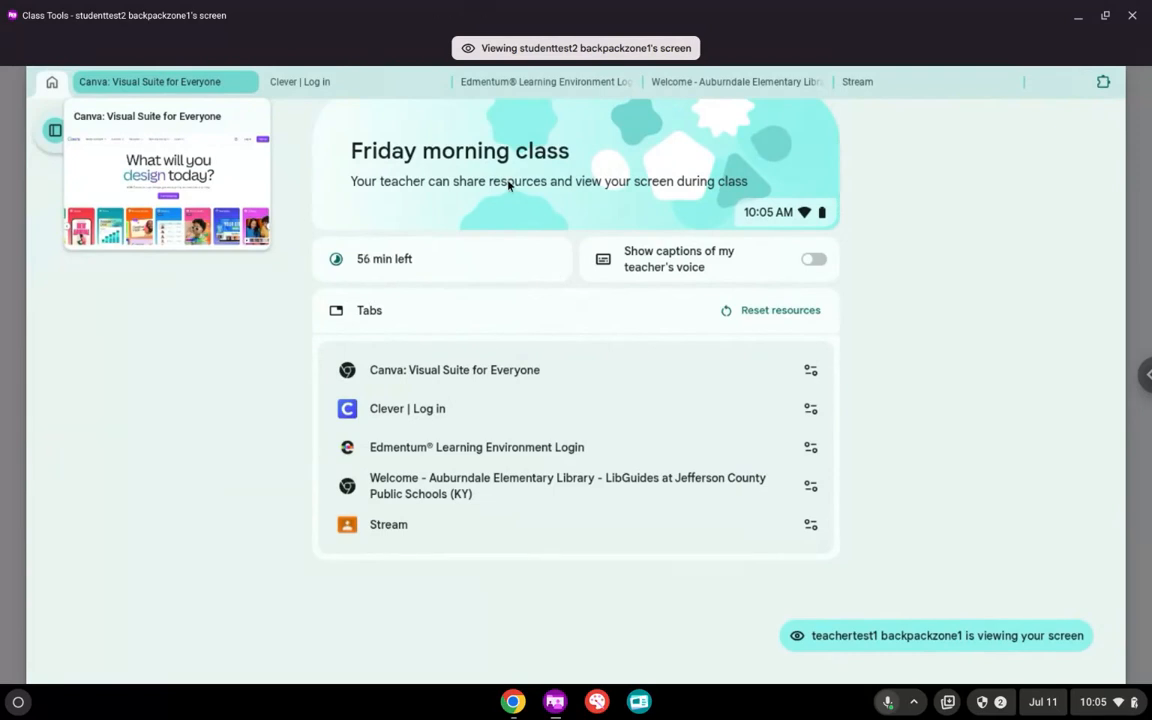
# In the student view, open the Canva tab, then the 1st Period Gold Class 102 tab
pyautogui.click(736, 82)
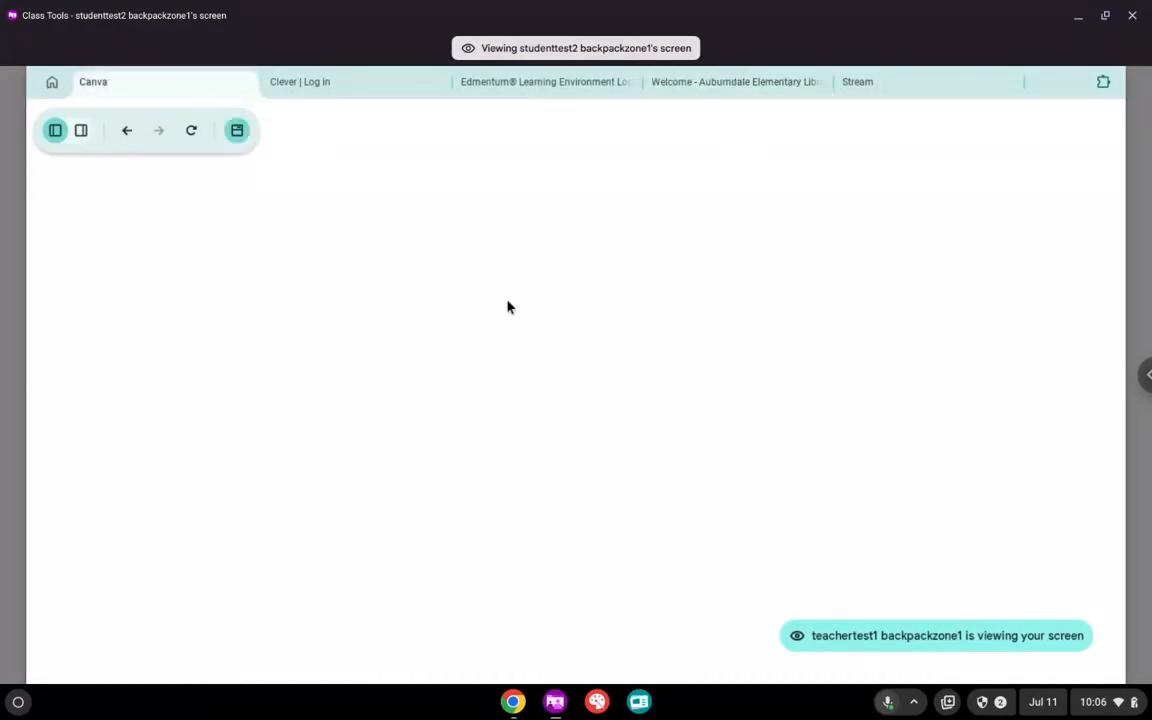
pyautogui.moveTo(28, 158)
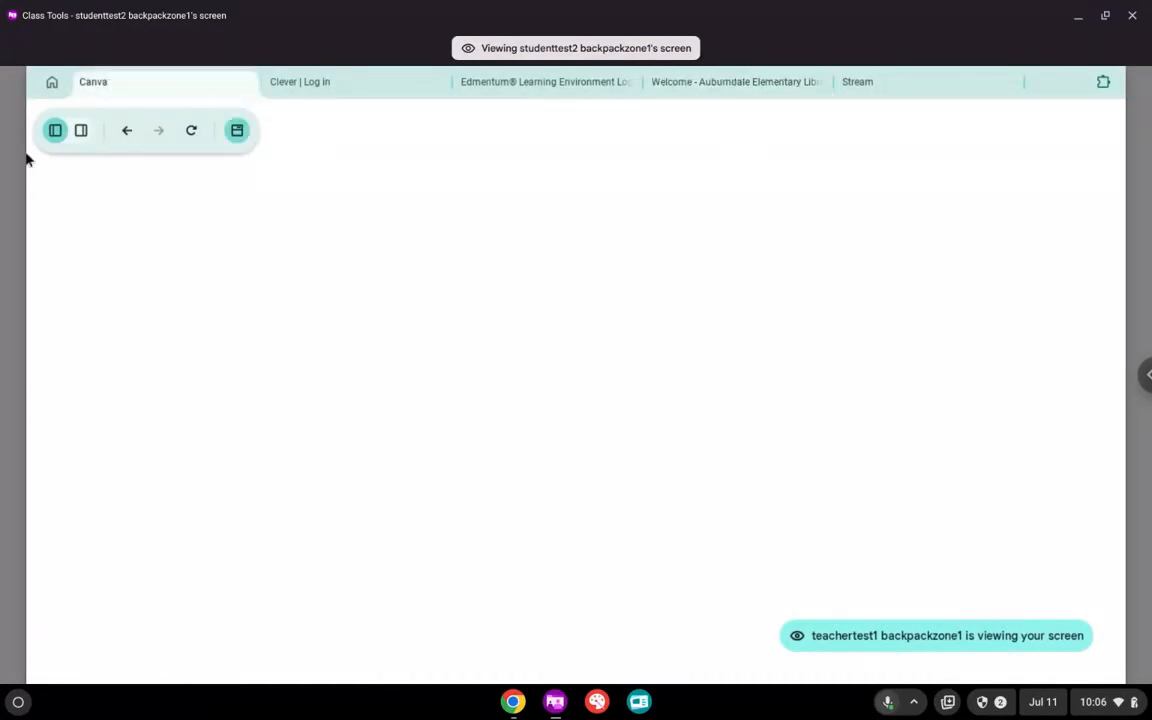
pyautogui.click(52, 82)
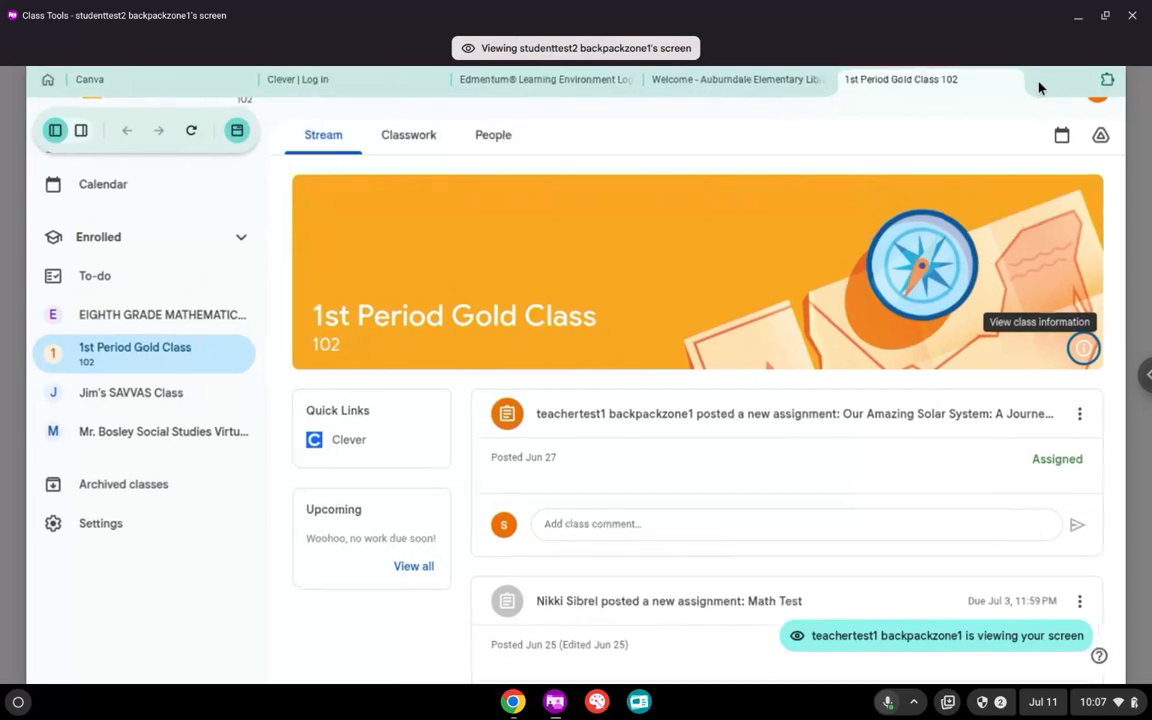
# Switch the student view to the library Student Resources page and scroll through it
pyautogui.click(737, 81)
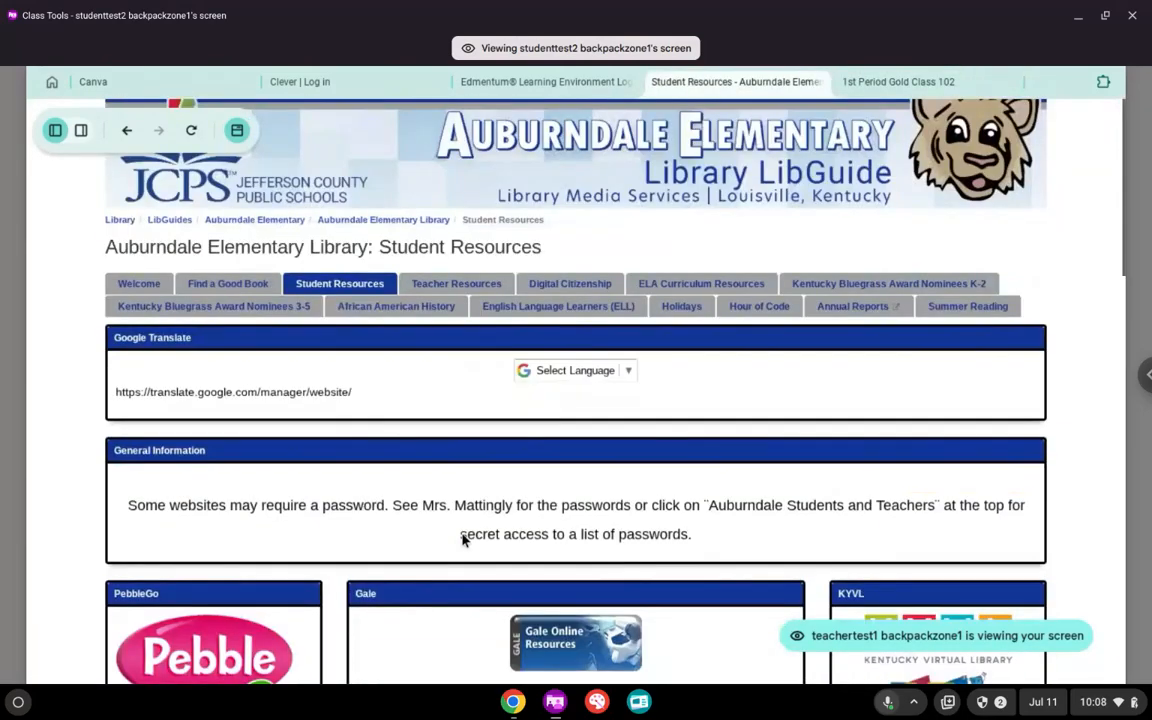
pyautogui.scroll(-3)
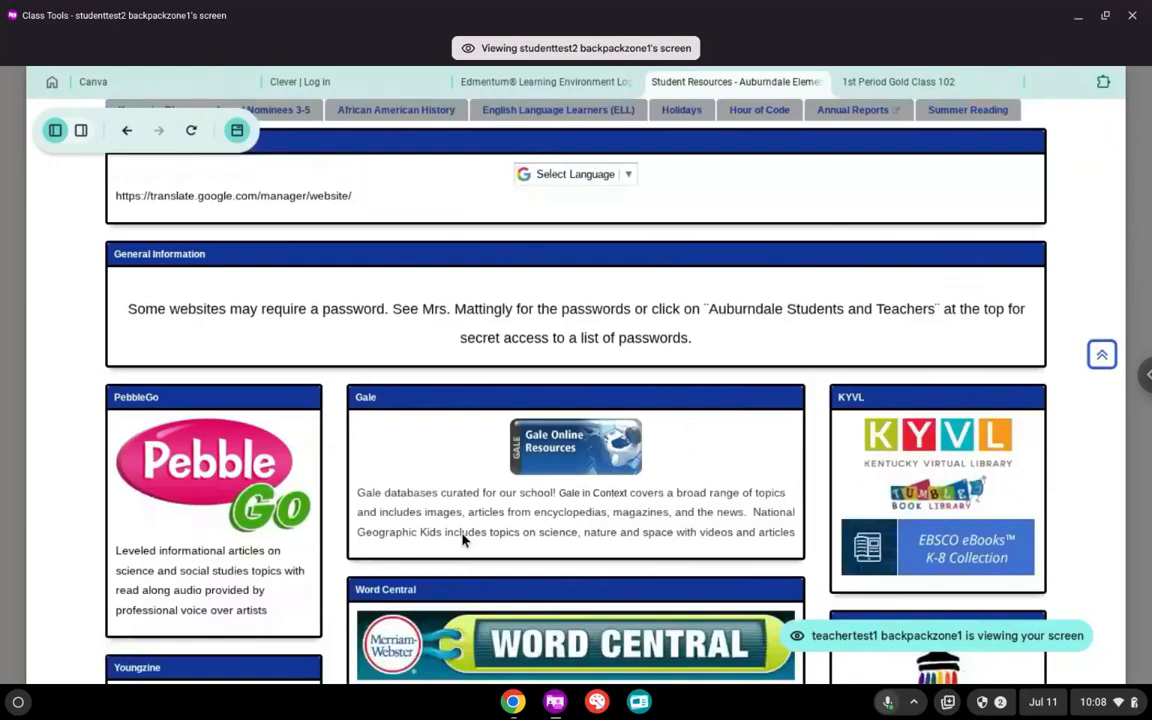
pyautogui.moveTo(250, 490)
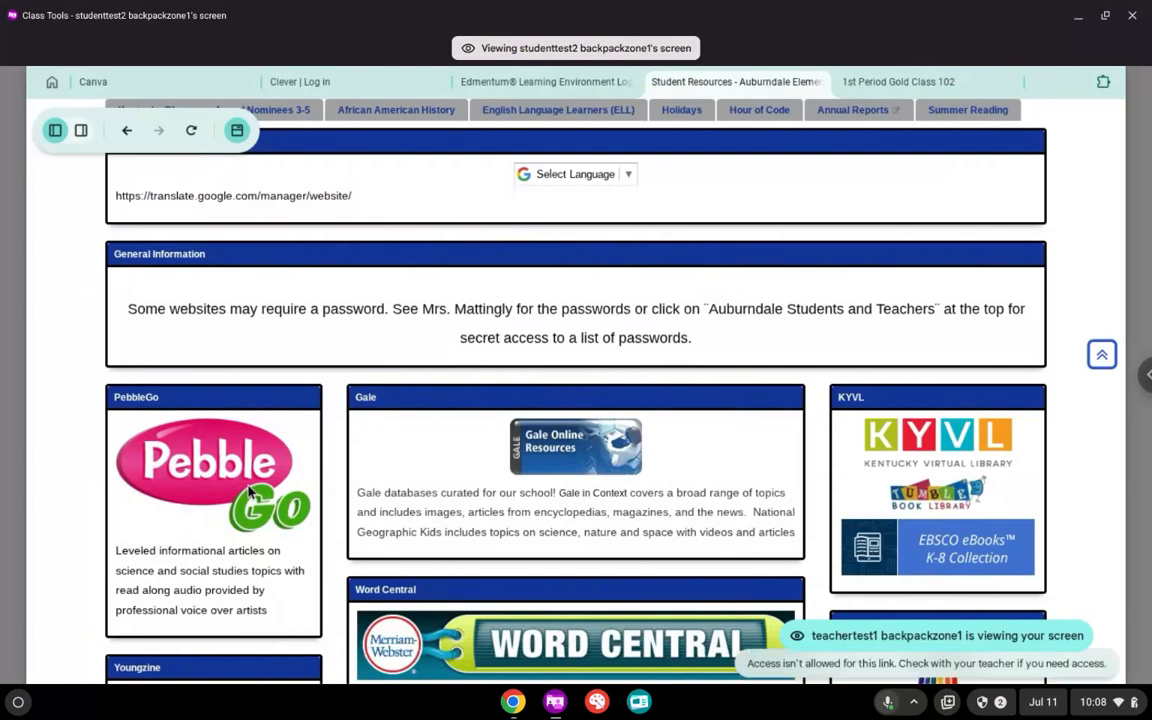
pyautogui.moveTo(495, 455)
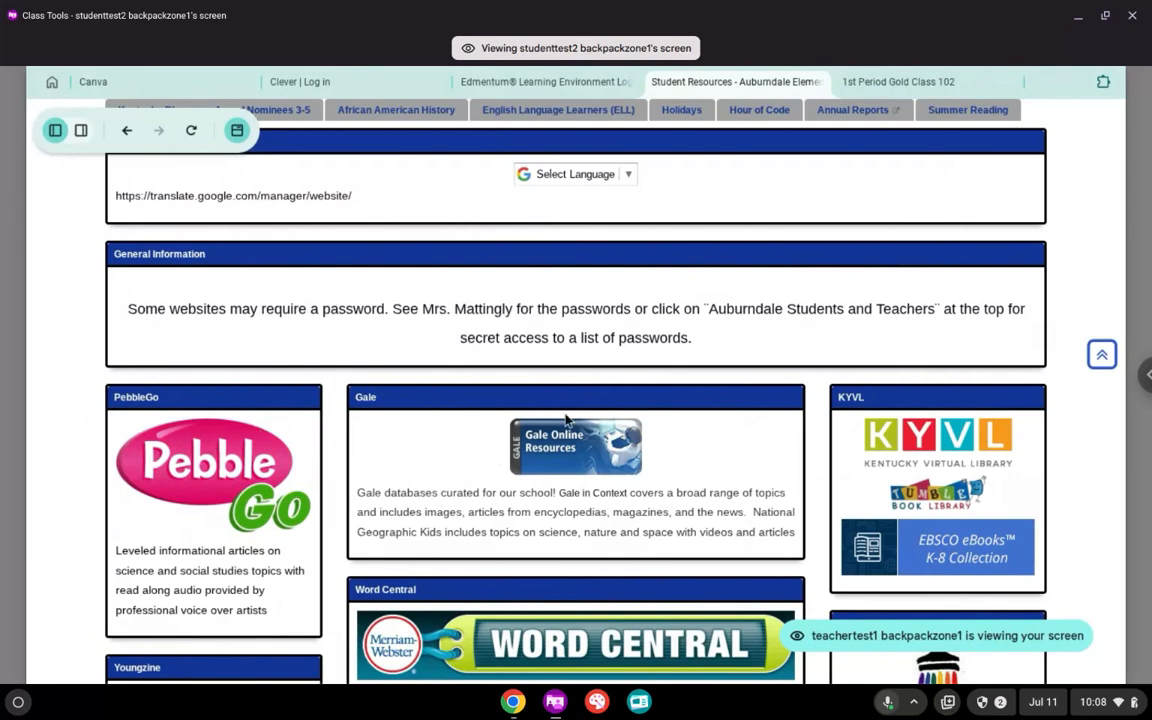
pyautogui.scroll(-3)
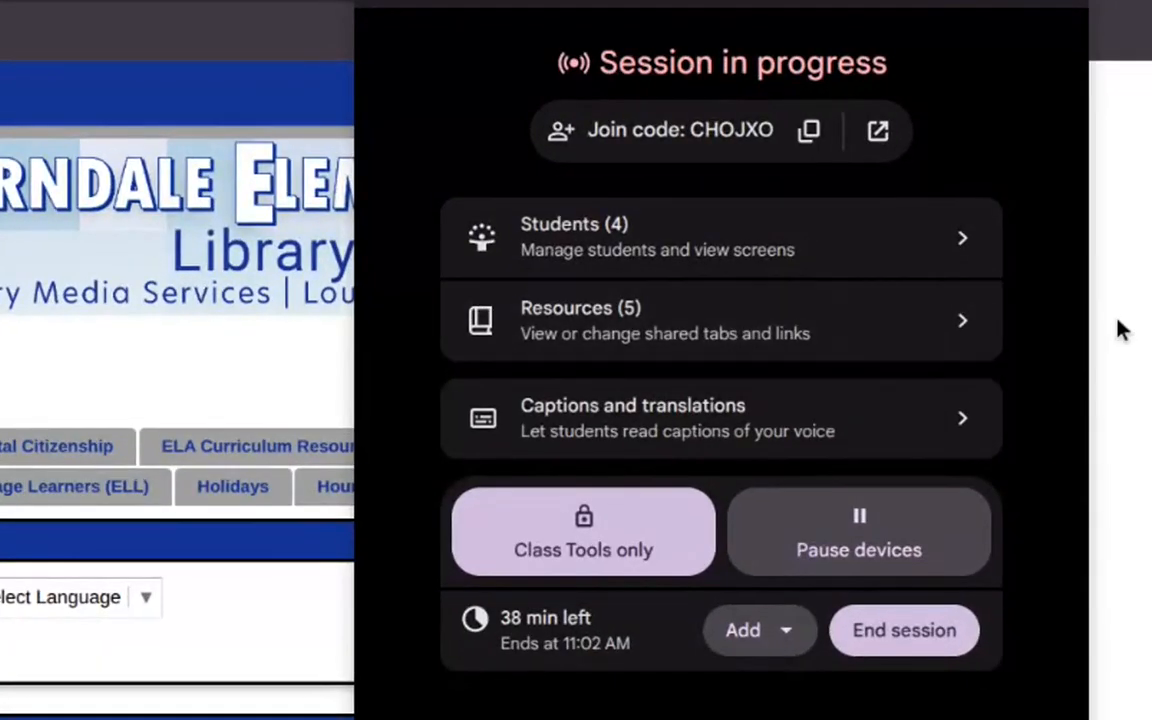
# Let students reach all pages and any link on the library website resource
pyautogui.click(720, 320)
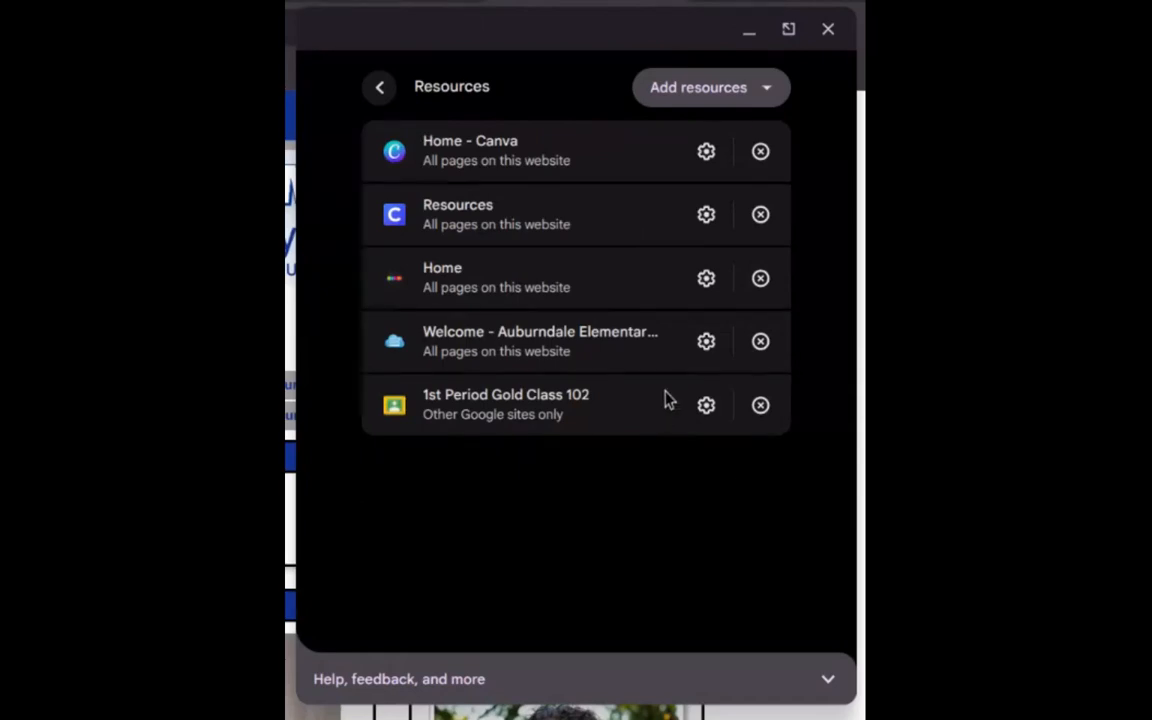
pyautogui.click(706, 341)
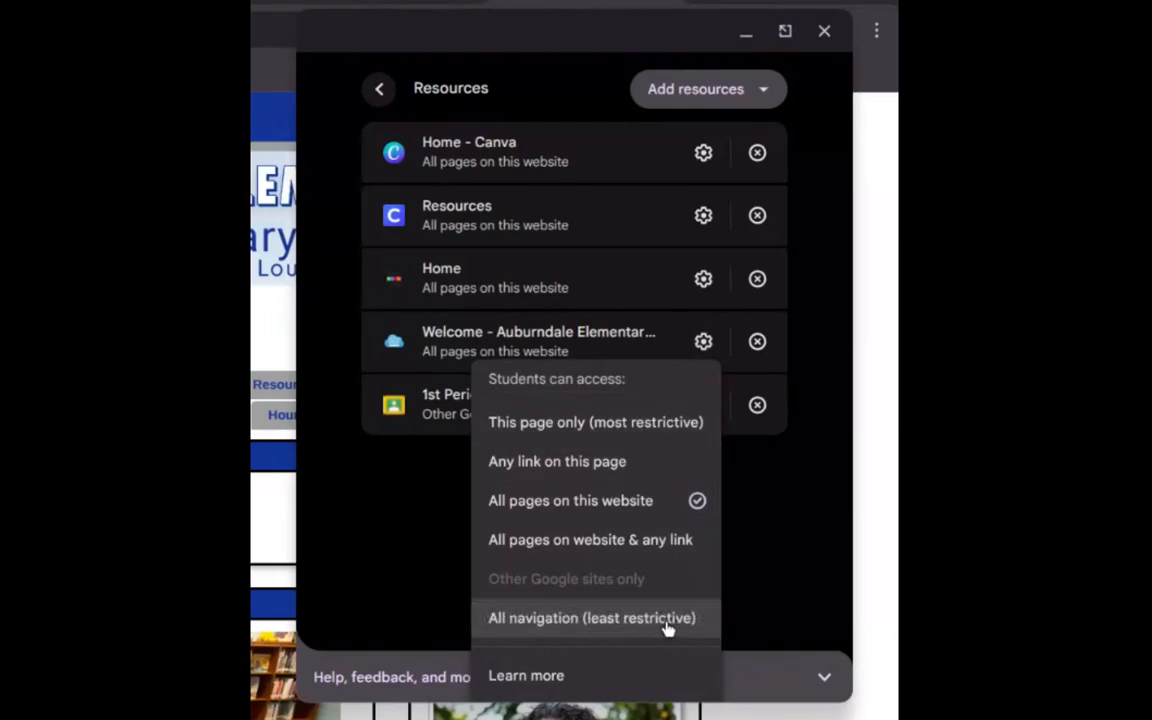
pyautogui.moveTo(685, 560)
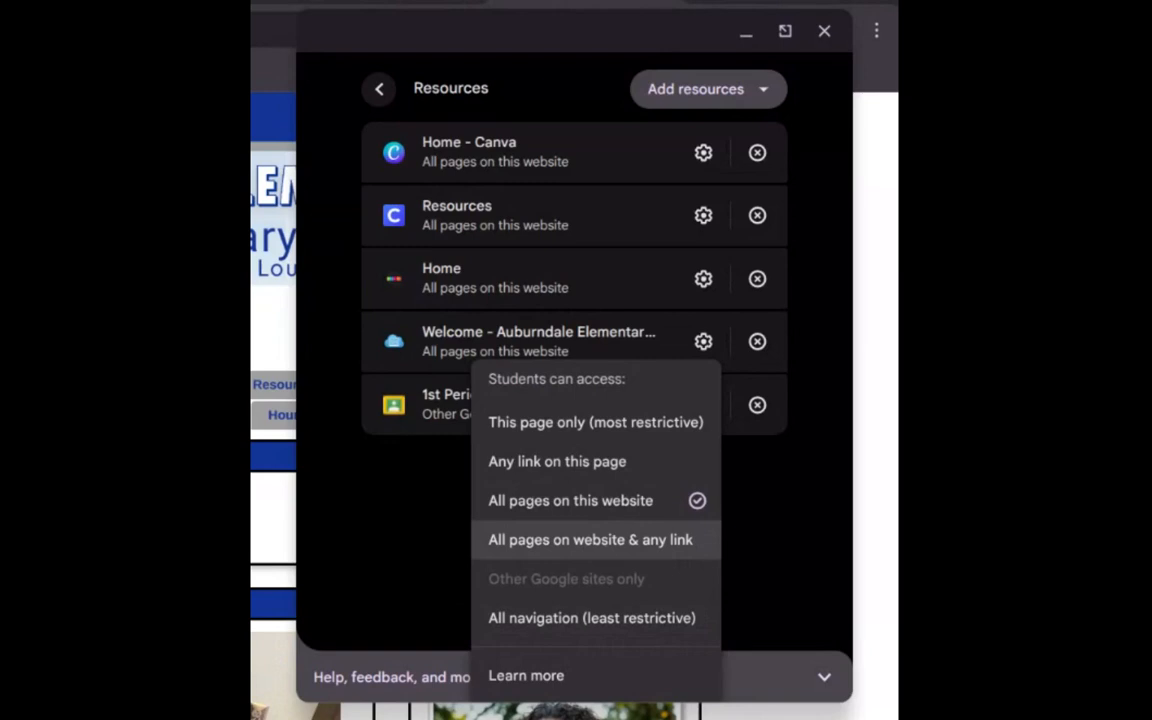
pyautogui.click(590, 539)
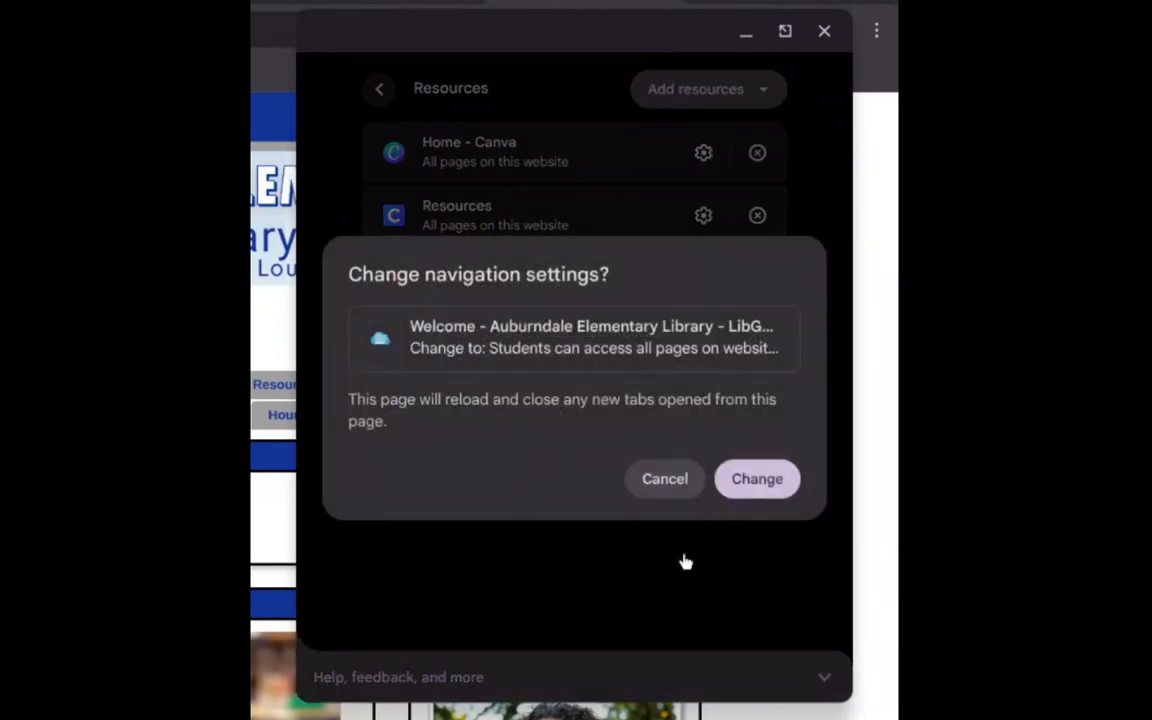
pyautogui.click(757, 478)
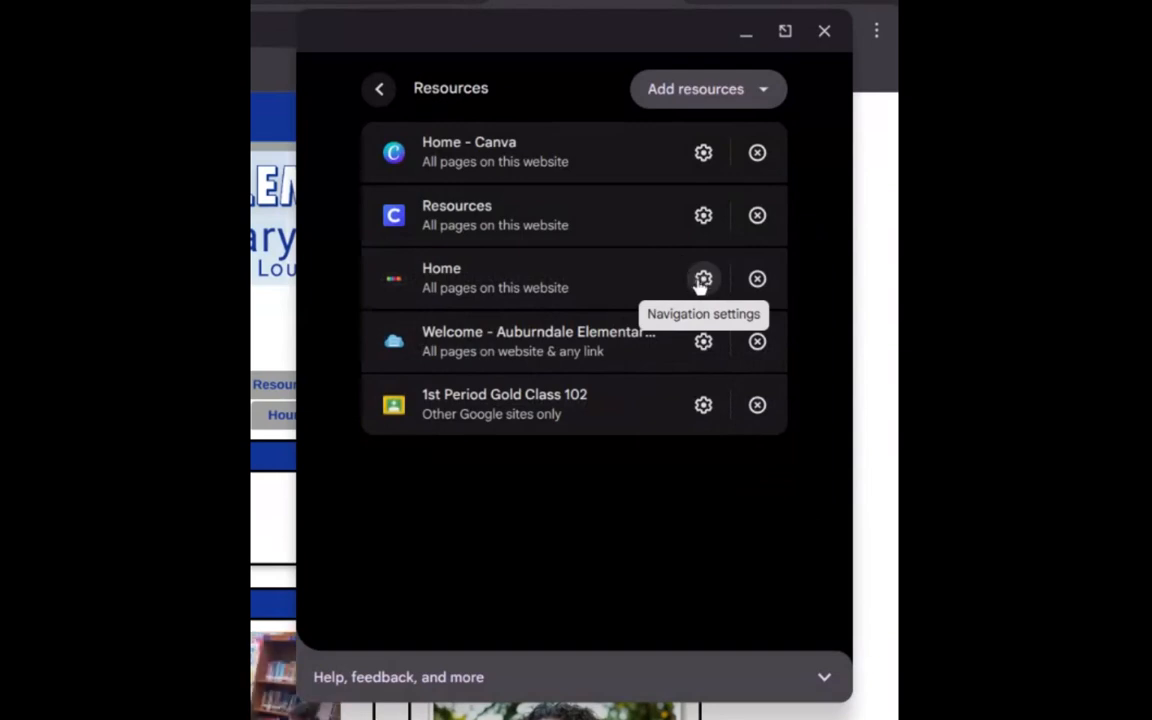
# Set the Home resource to allow any link on that page
pyautogui.click(703, 279)
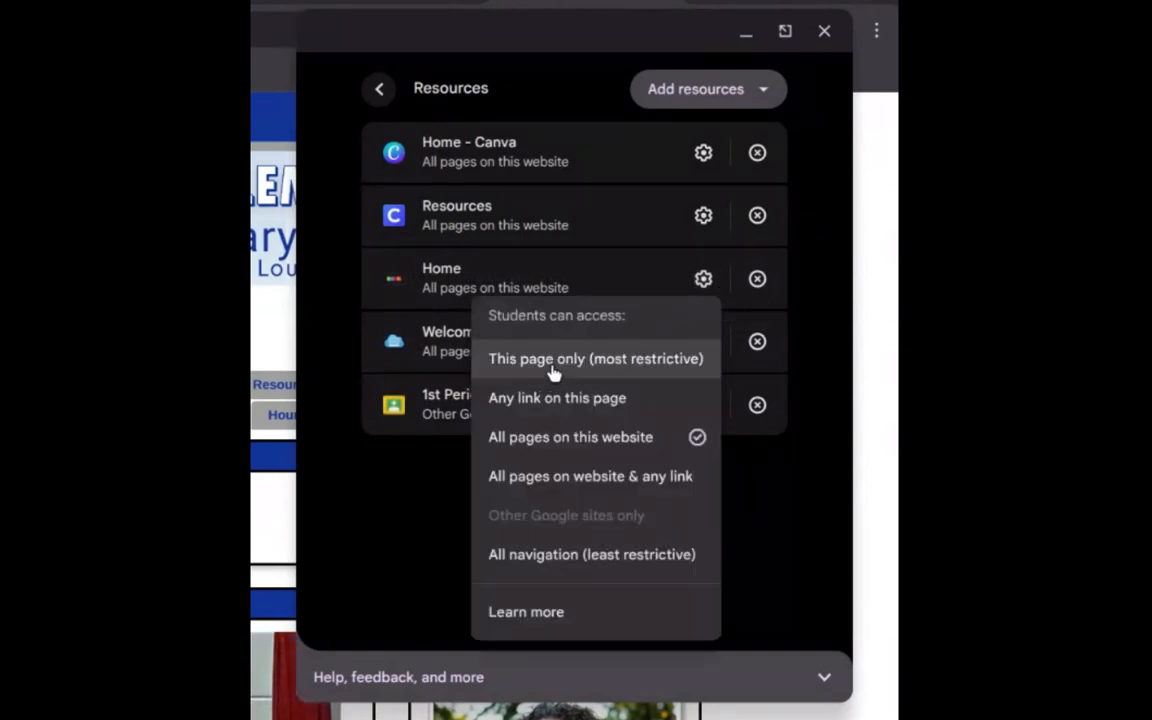
pyautogui.click(703, 215)
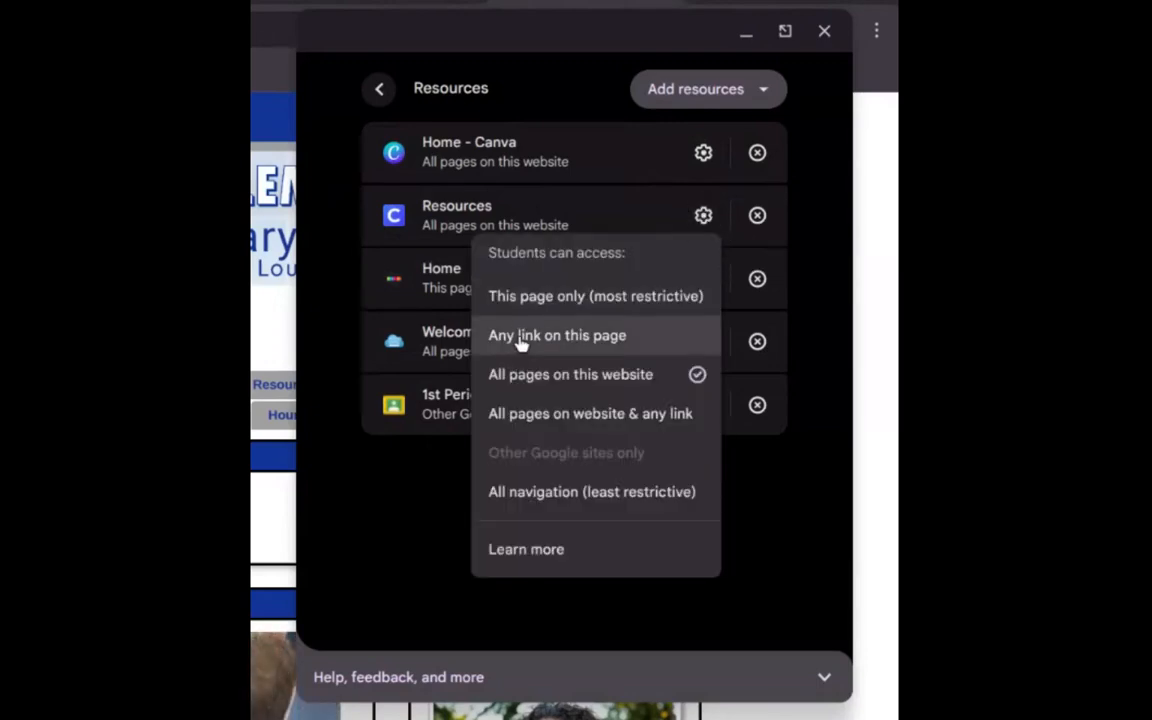
pyautogui.click(595, 296)
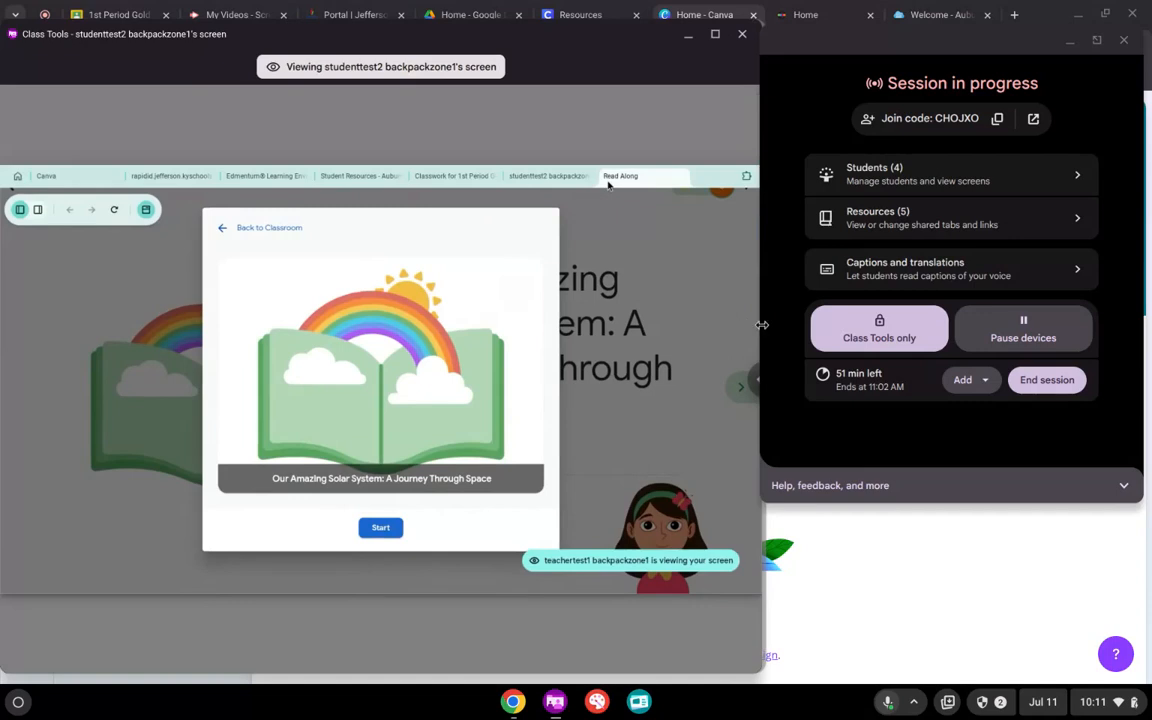
pyautogui.moveTo(1023, 337)
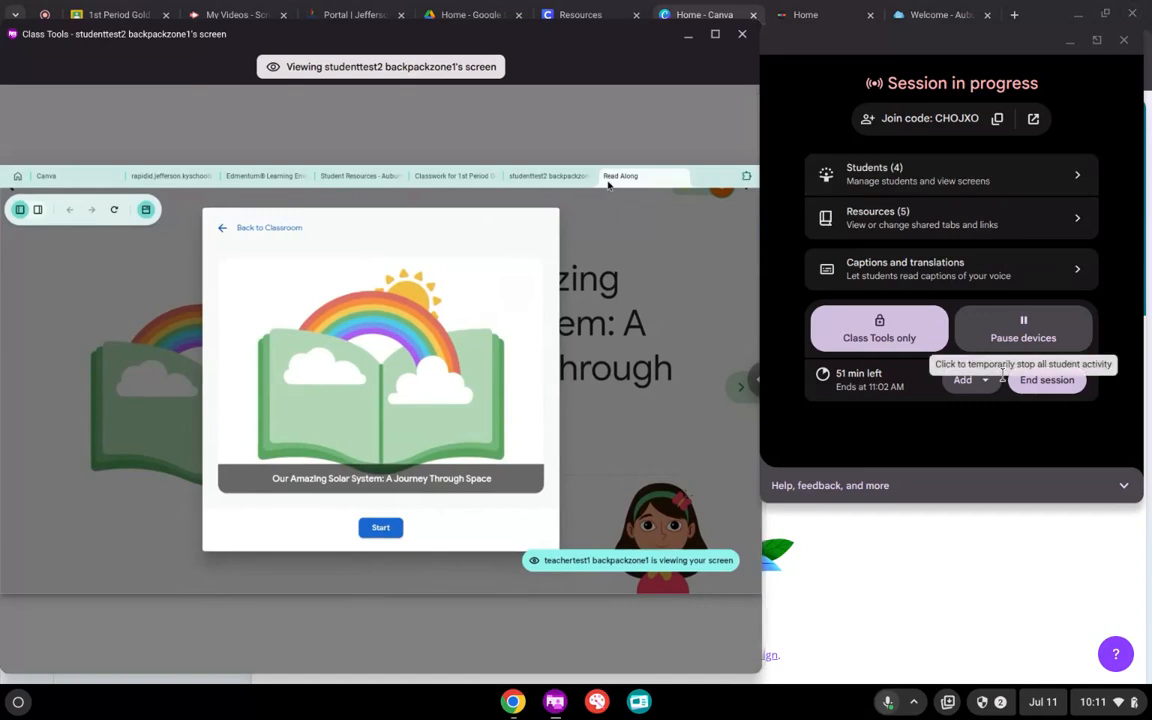
pyautogui.moveTo(557, 134)
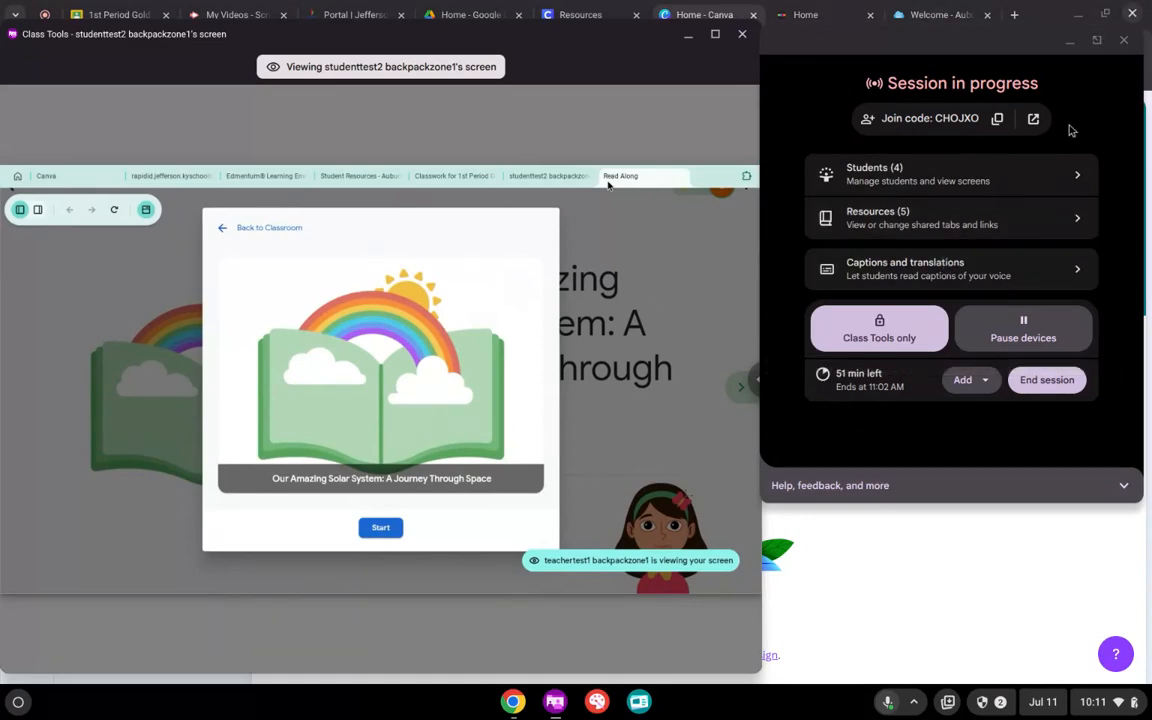
pyautogui.moveTo(1023, 330)
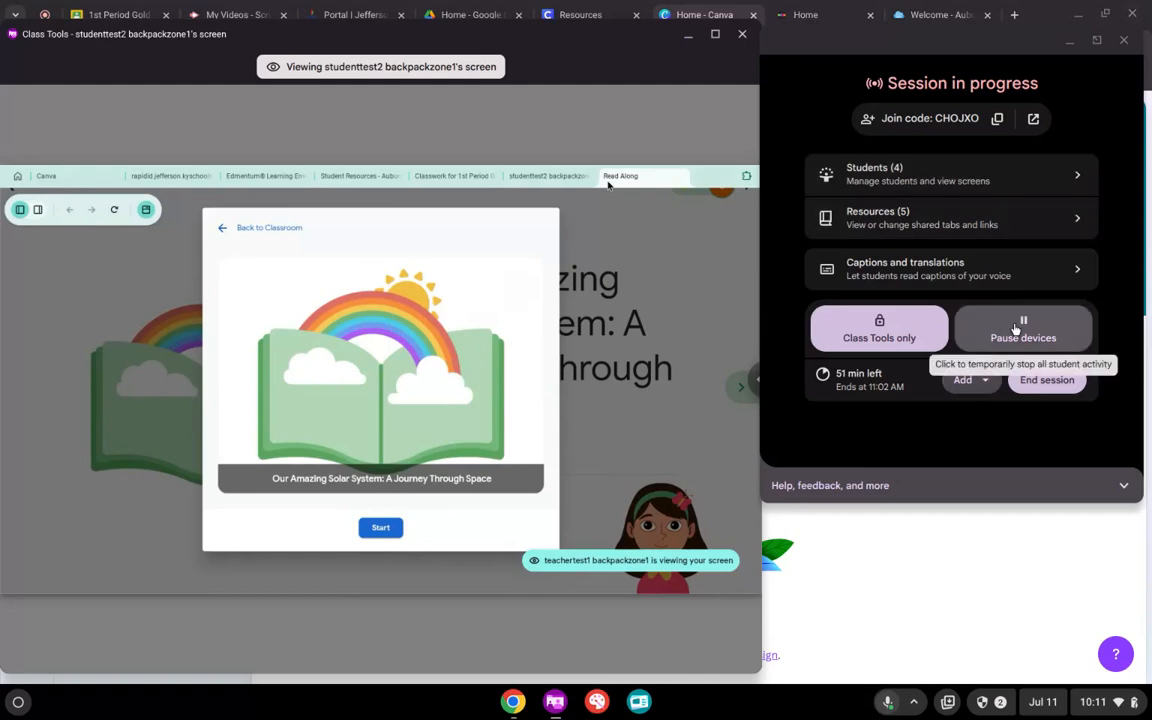
# Pause all student devices, then resume them restricted to Class Tools and dismiss the notice
pyautogui.click(1022, 330)
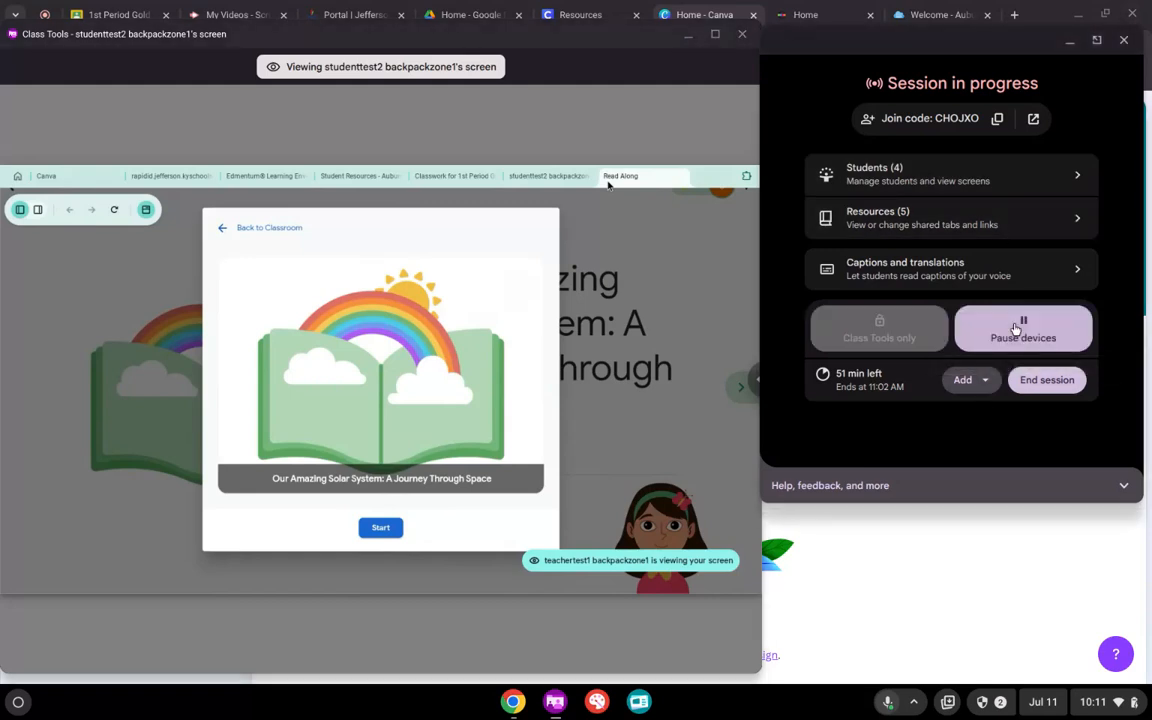
pyautogui.click(1022, 330)
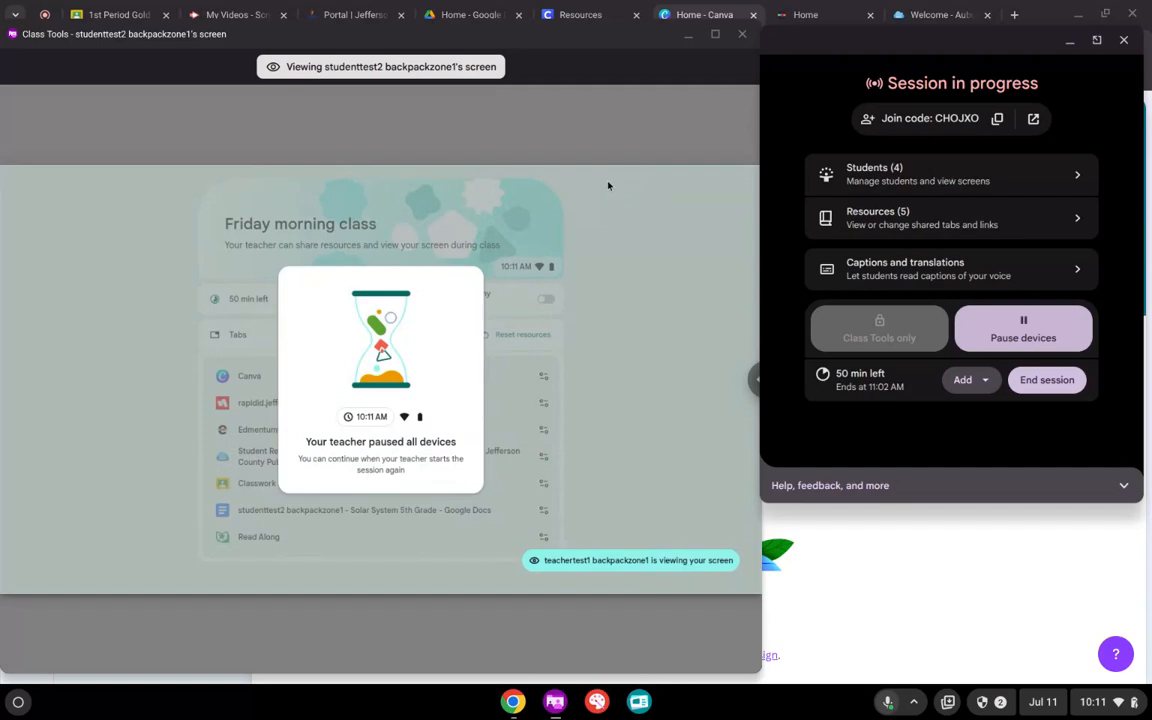
pyautogui.click(1023, 328)
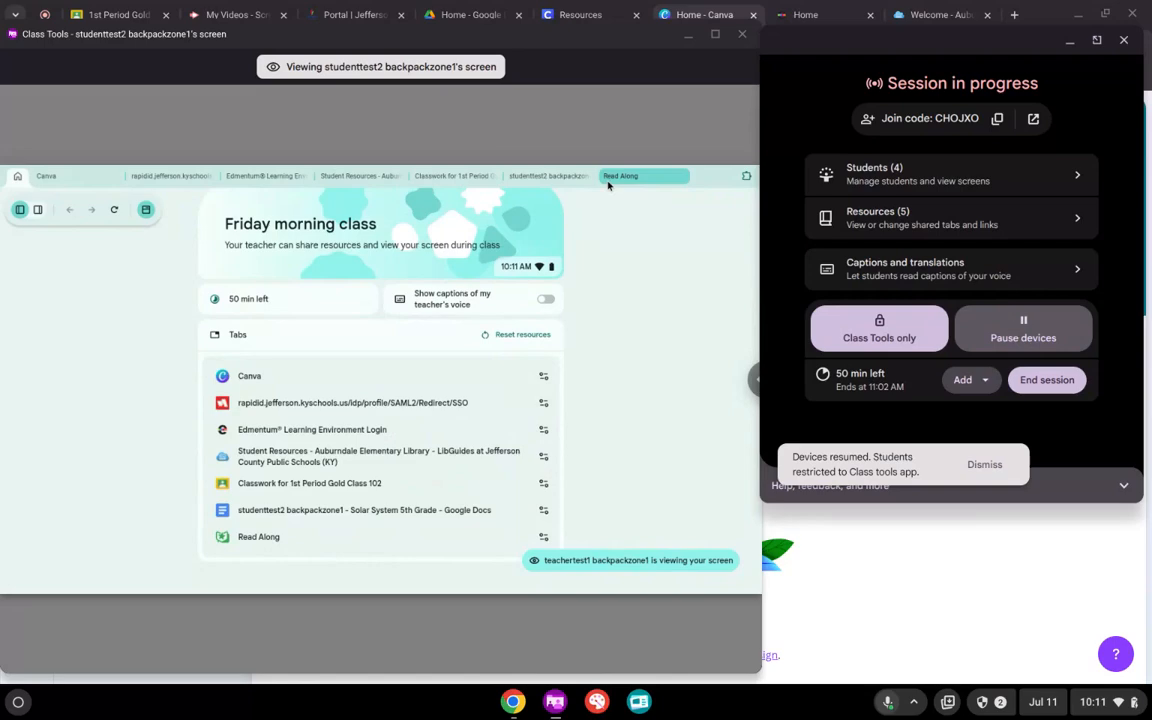
pyautogui.click(950, 174)
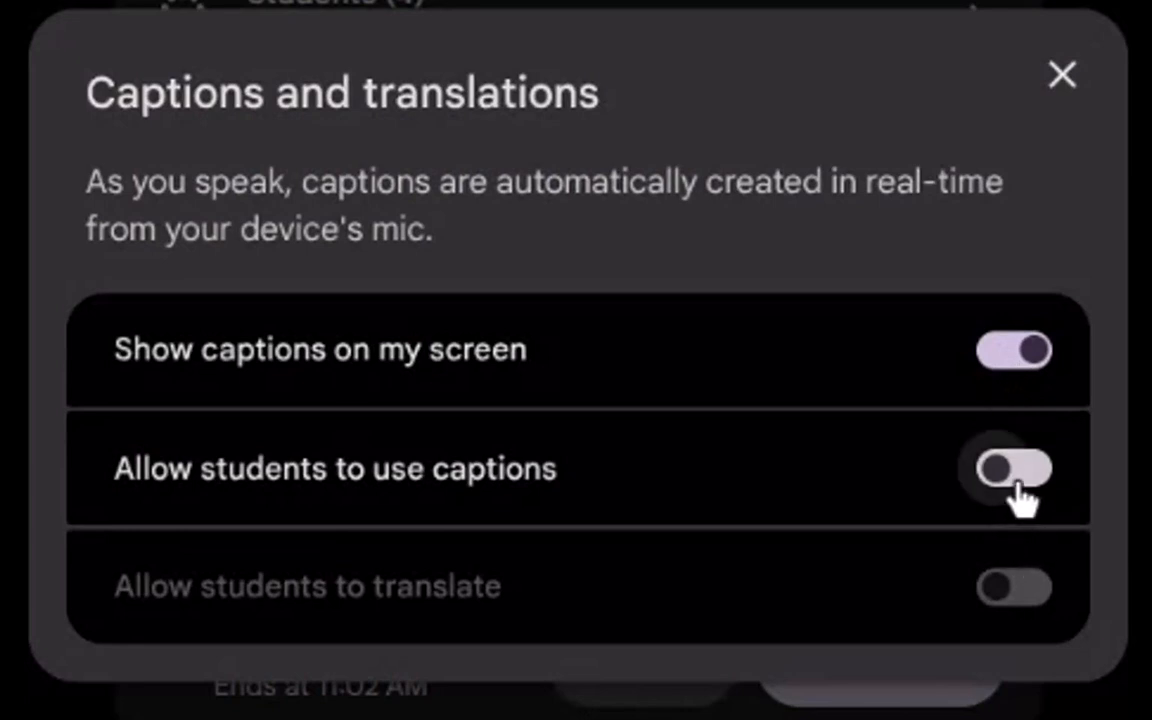
# Allow students to use captions and show teacher-voice captions on the student's device
pyautogui.click(1013, 468)
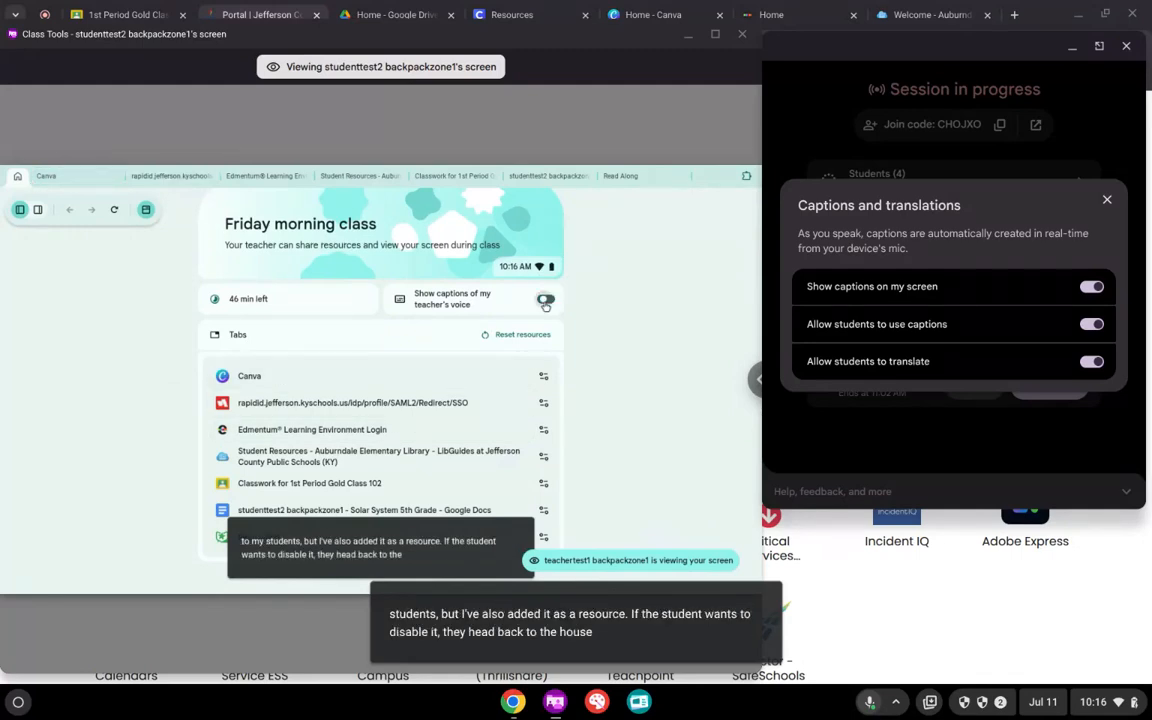
pyautogui.click(545, 299)
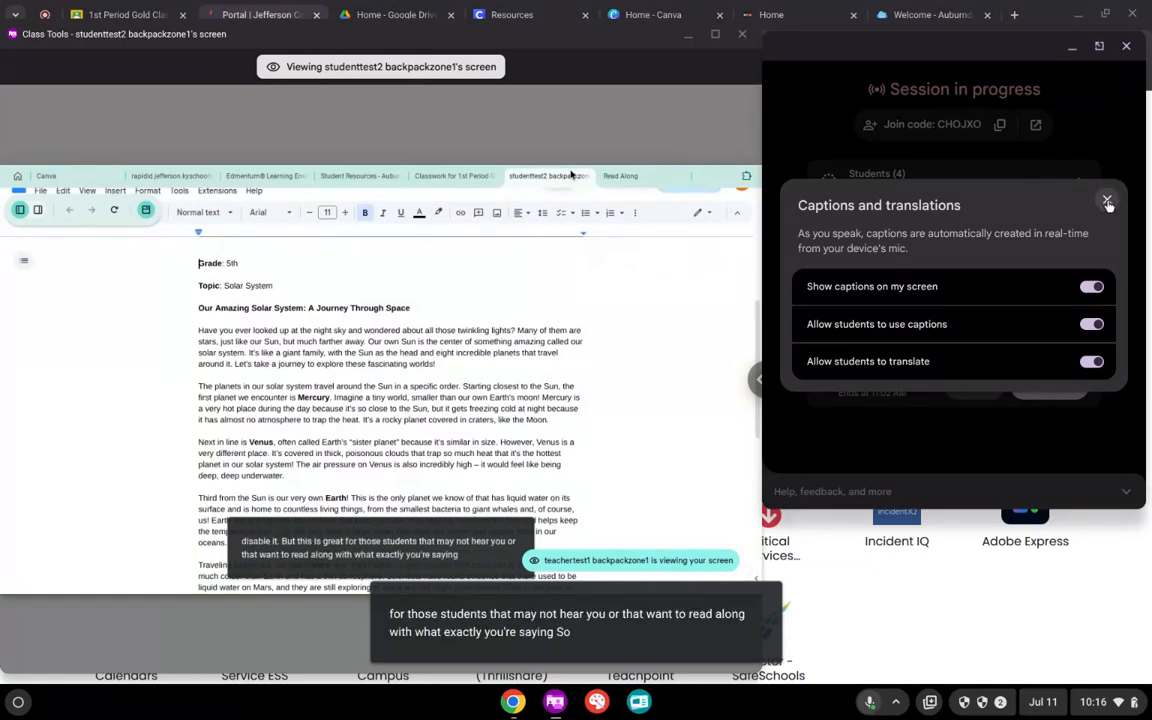
# Close the caption settings and open the student's caption language dropdown for translation
pyautogui.click(1108, 201)
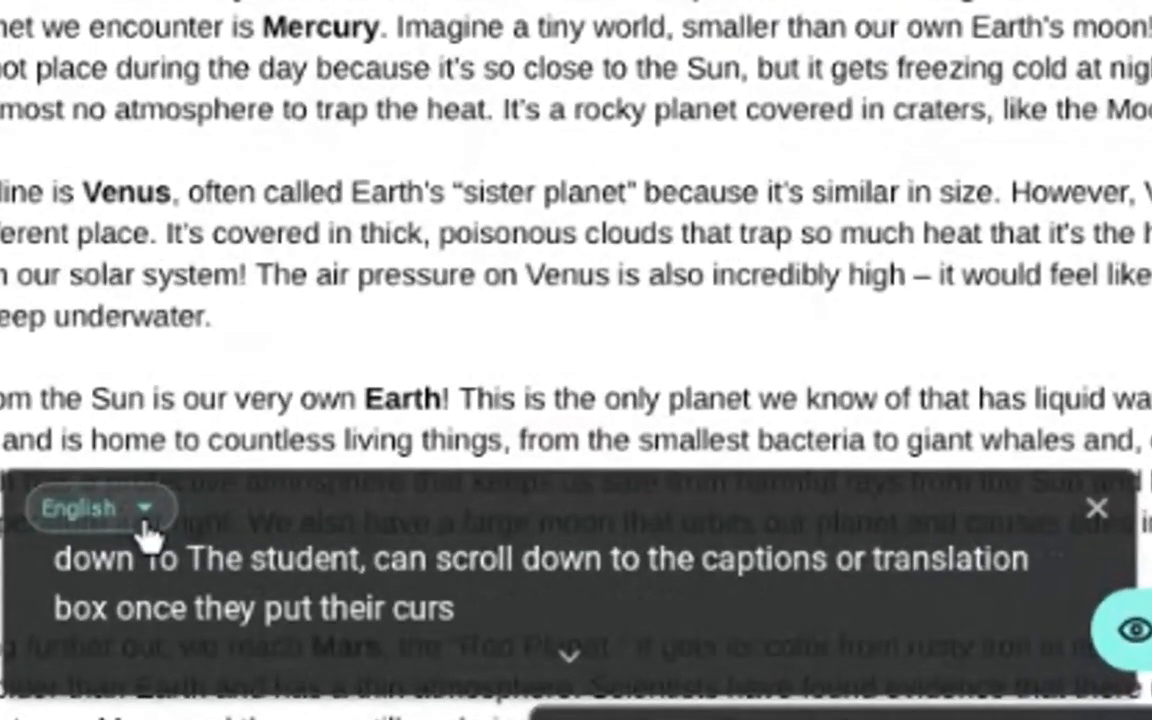
pyautogui.click(98, 507)
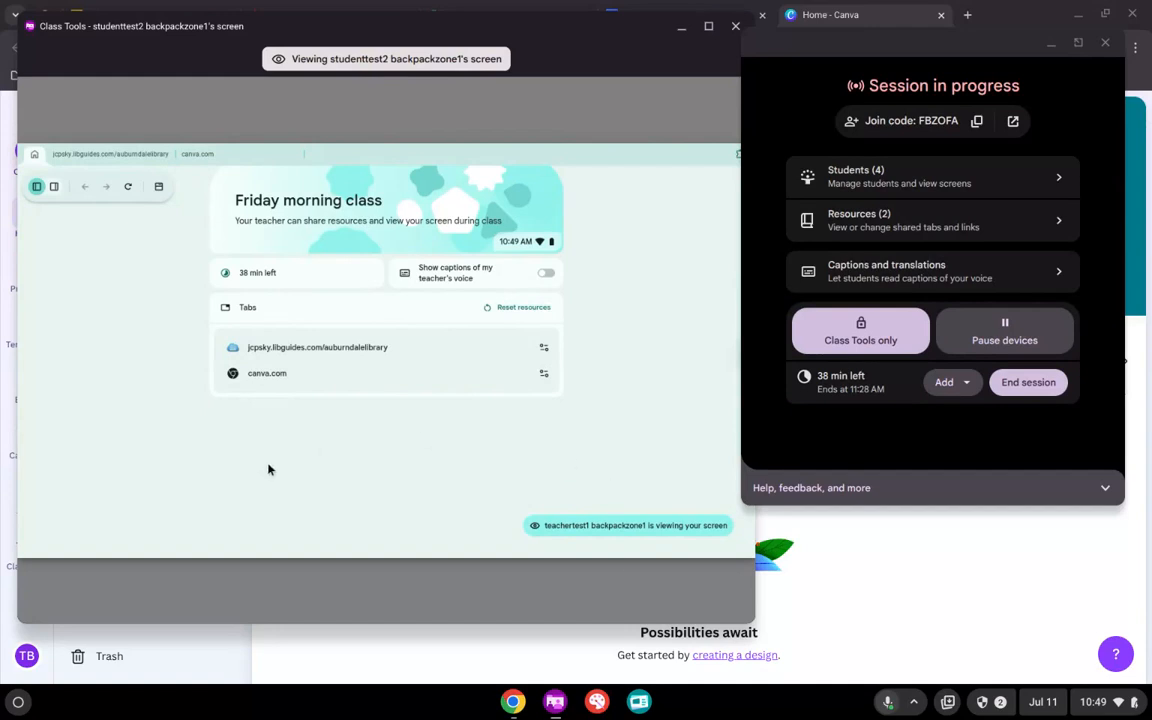
pyautogui.moveTo(593, 211)
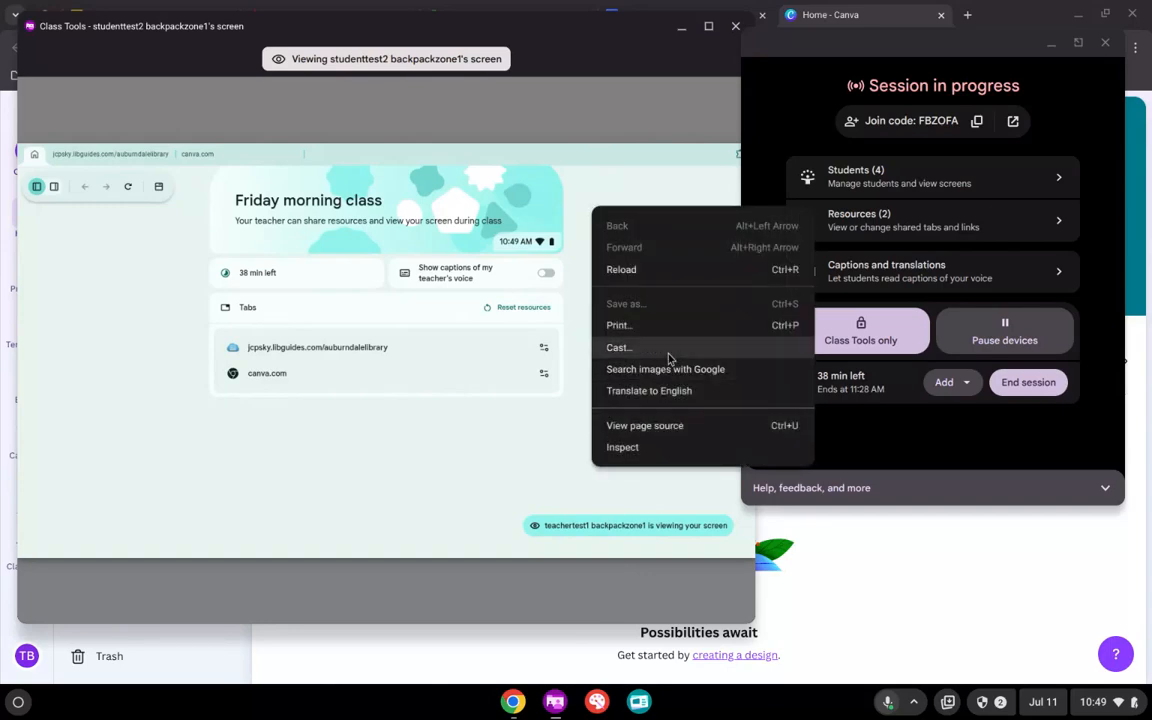
# Cast the student's screen view to the AS-AFTDCT31 display
pyautogui.click(619, 347)
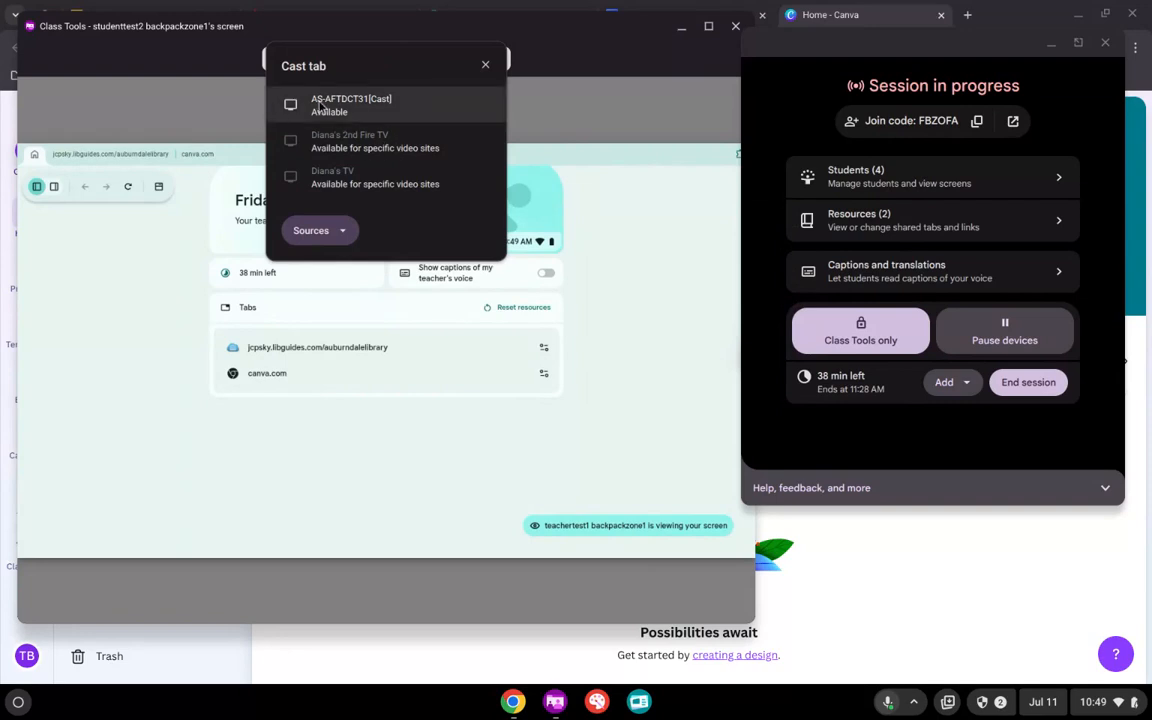
pyautogui.click(351, 104)
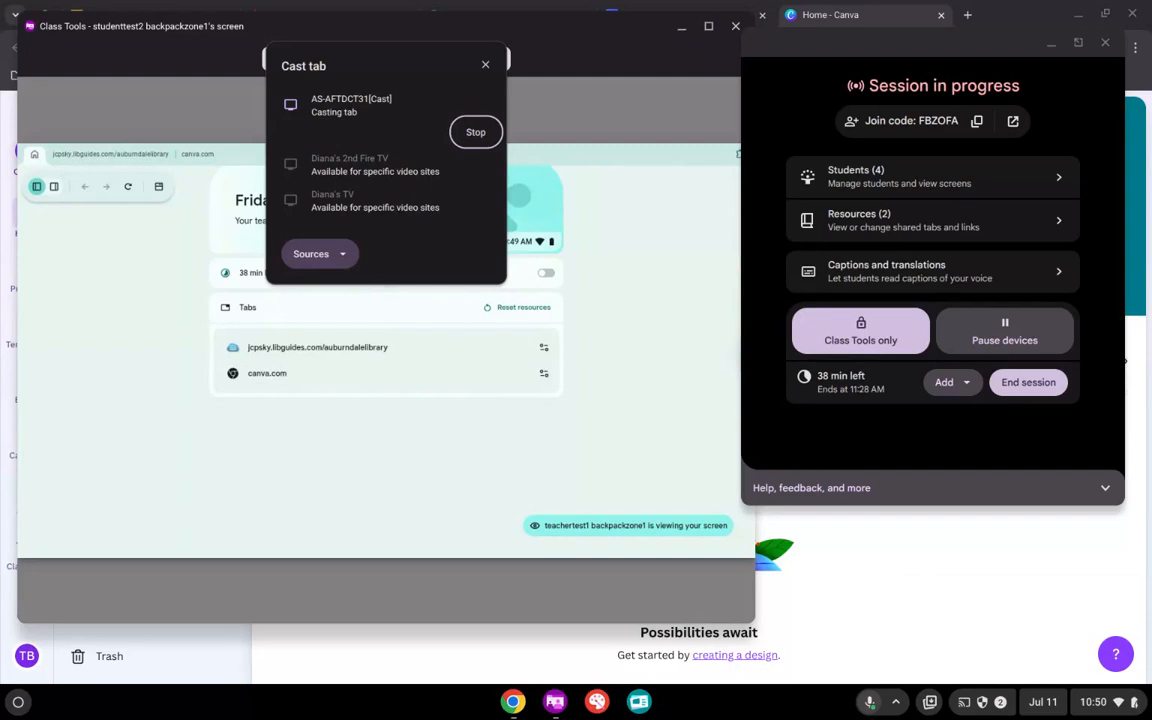
pyautogui.moveTo(512, 240)
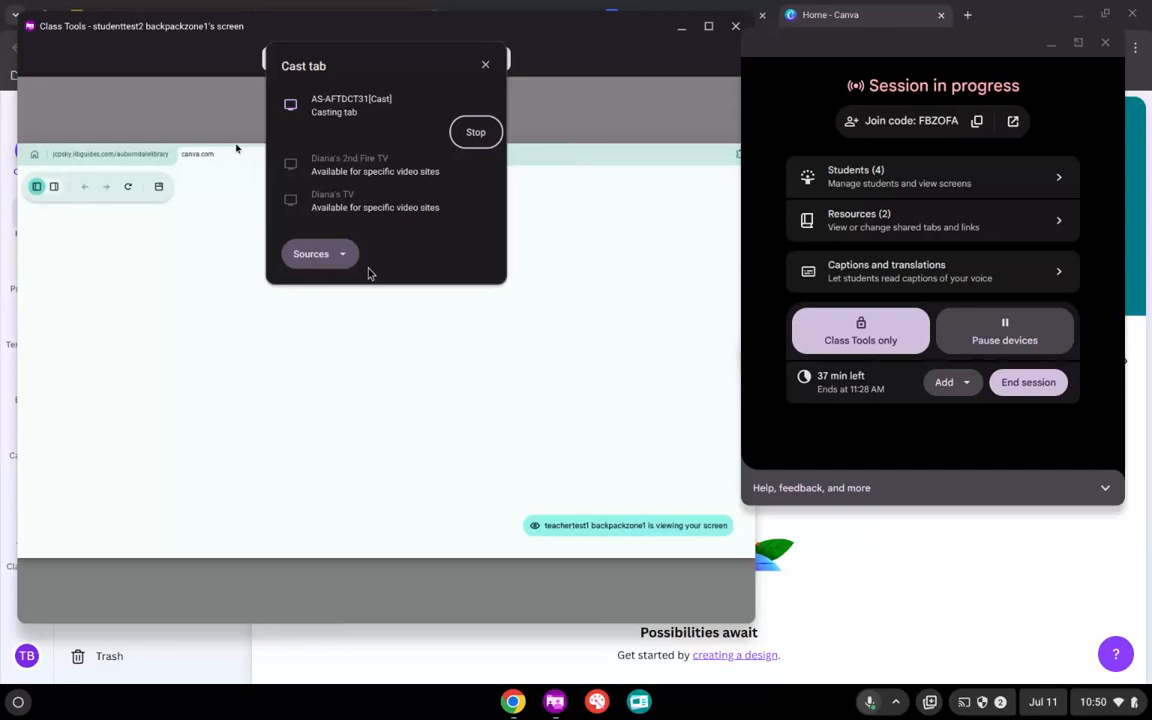
pyautogui.click(319, 253)
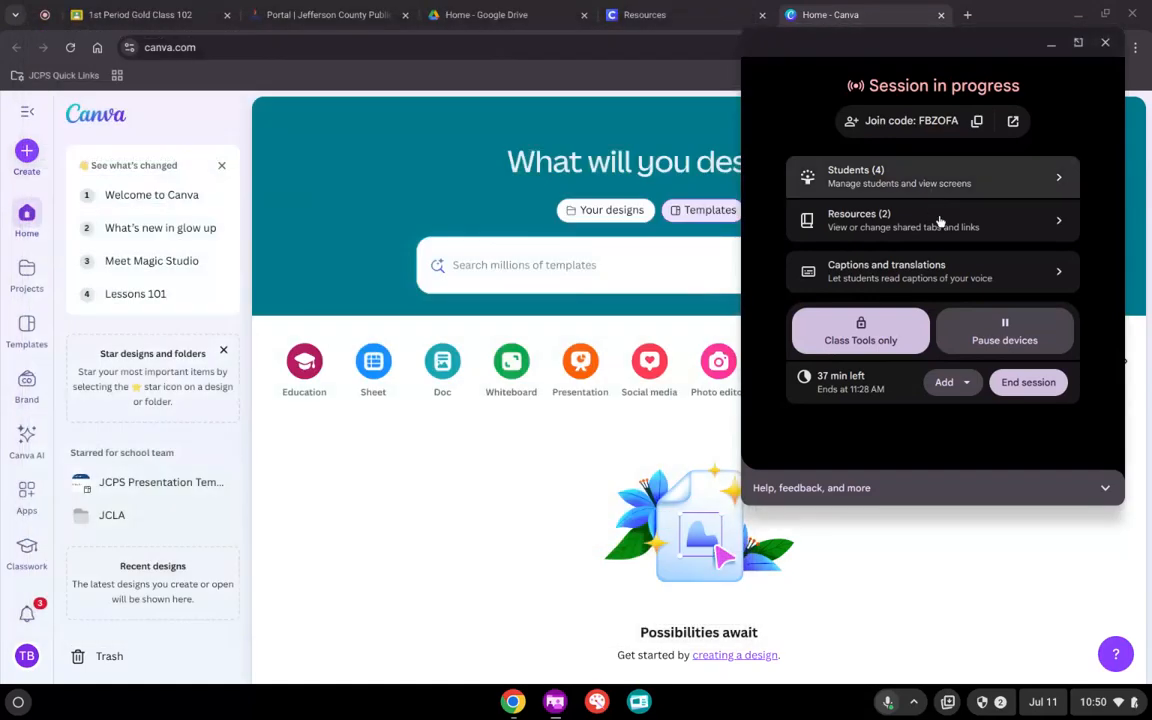
pyautogui.click(930, 176)
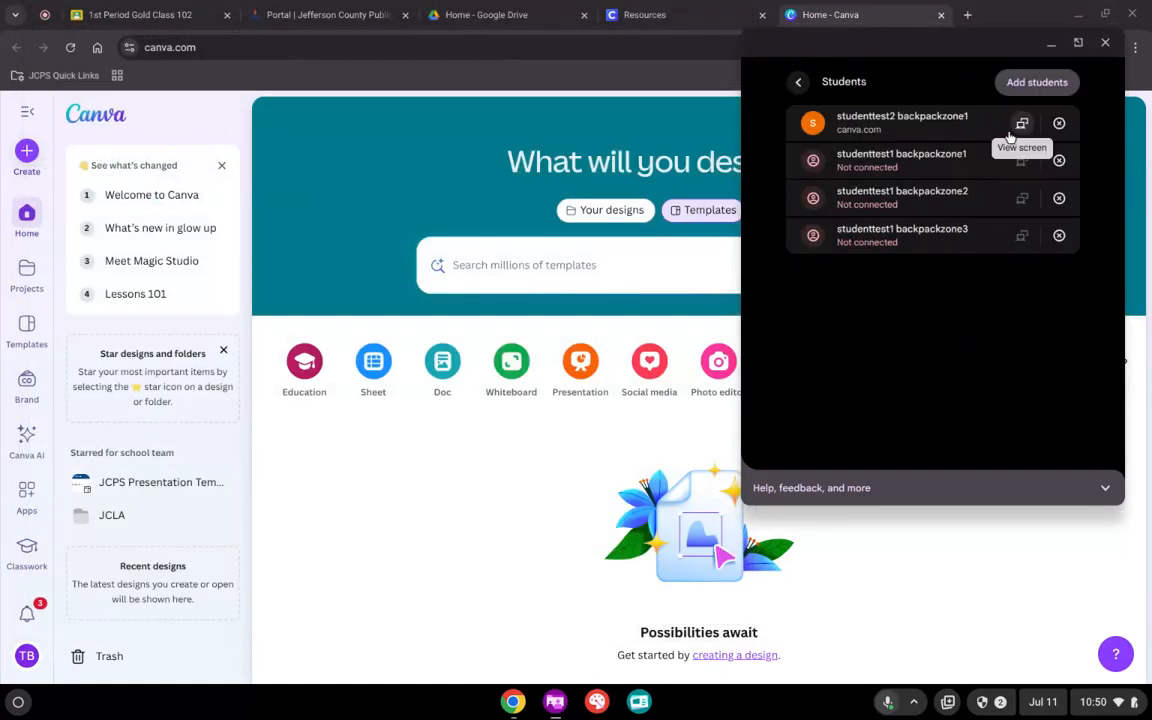
pyautogui.click(1021, 123)
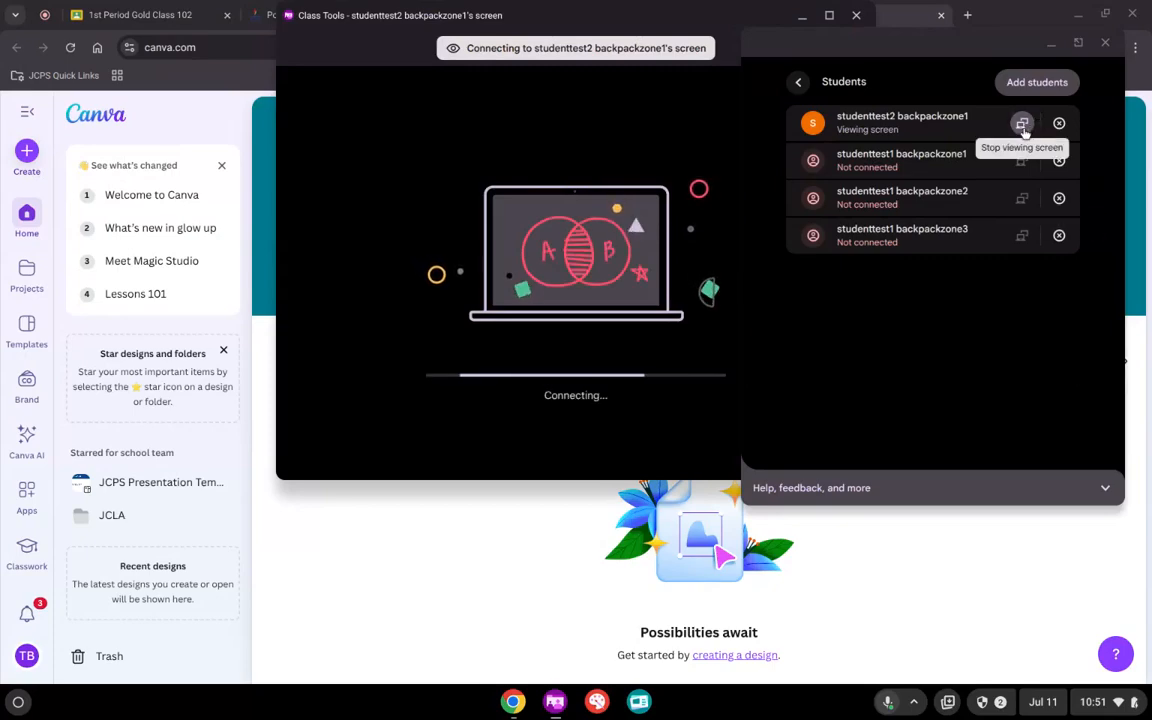
pyautogui.click(798, 82)
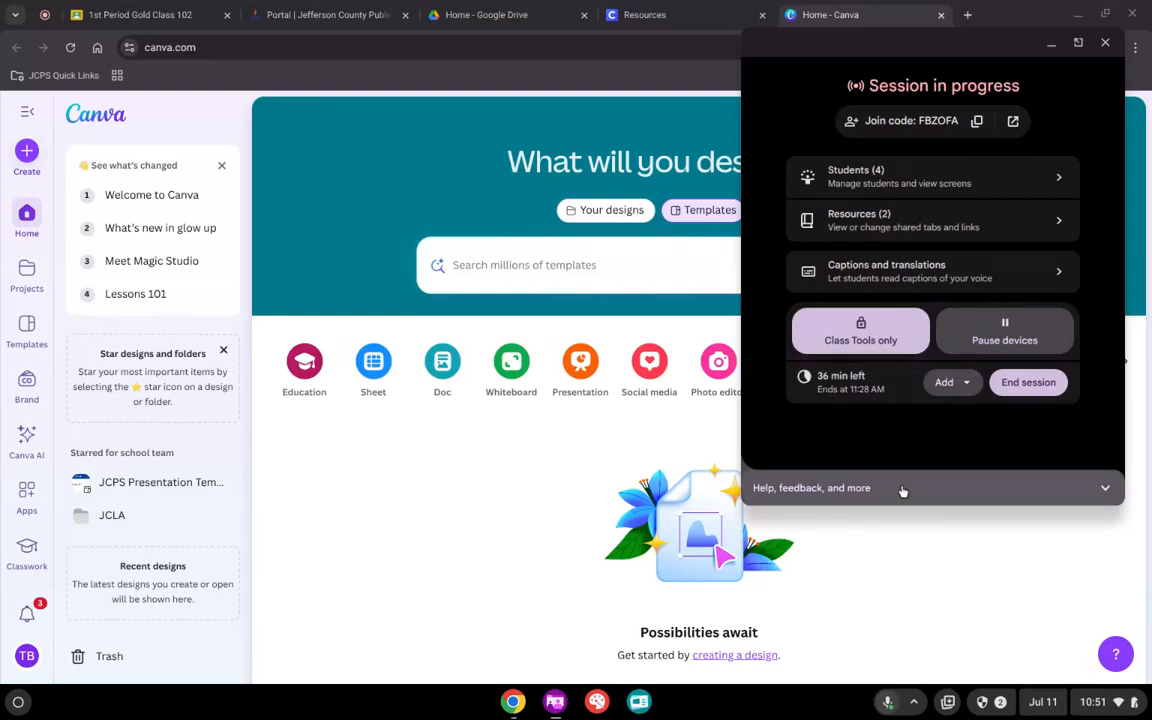
# Open the Class Tools help center from Help, feedback, and more, then collapse those options
pyautogui.click(812, 487)
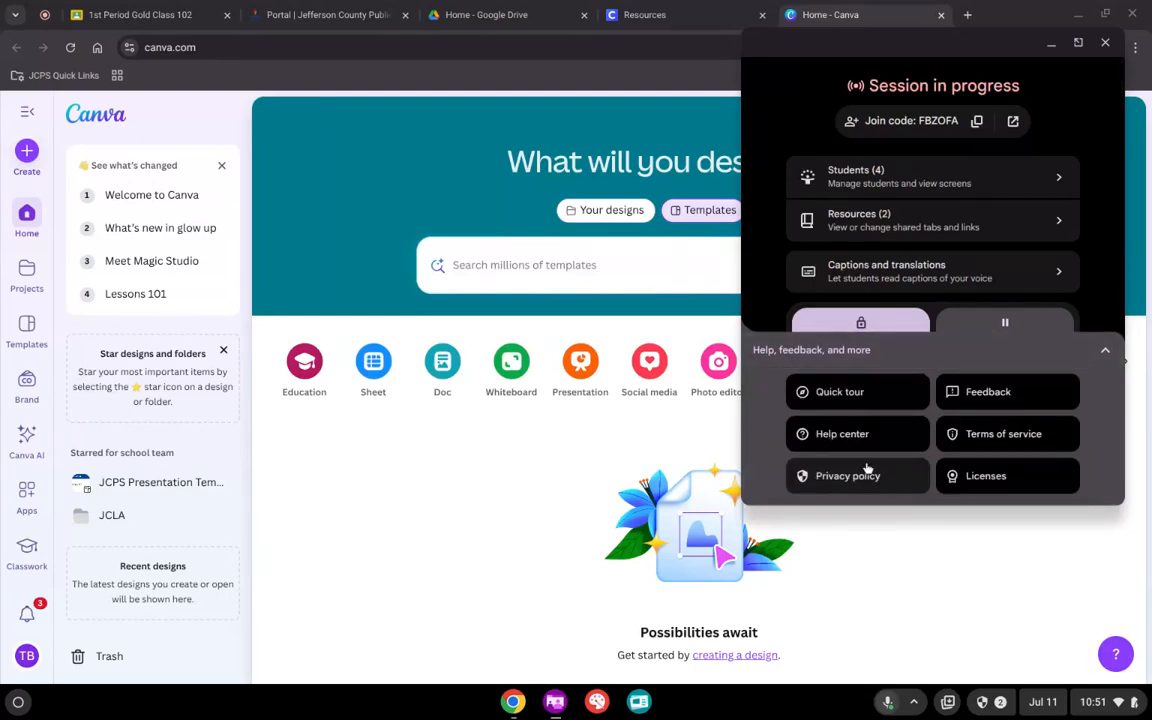
pyautogui.moveTo(855, 392)
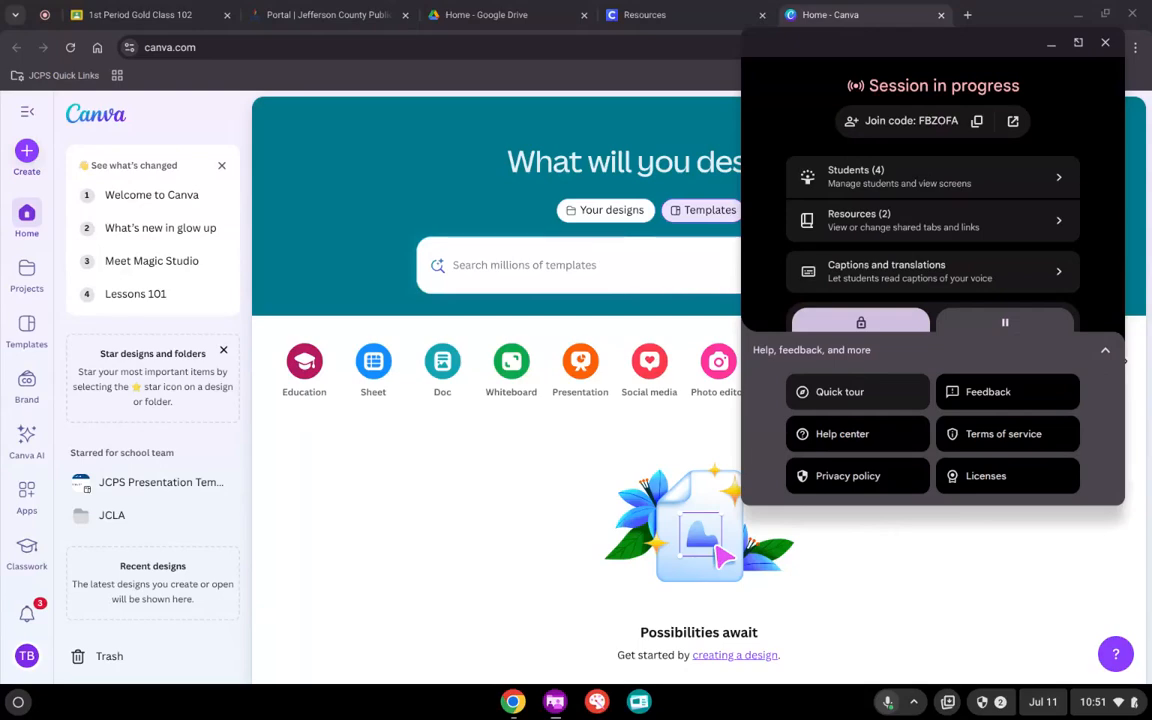
pyautogui.click(842, 433)
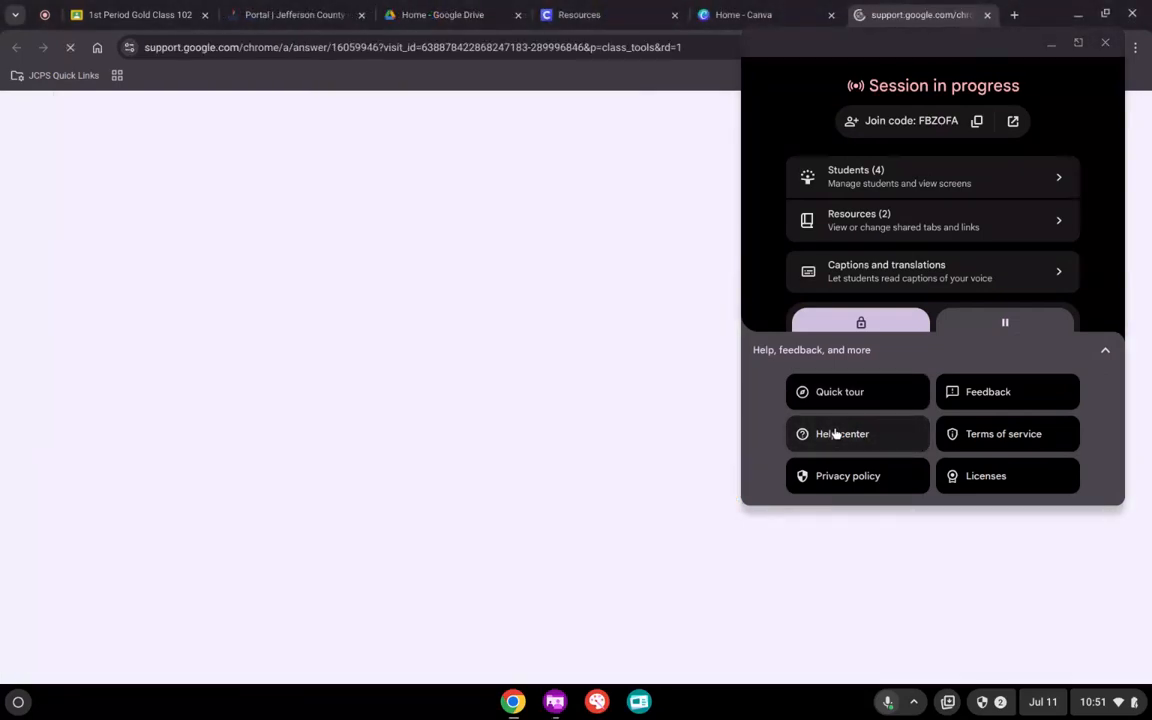
pyautogui.click(842, 433)
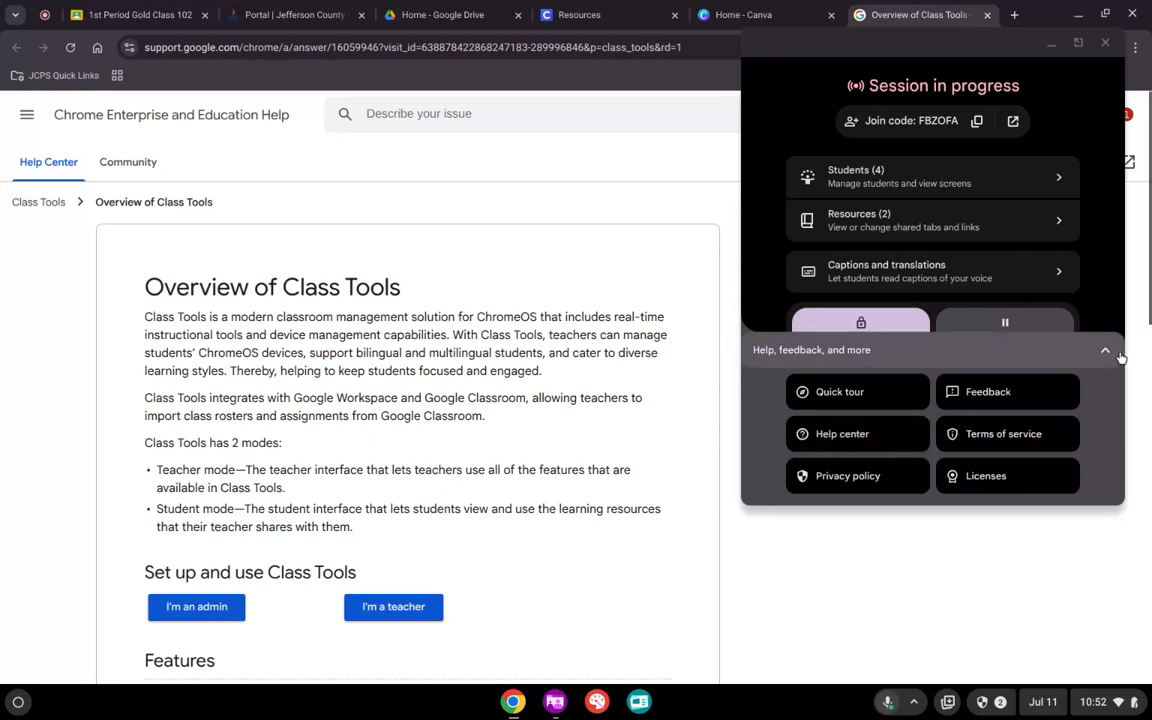
pyautogui.click(930, 176)
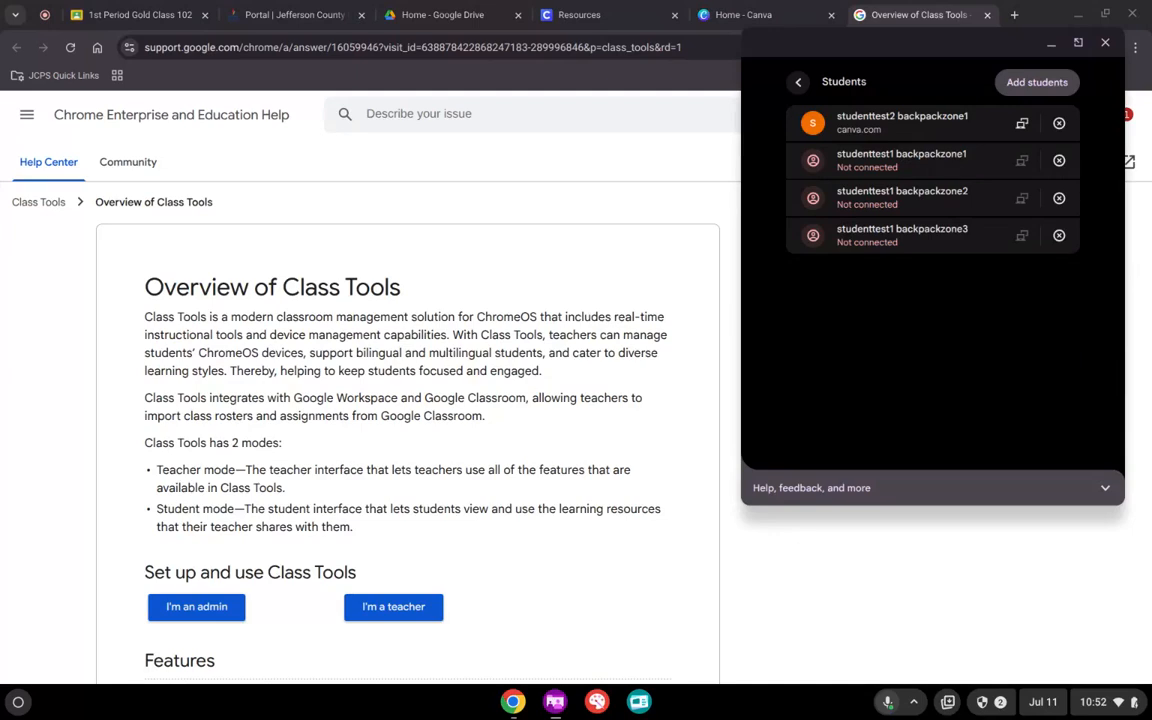
# Return to the session overview and confirm End session, closing students' work
pyautogui.click(798, 81)
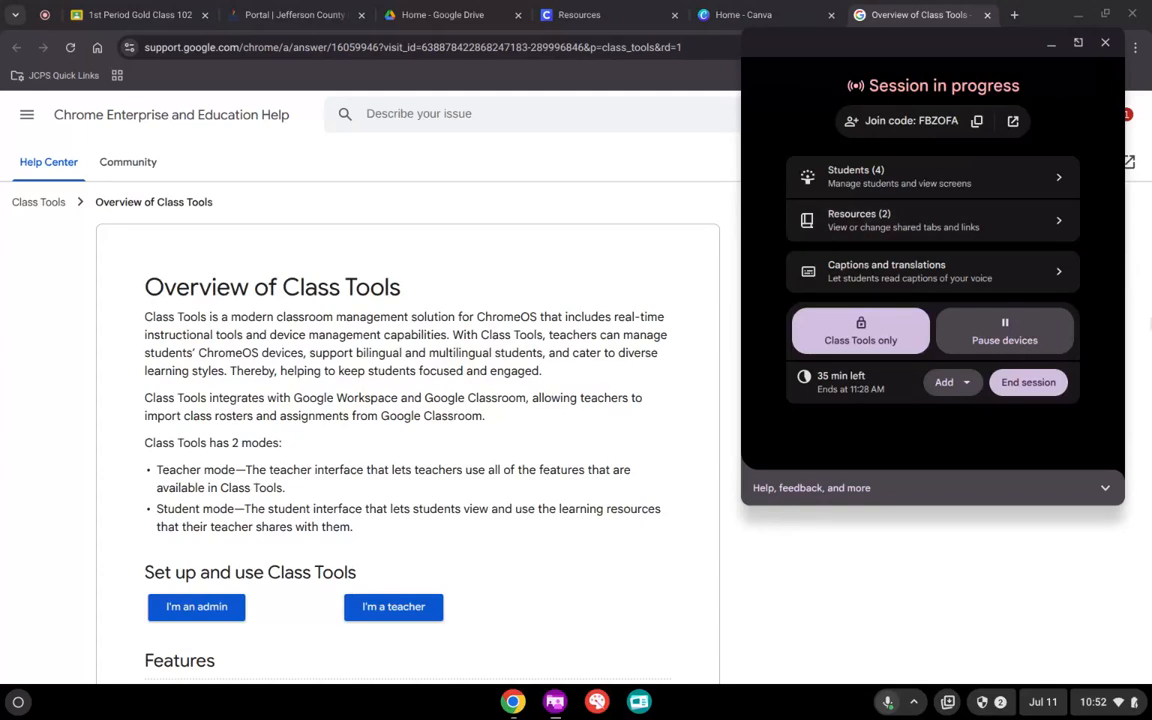
pyautogui.click(1028, 382)
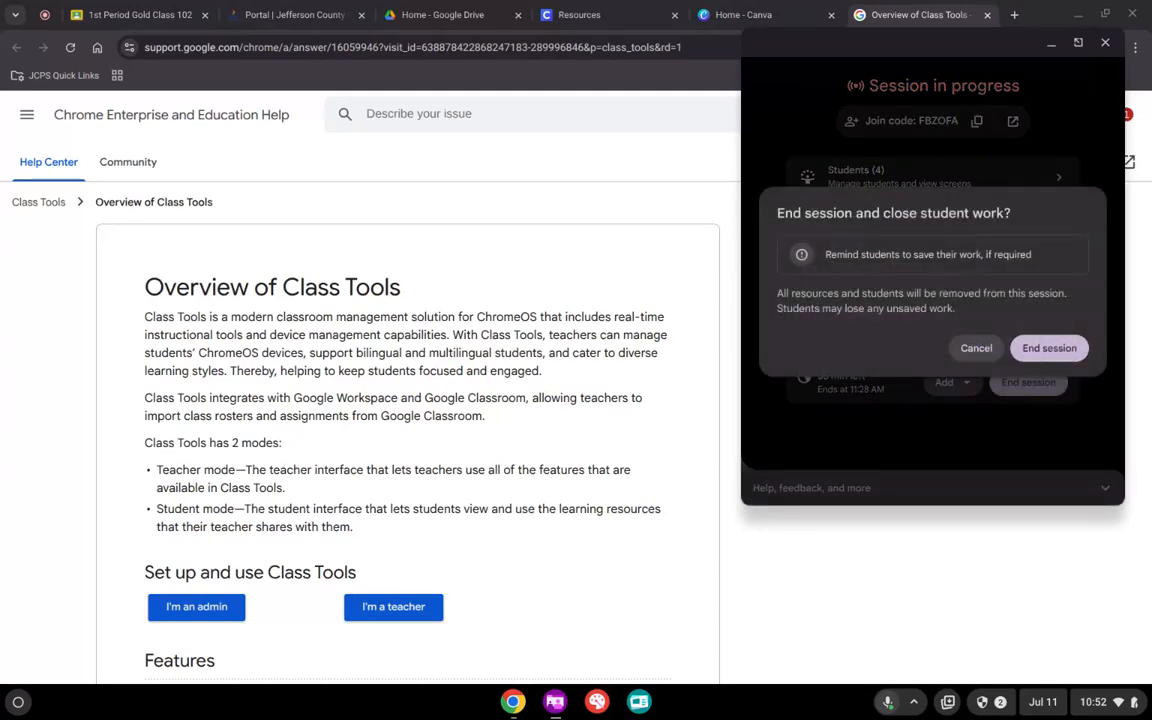
pyautogui.click(1049, 348)
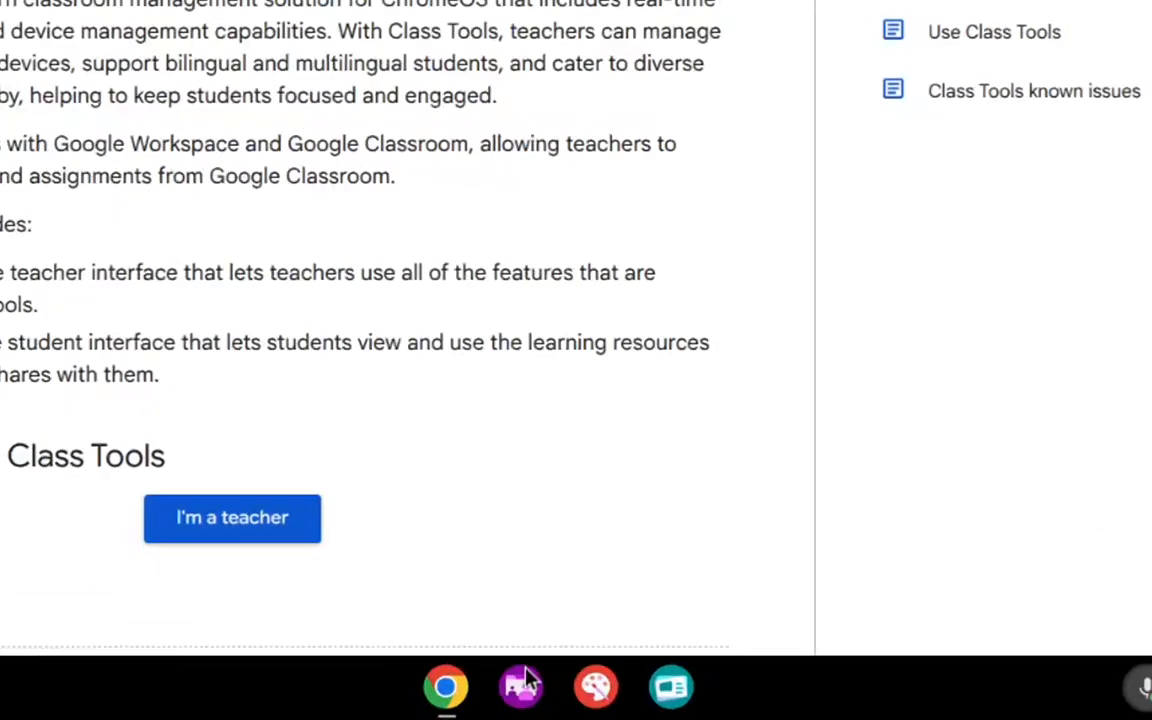
pyautogui.scroll(-3)
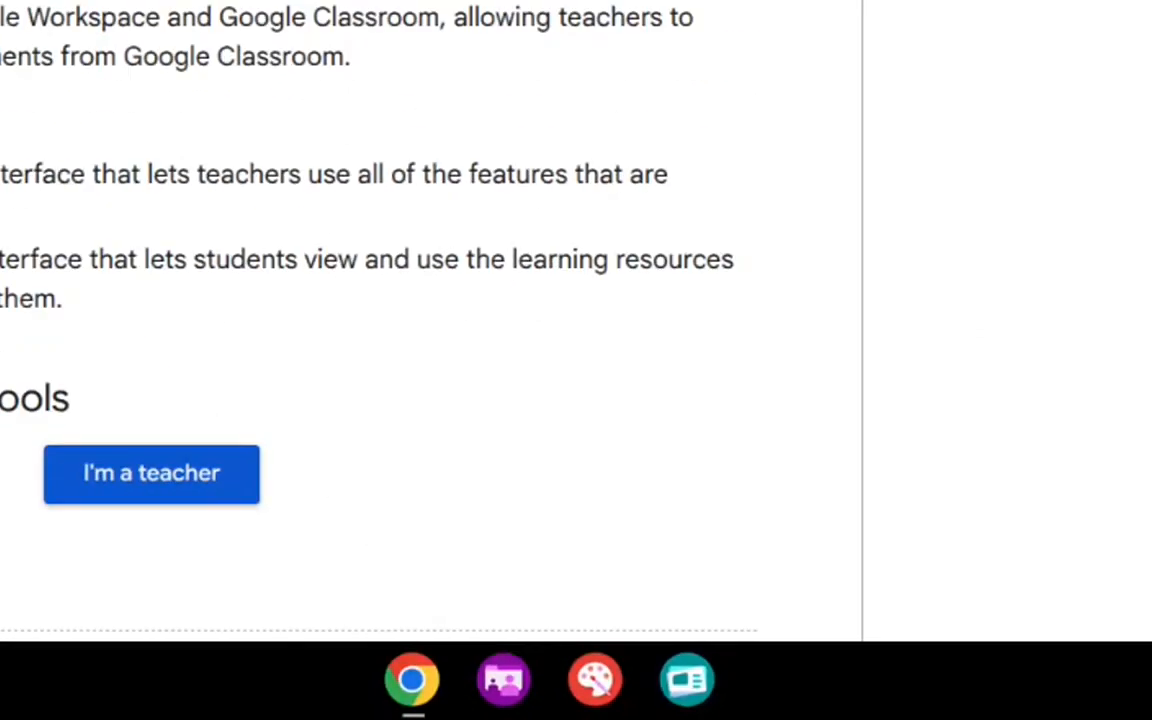